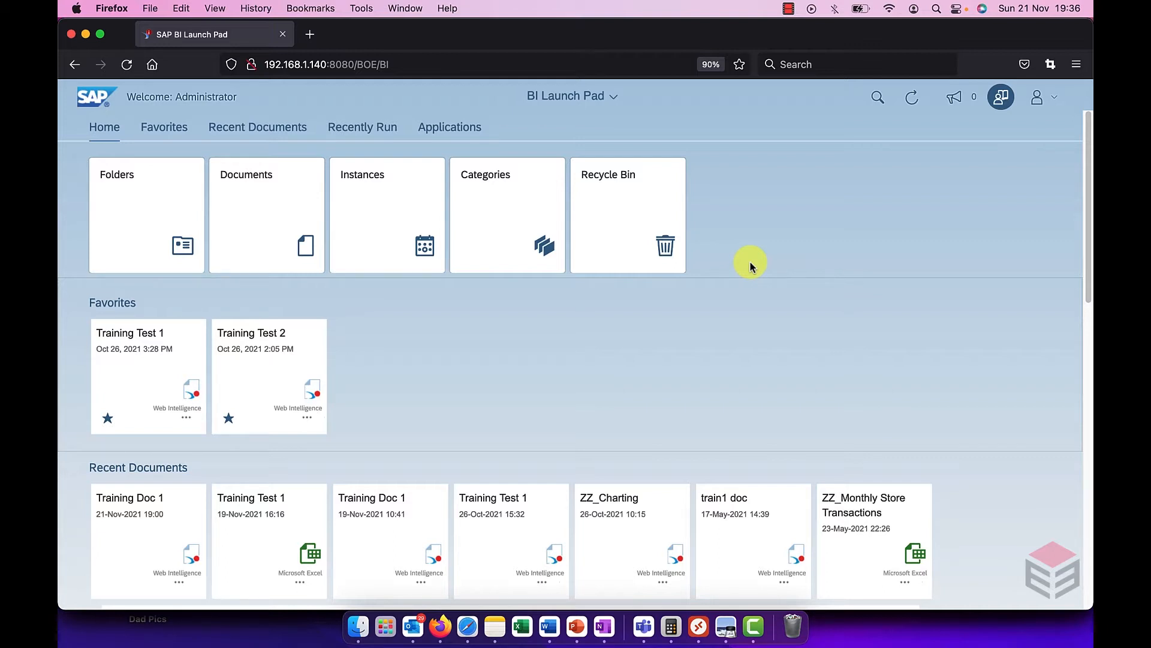
mouse_move(273, 102)
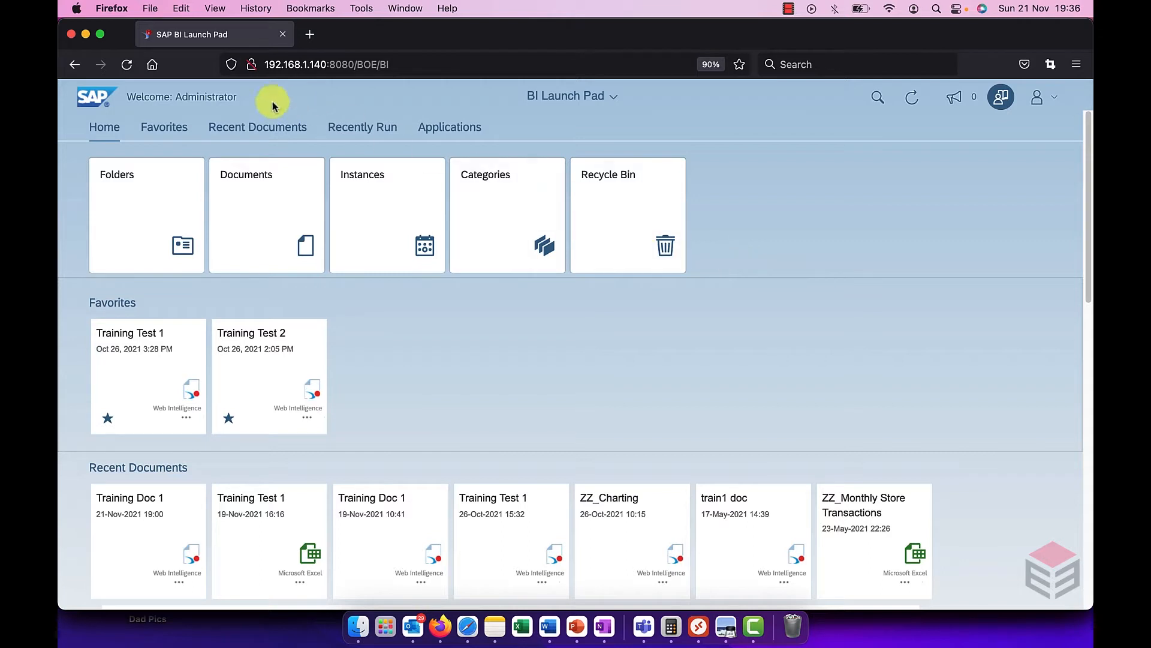
mouse_move(165, 128)
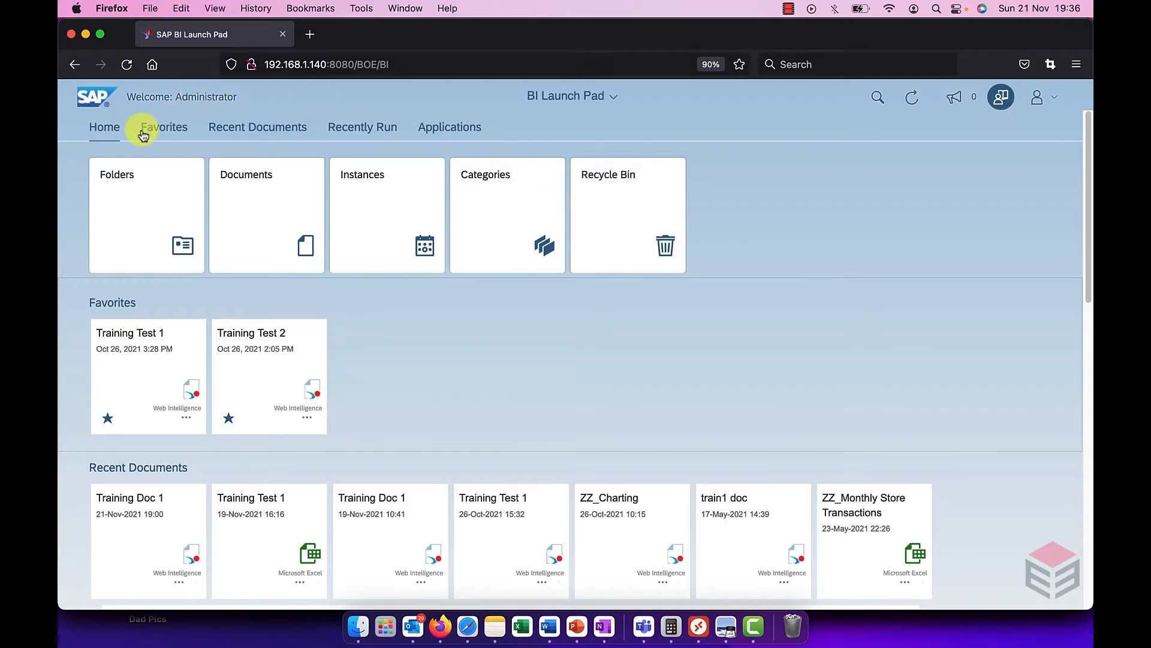
Show Favorites, then move down through Recent Documents and Recently Run to Applications.
left_click(163, 126)
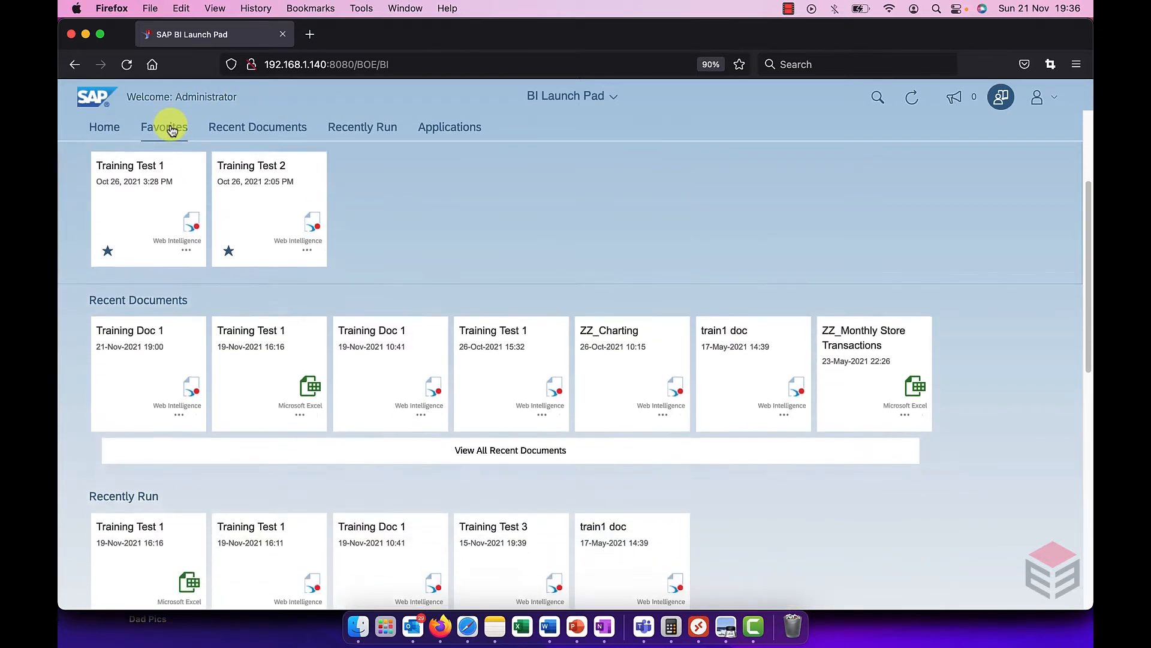
scroll("down", 3)
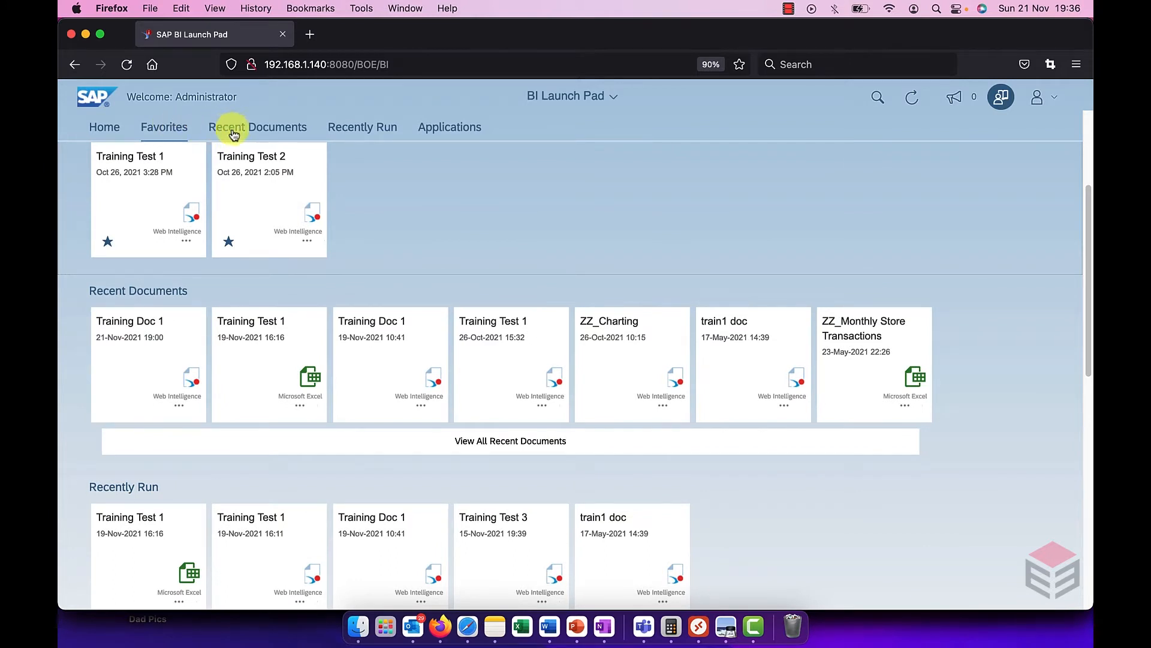
scroll("down", 3)
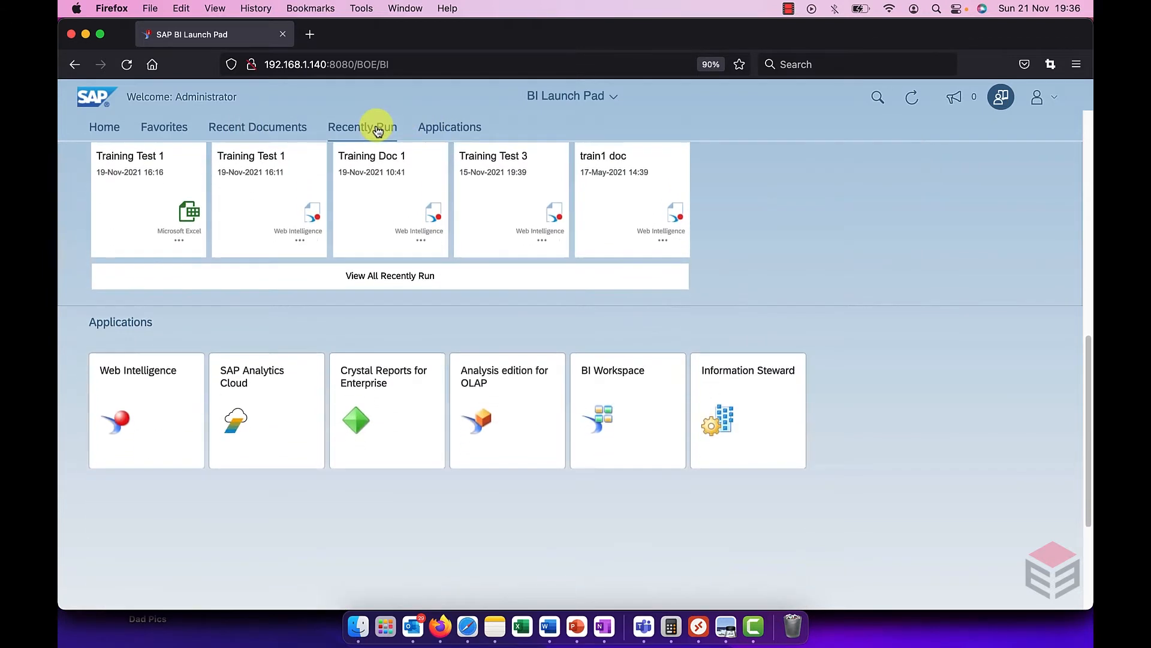
scroll("down", 3)
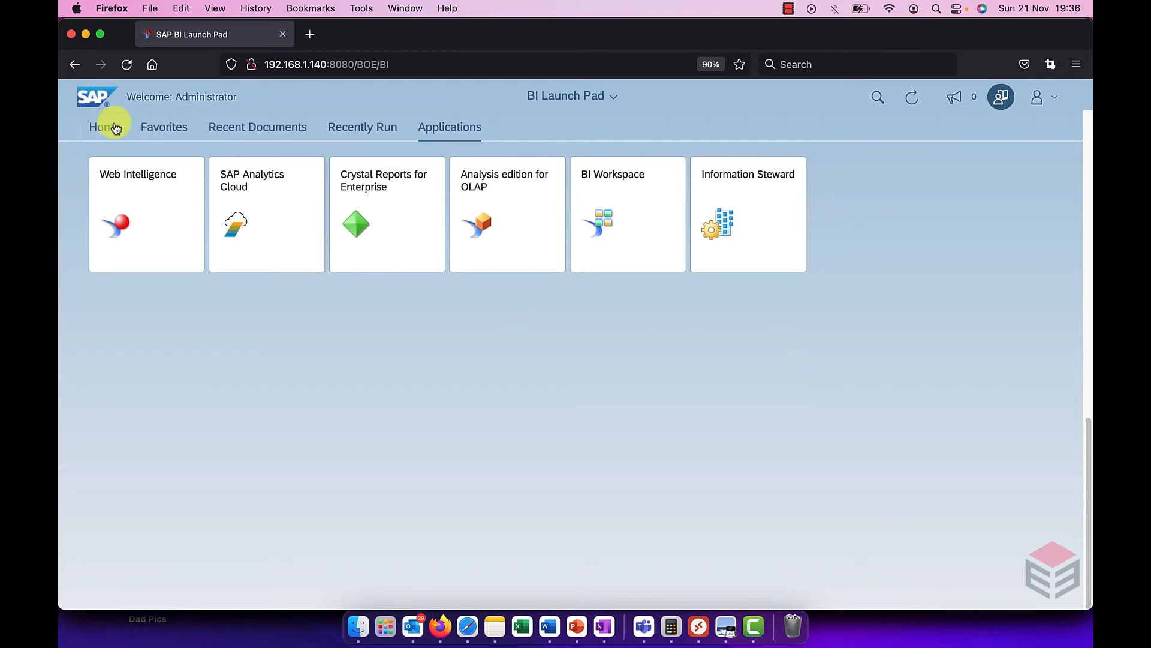
Return to the top of the home page via the Home tab.
left_click(101, 126)
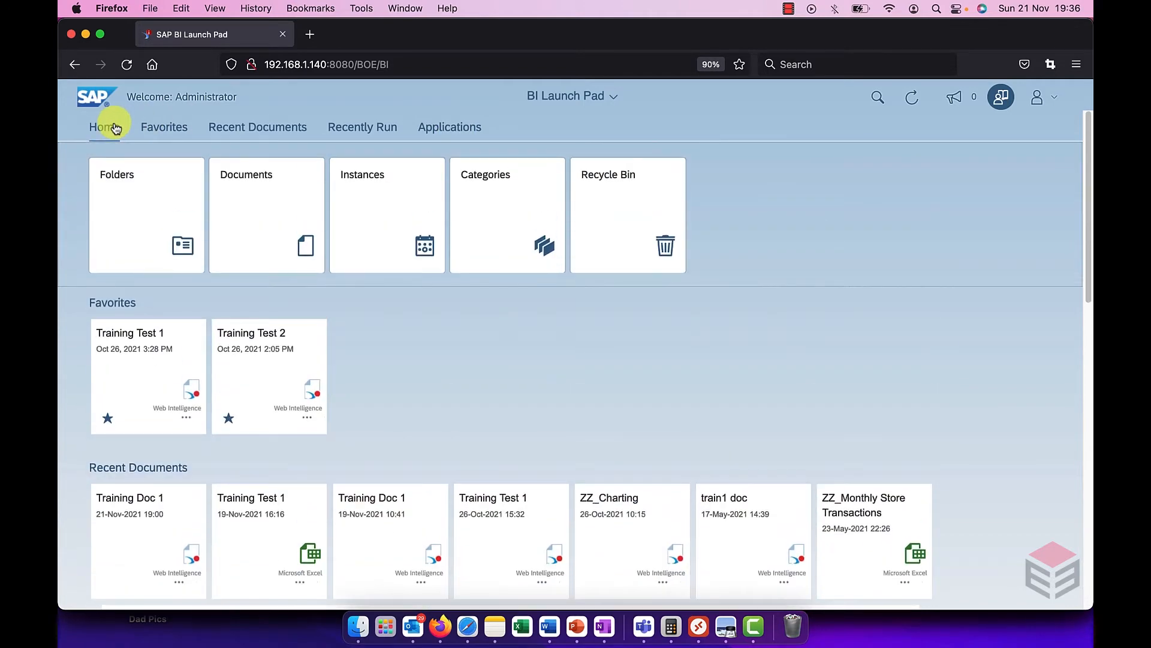
mouse_move(139, 221)
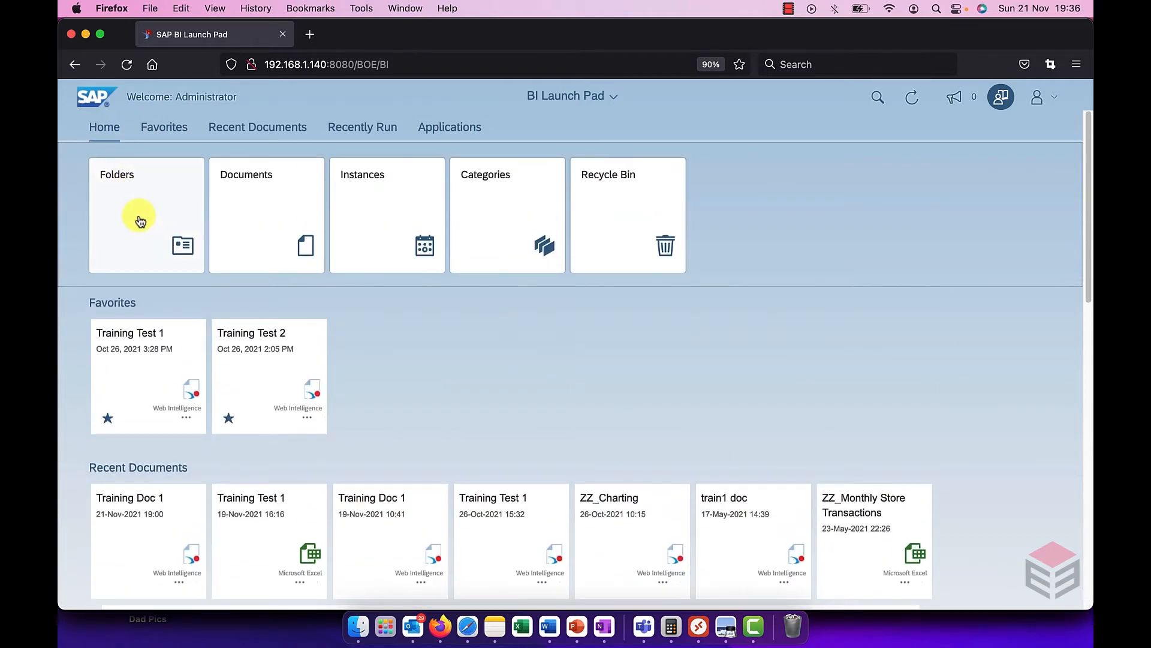
mouse_move(146, 365)
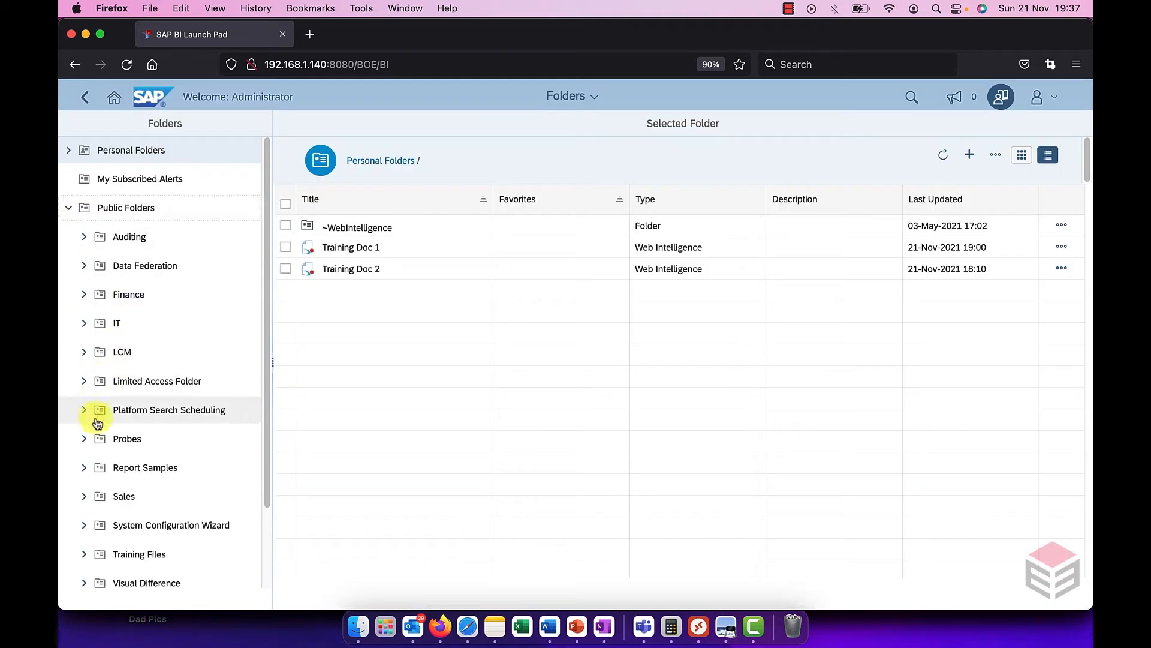
Expand the Finance folder, view its Accounting subfolder, then go back to Finance.
left_click(128, 293)
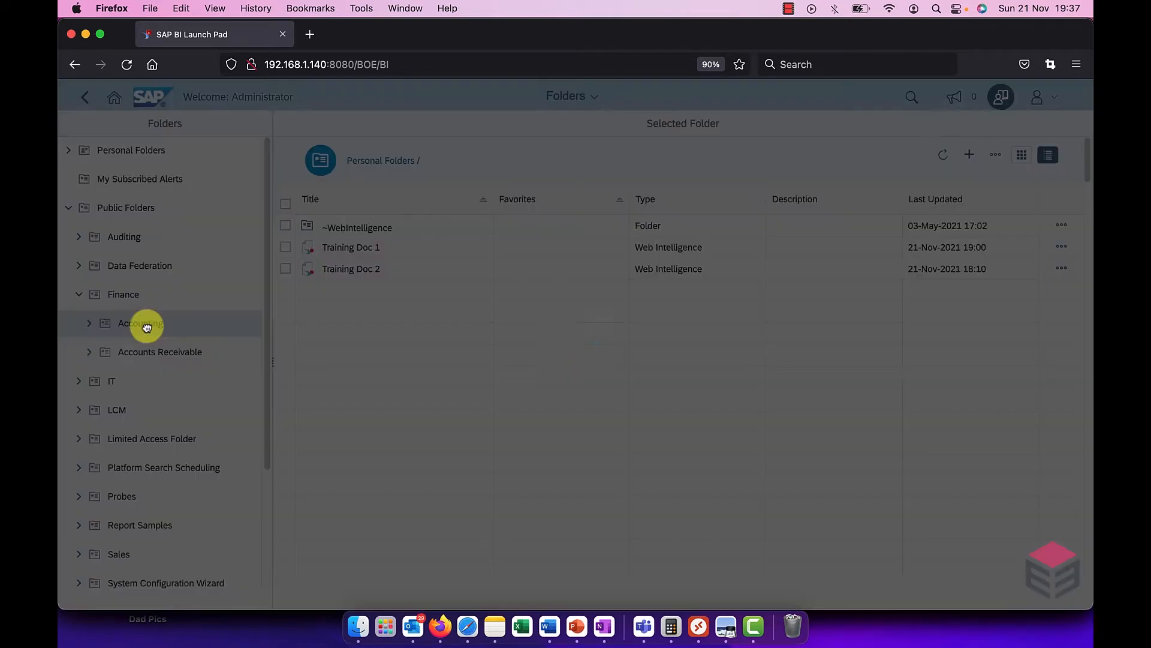
left_click(139, 322)
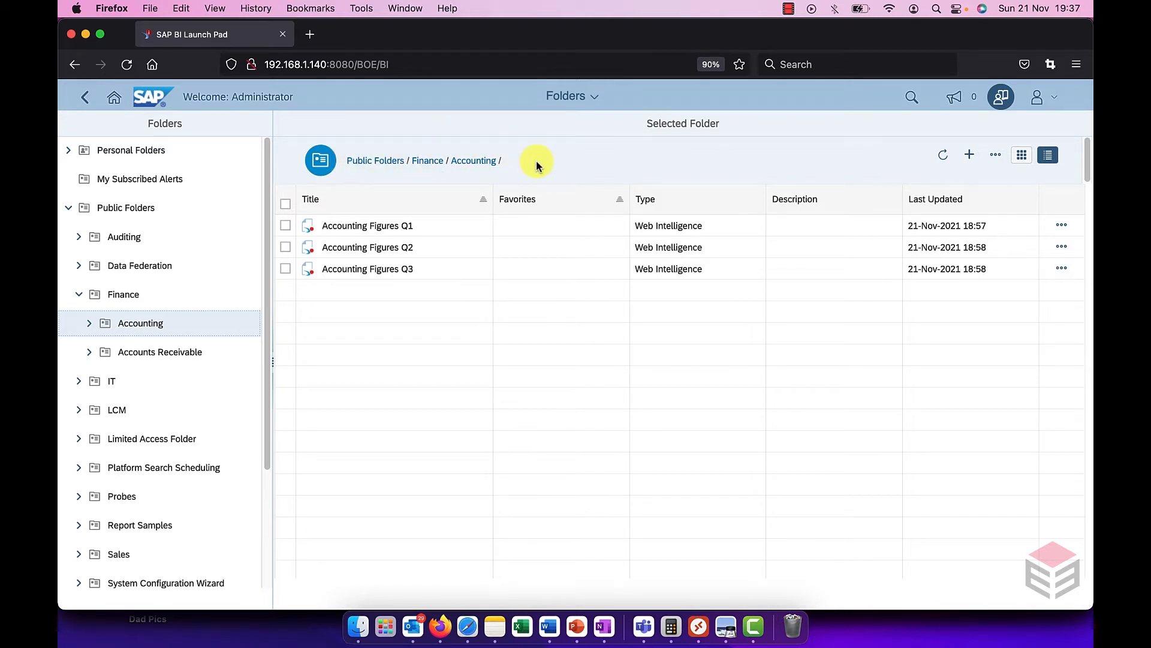
left_click(427, 159)
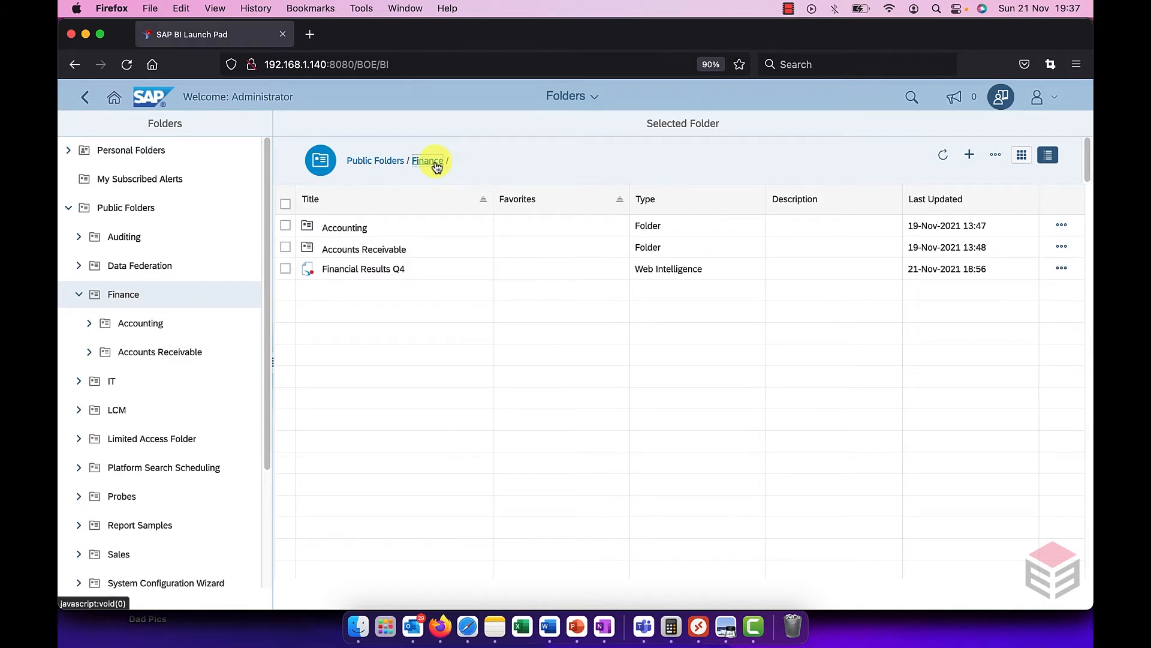
Tick Financial Results Q4 and show its available actions menu.
left_click(285, 267)
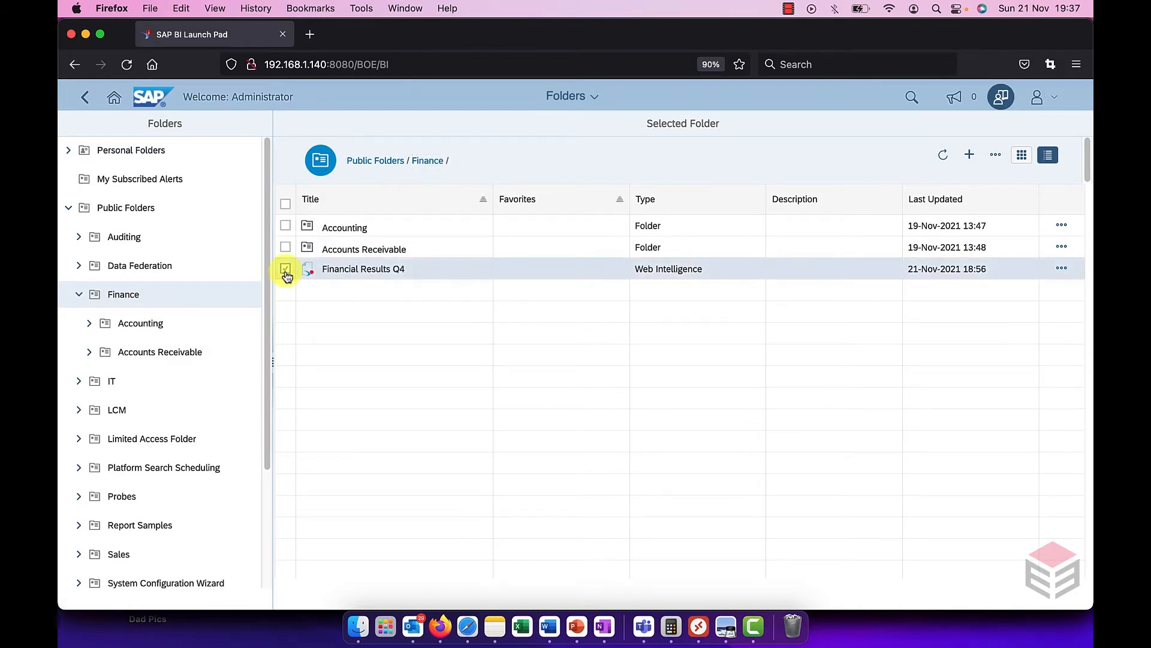
left_click(285, 269)
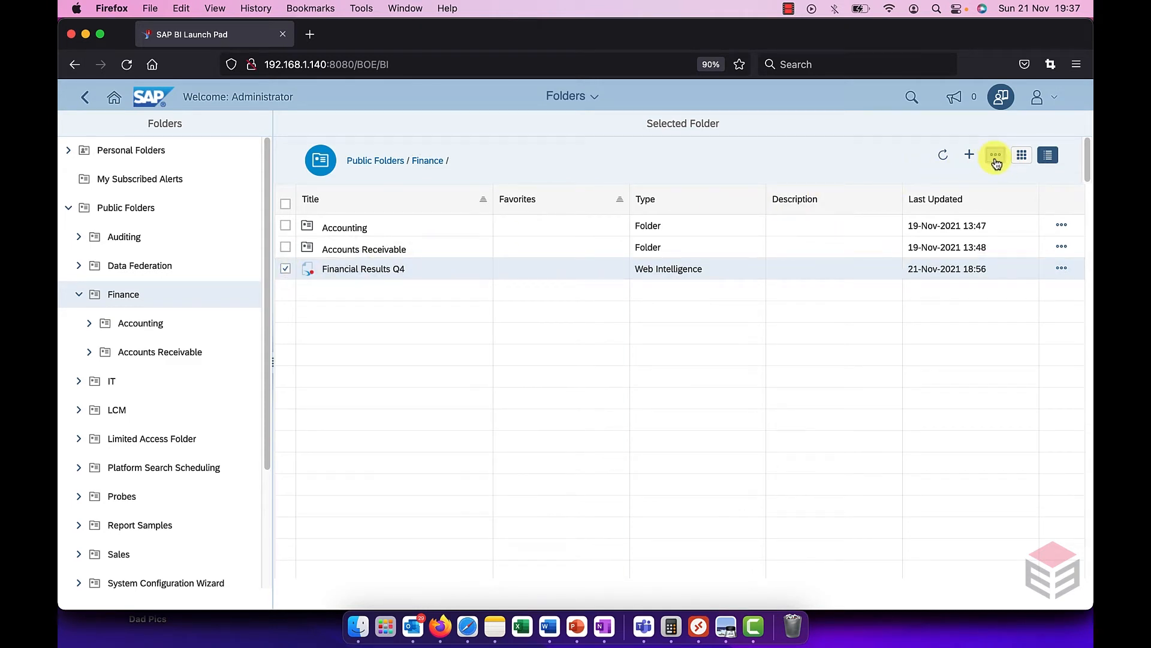
left_click(996, 155)
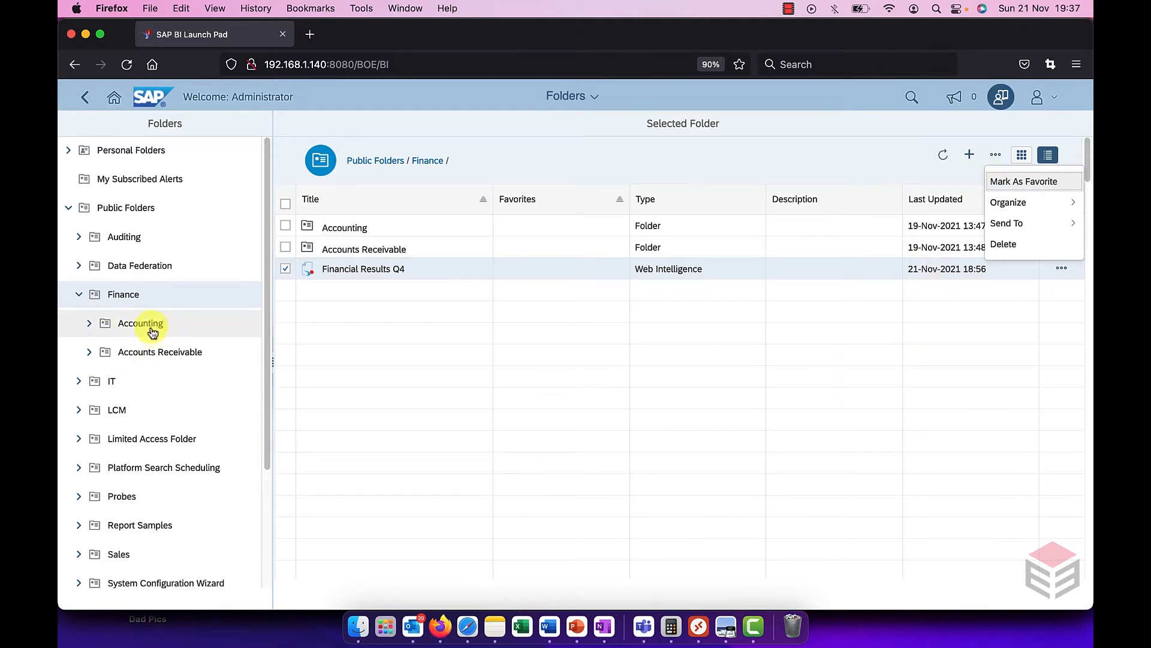
mouse_move(124, 236)
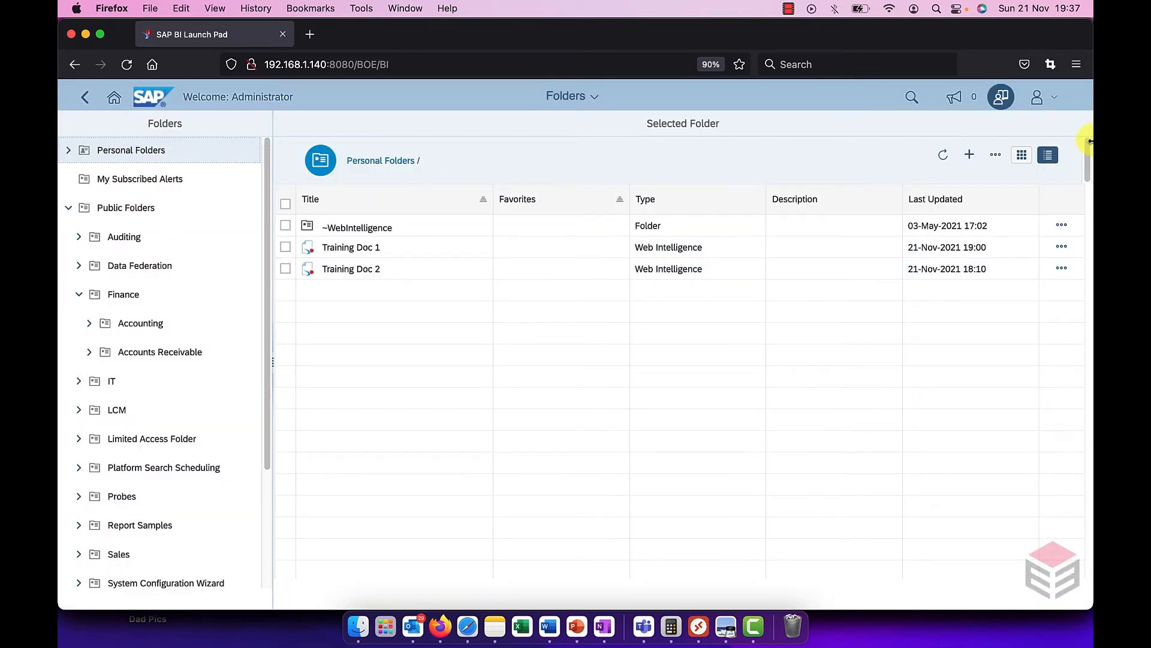
mouse_move(1020, 155)
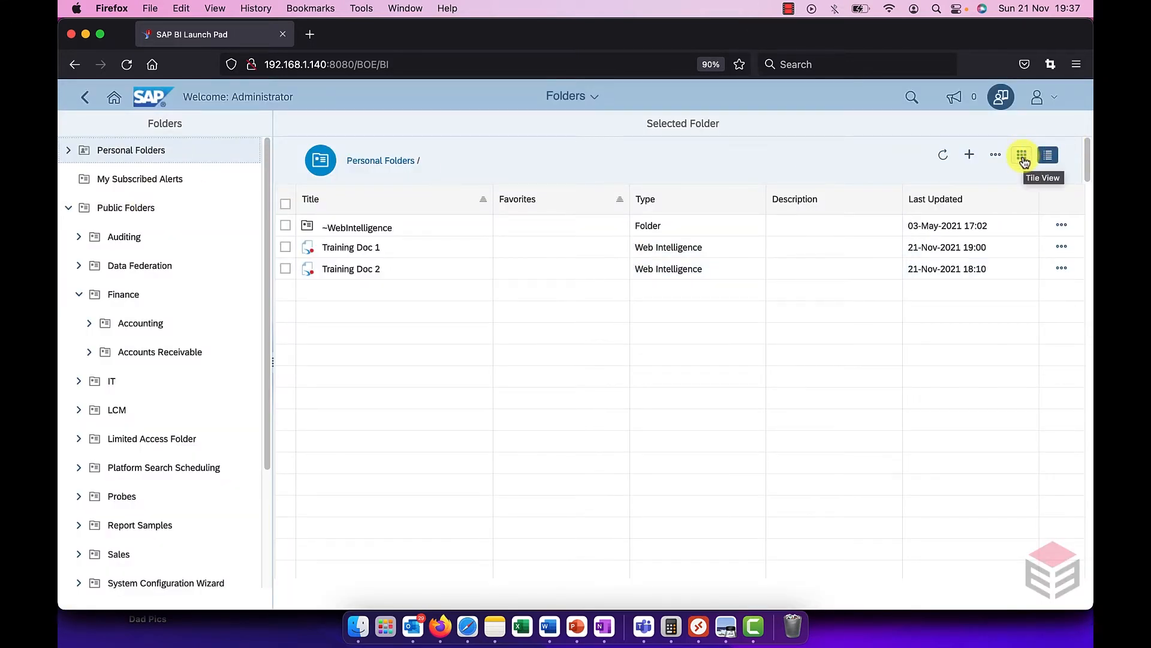
left_click(1022, 155)
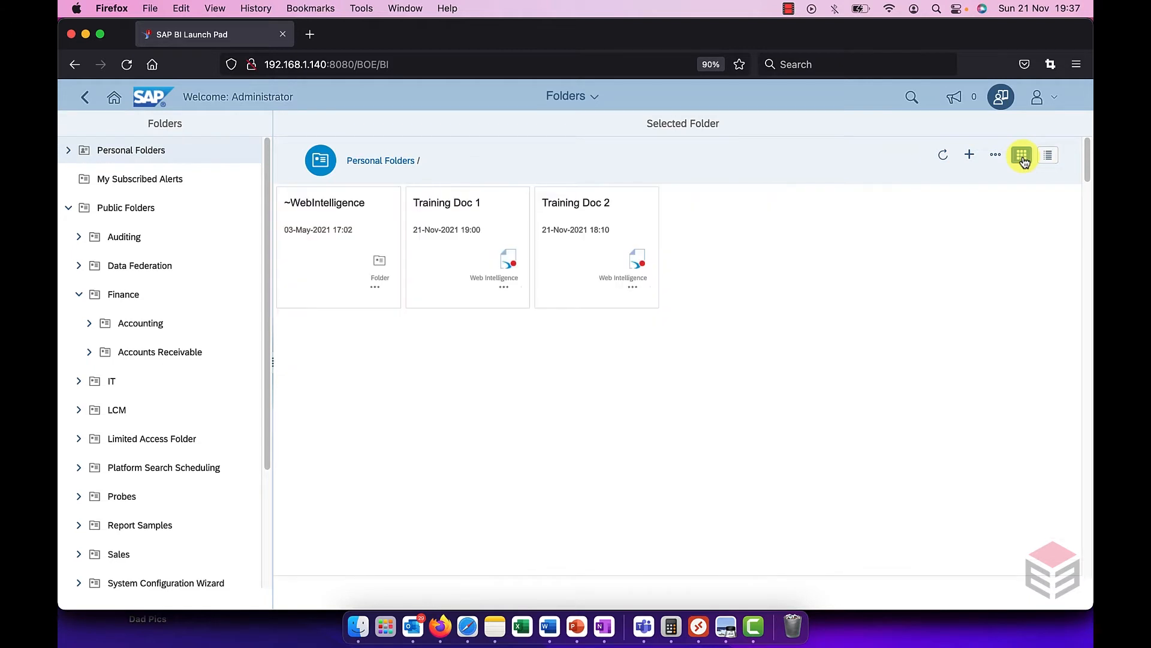
mouse_move(460, 273)
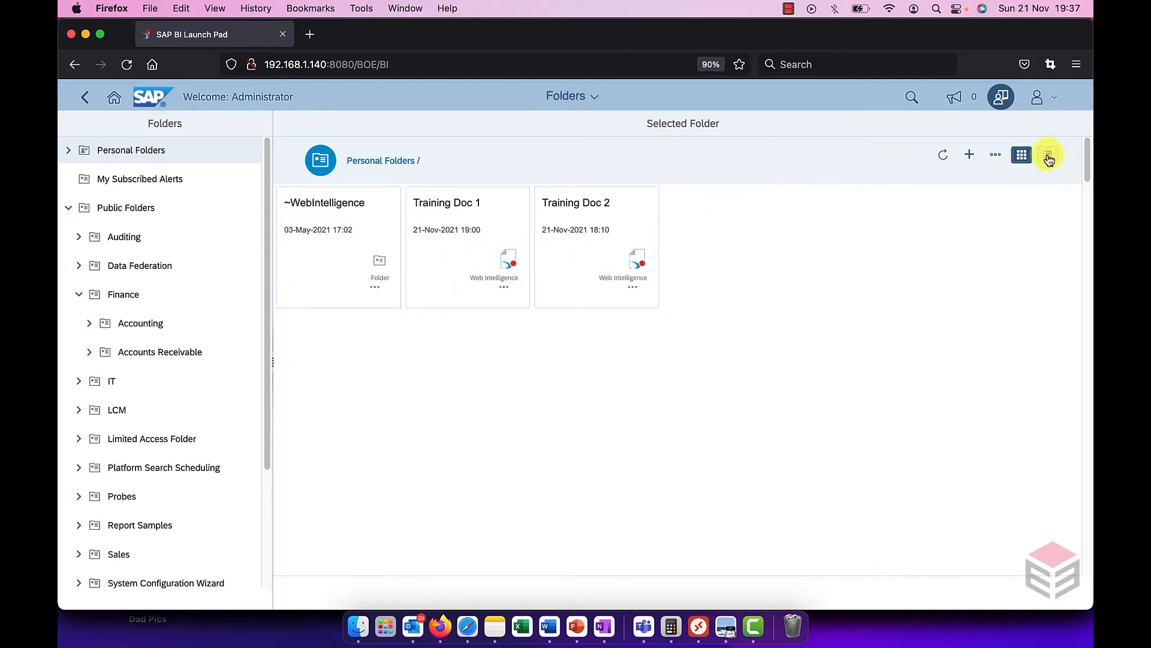
left_click(1049, 155)
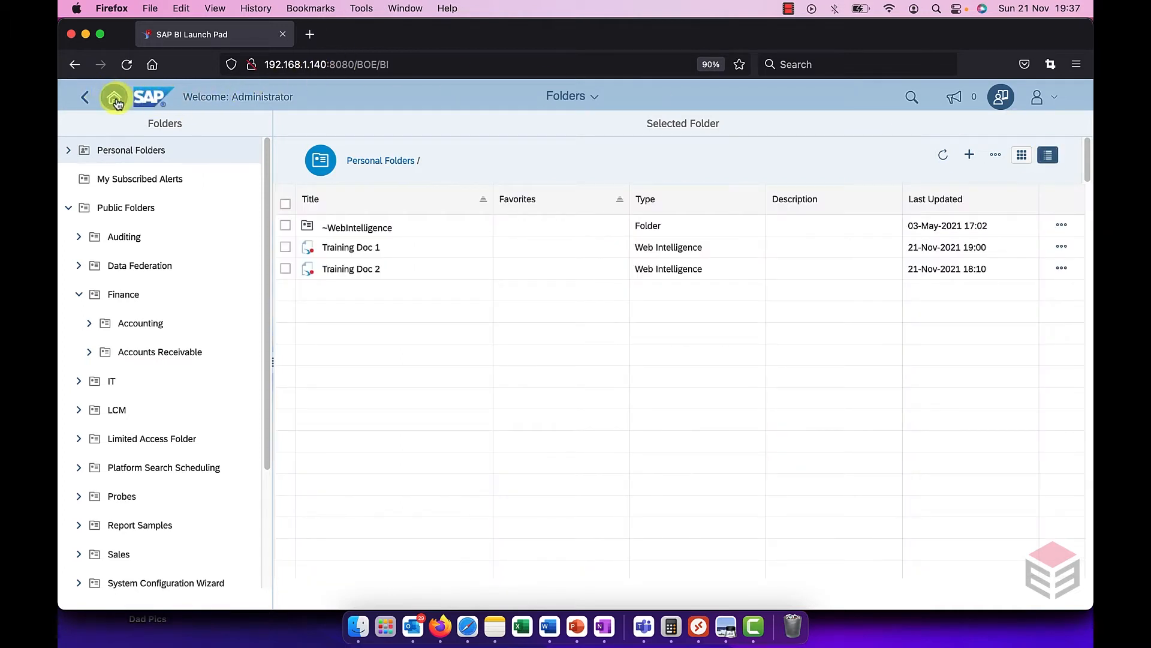
Show all 48 documents as tiles, then back as a detailed list with title, type and dates.
left_click(116, 96)
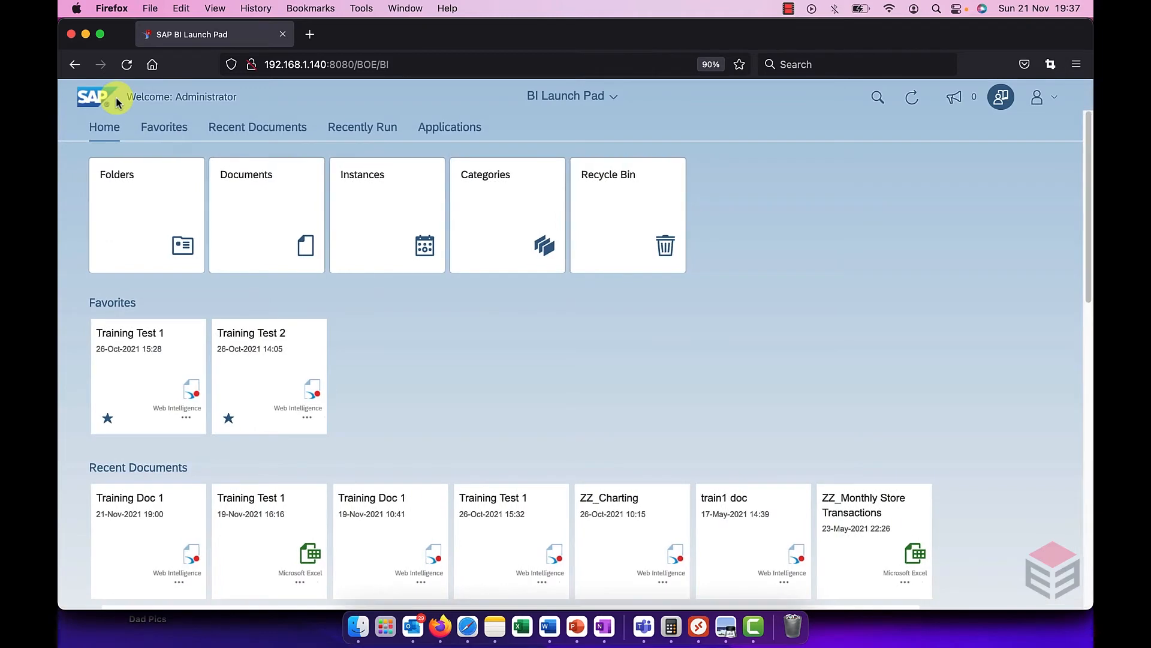
mouse_move(285, 214)
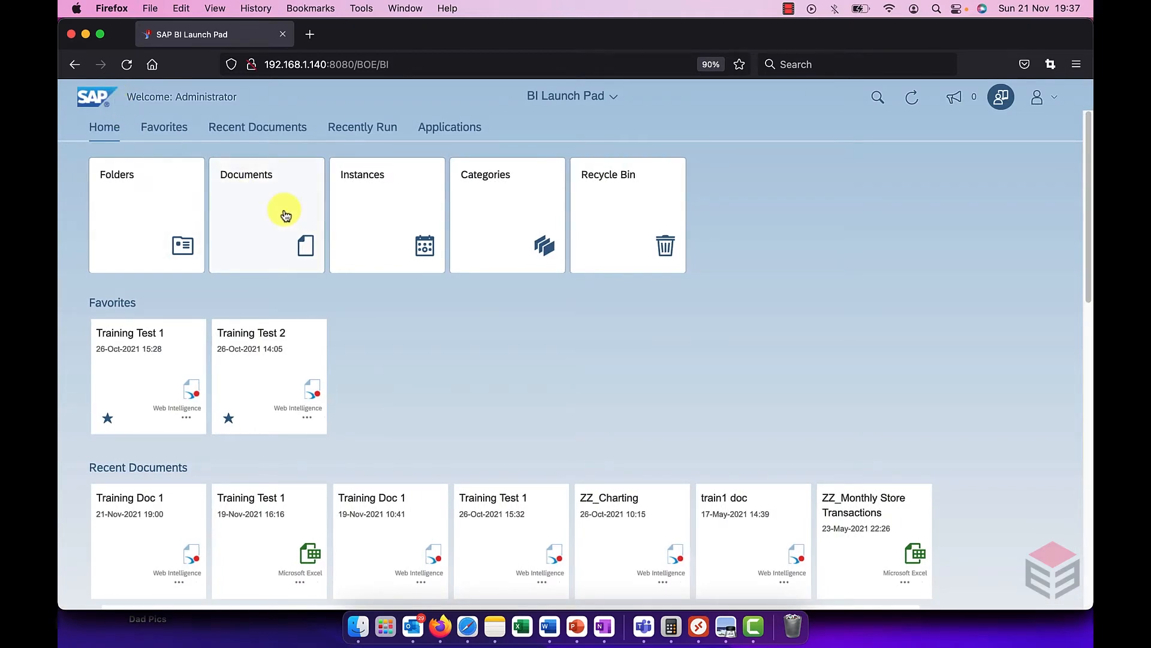
left_click(267, 214)
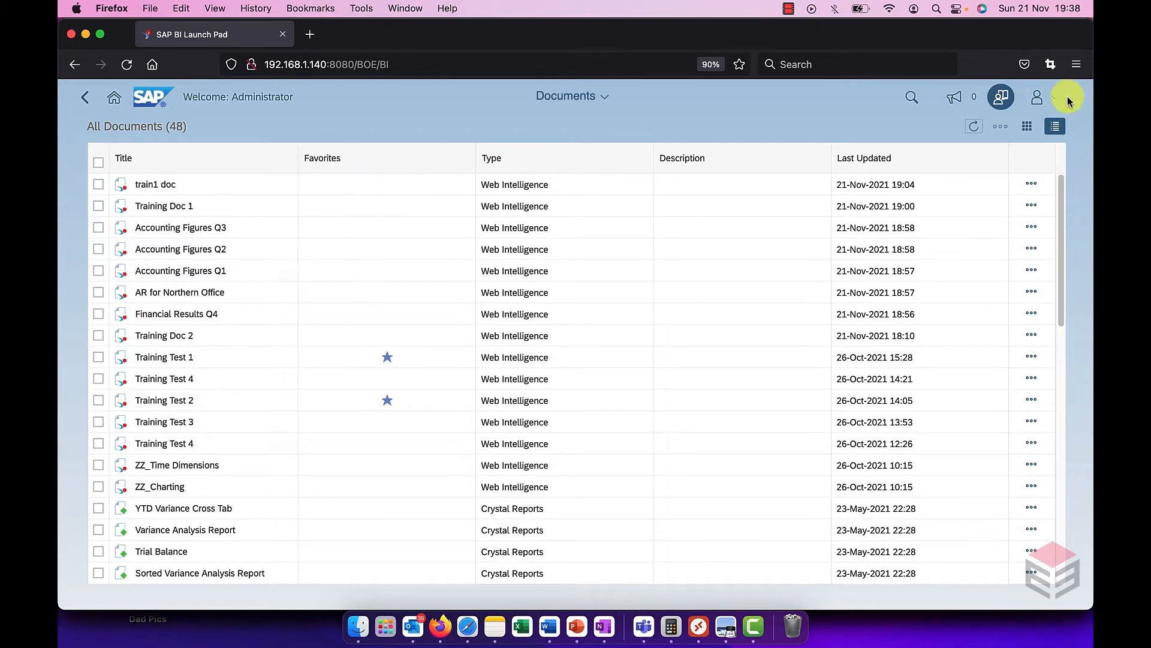
left_click(1026, 126)
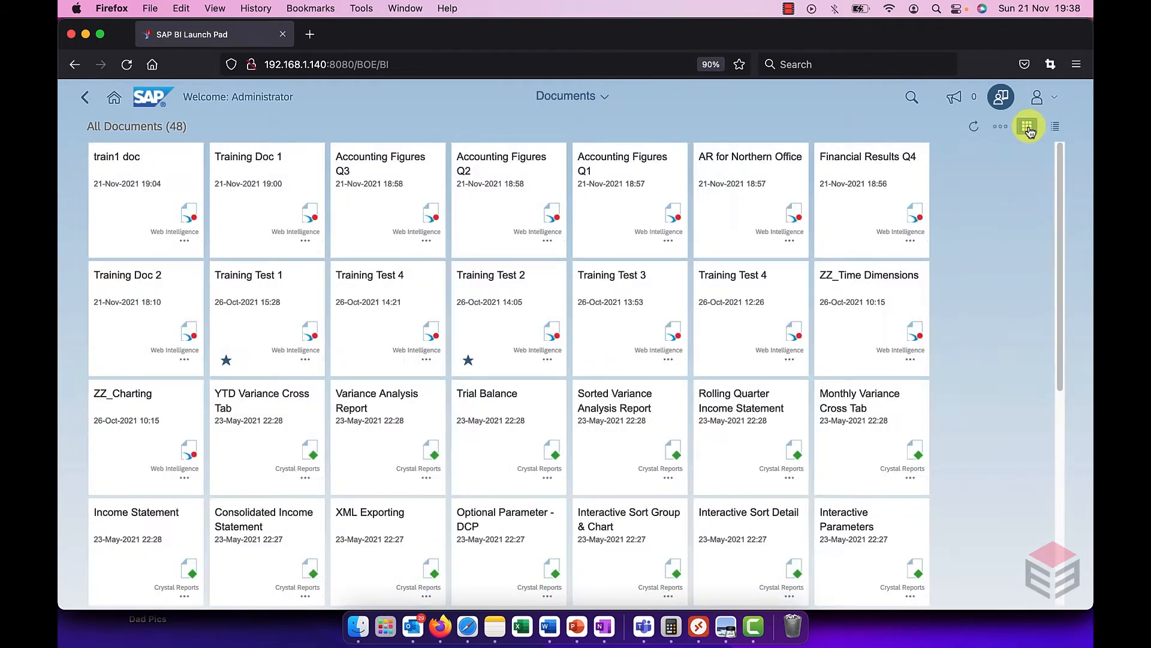
left_click(1054, 126)
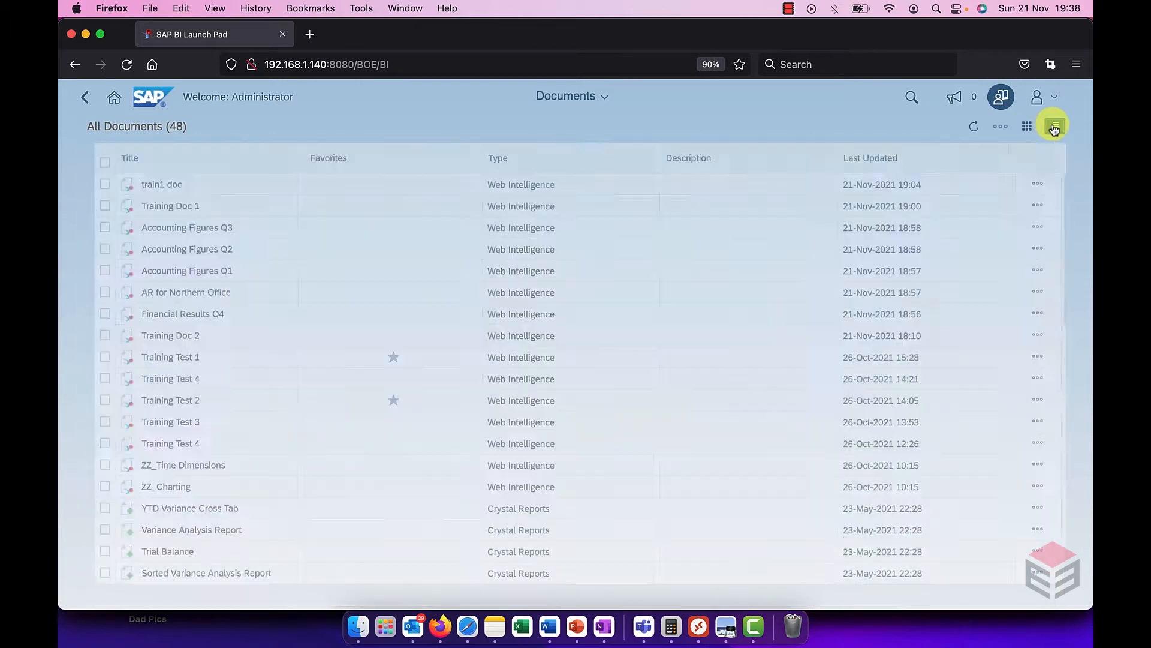
left_click(1055, 126)
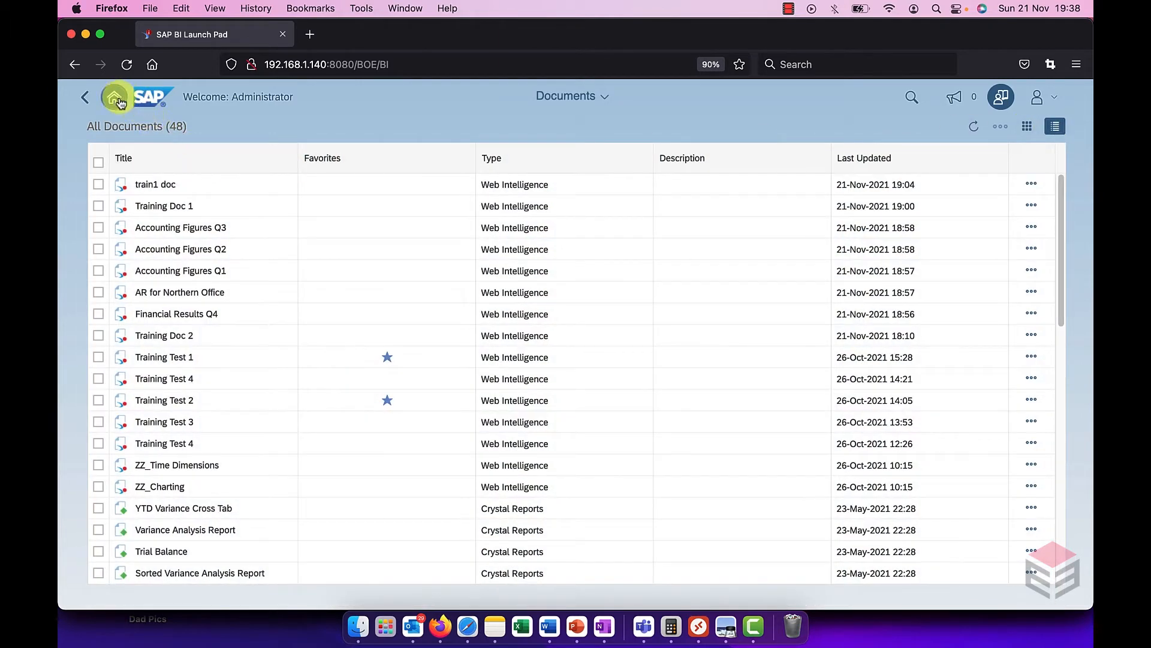
Go to the Schedule Instances page from the home page Instances tile.
left_click(115, 96)
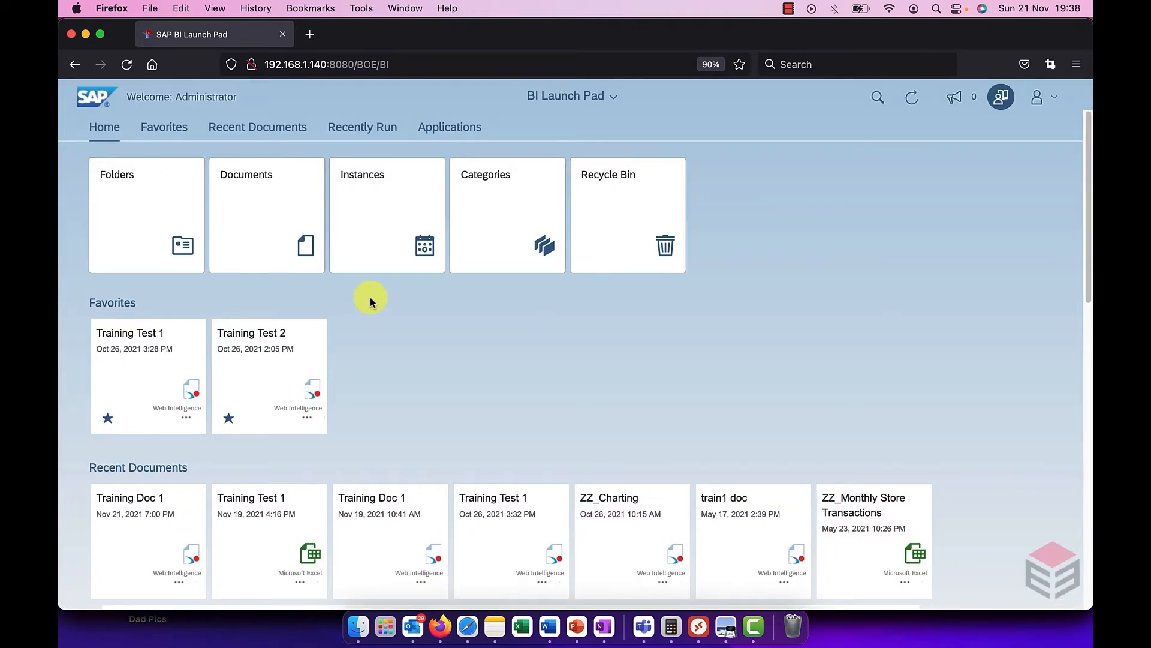
mouse_move(394, 250)
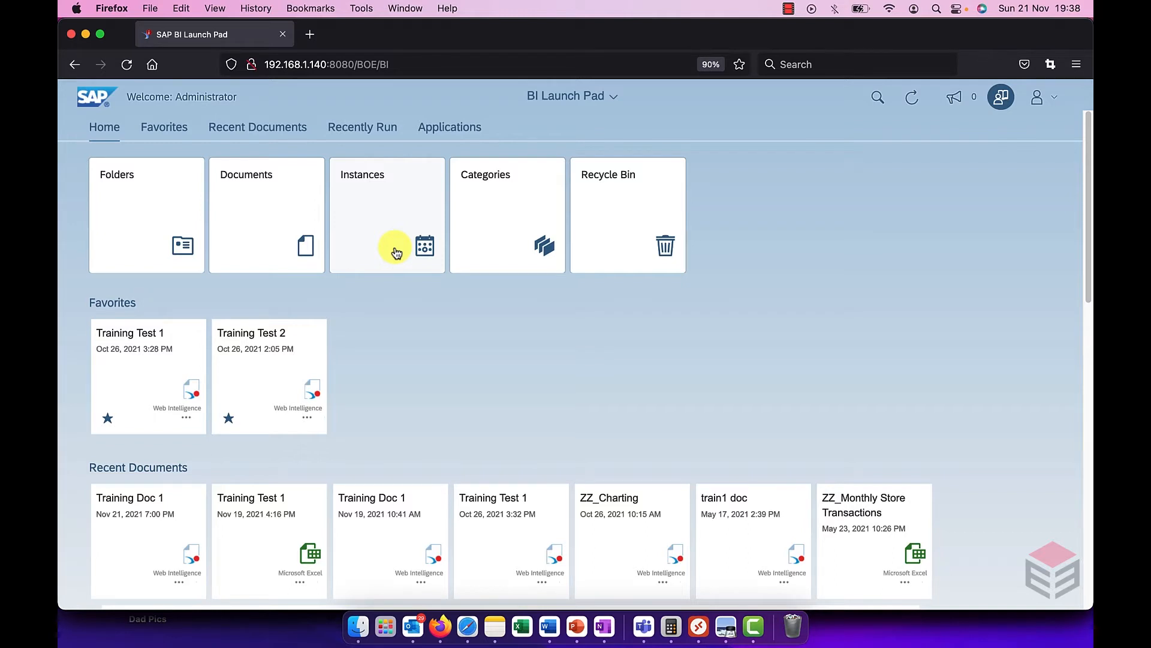
mouse_move(397, 220)
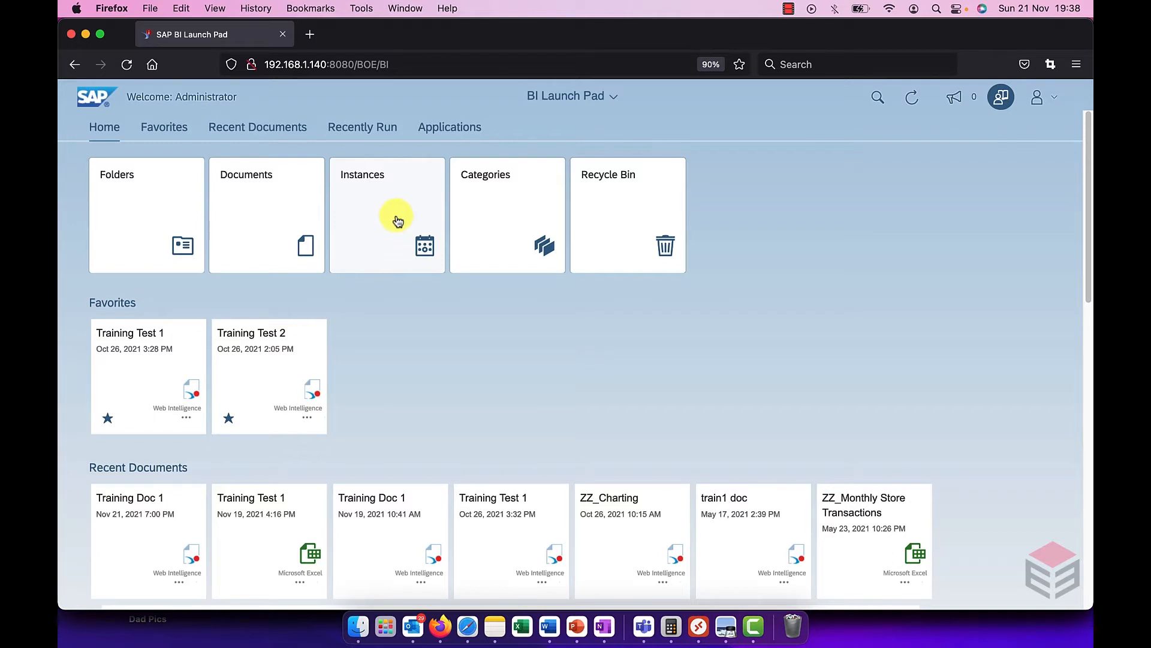
left_click(388, 215)
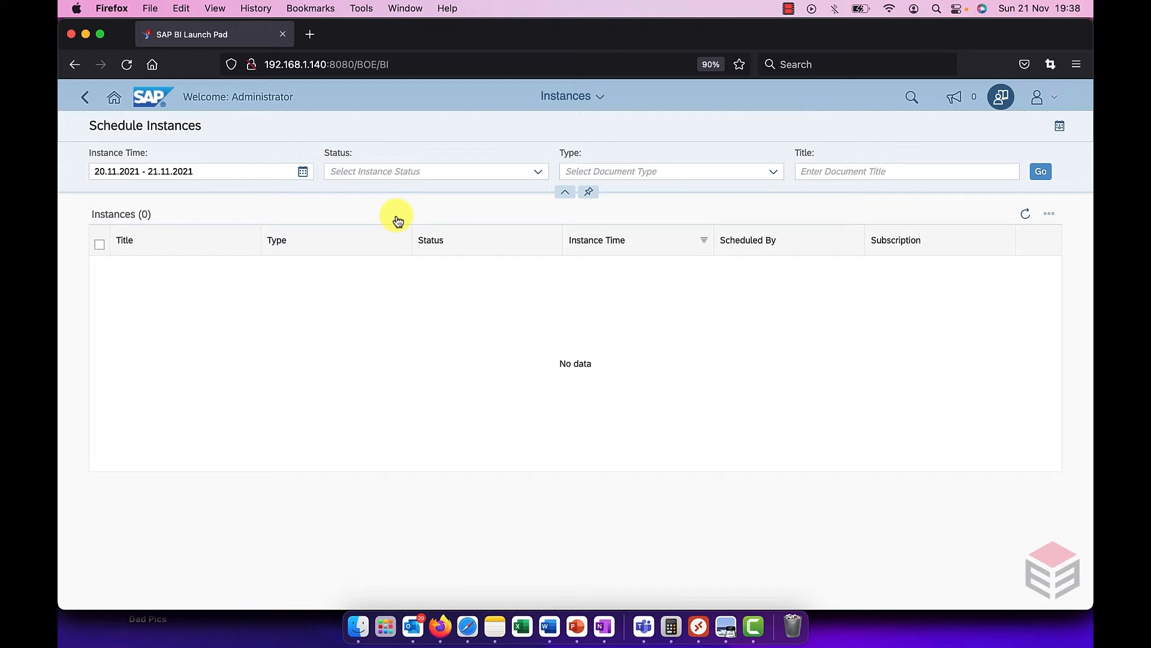
List instances for 1 to 30 November 2021: six instances, five successful, one failed.
left_click(302, 172)
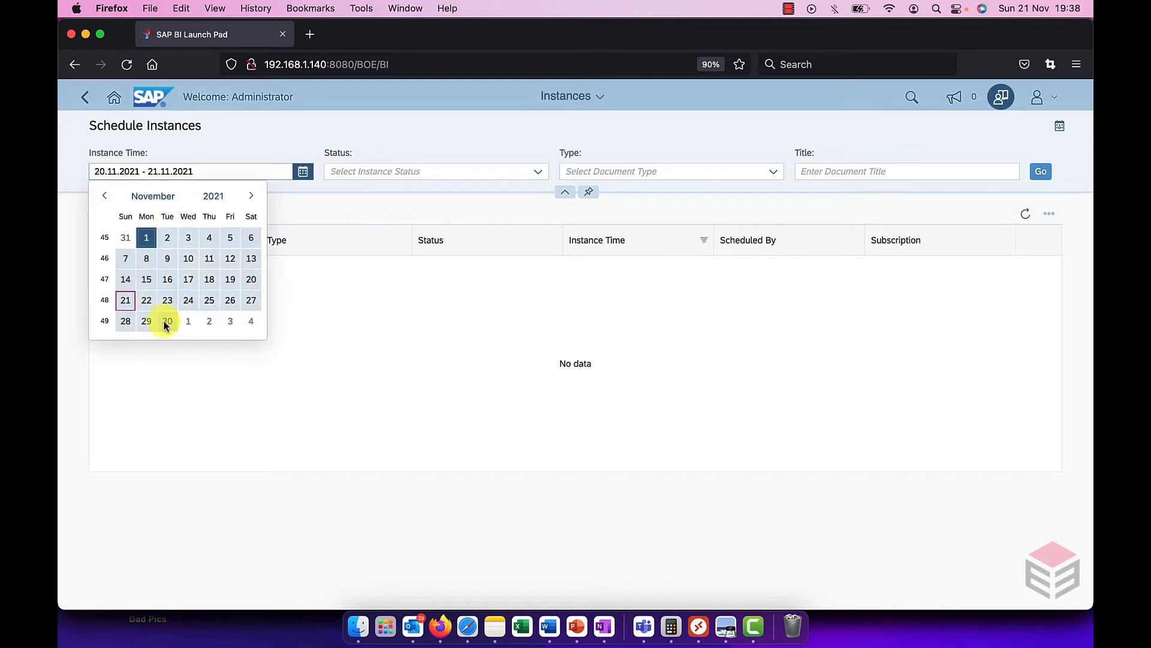
left_click(1041, 172)
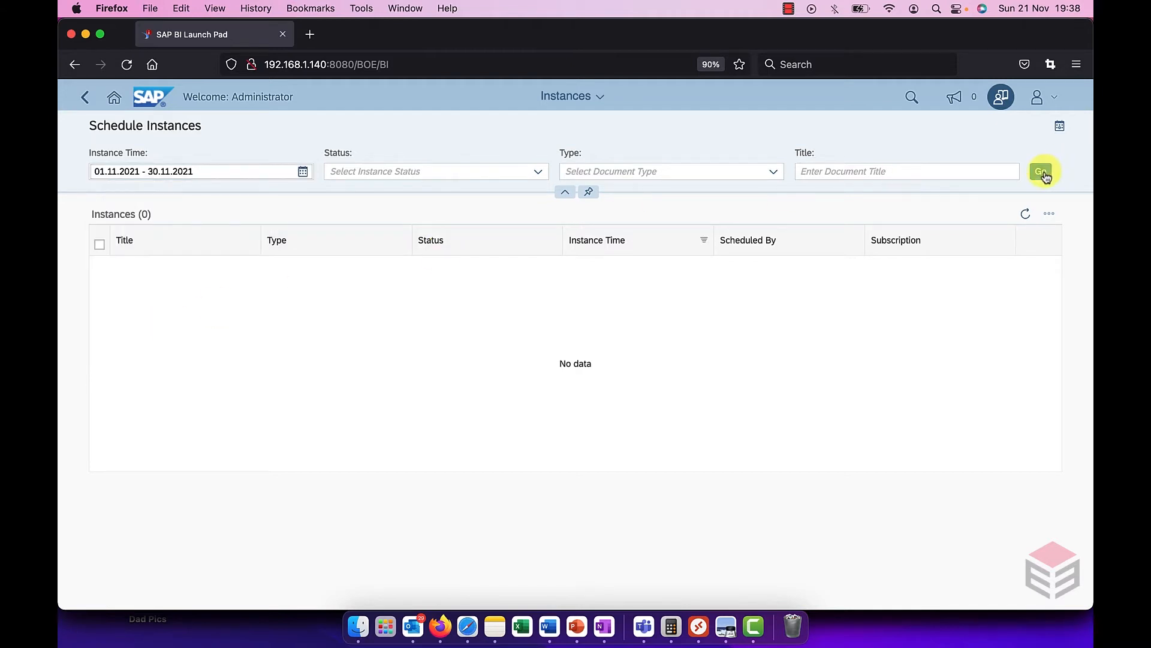
left_click(1042, 171)
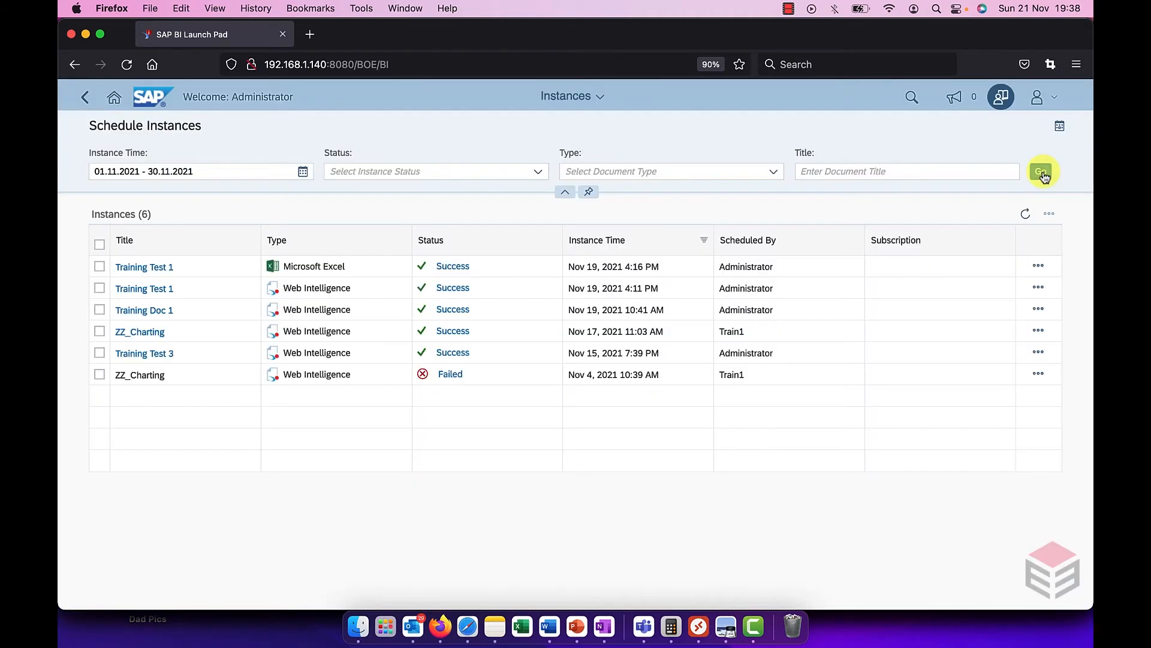
mouse_move(482, 474)
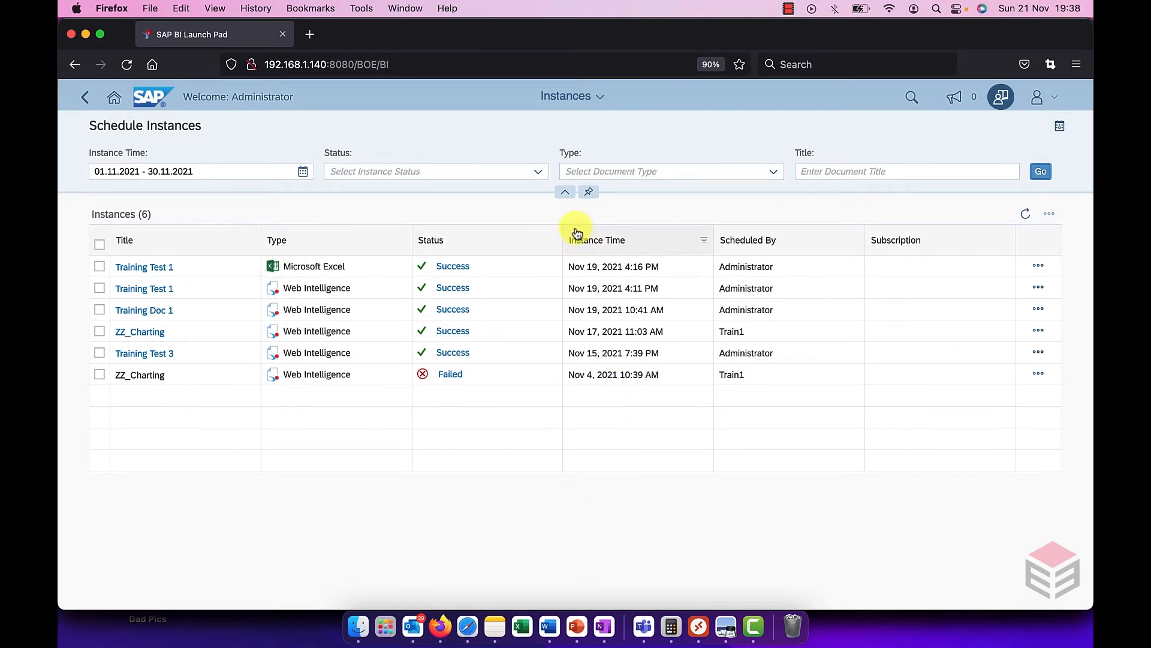
Review the Status and Type filter lists without changing them.
left_click(537, 171)
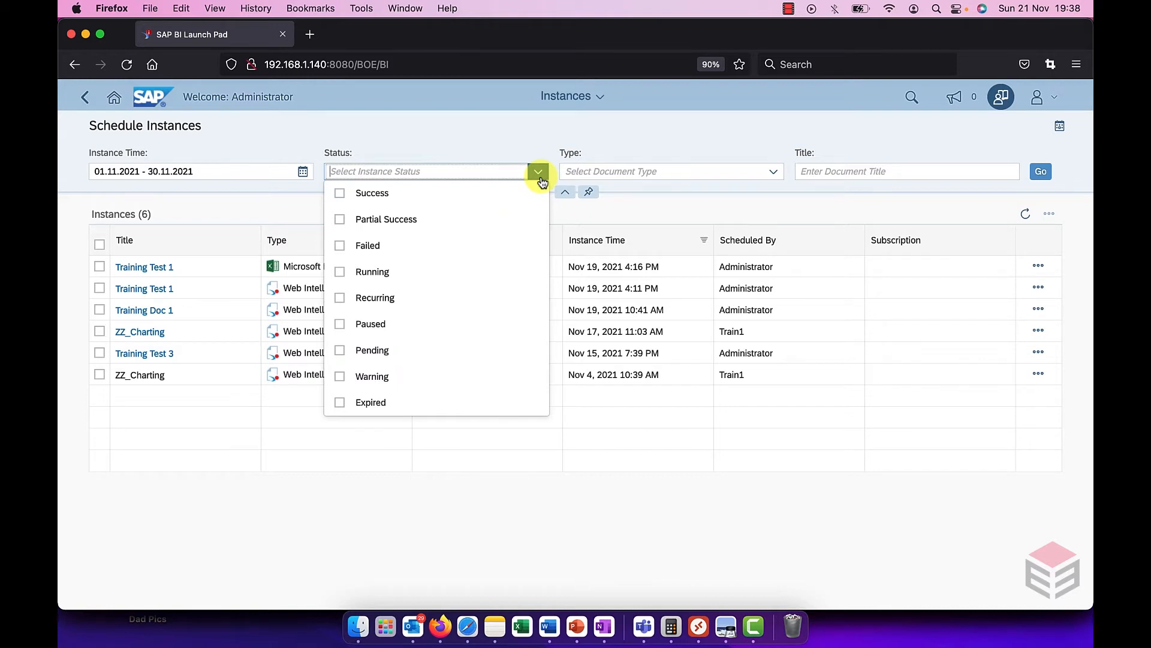
left_click(771, 172)
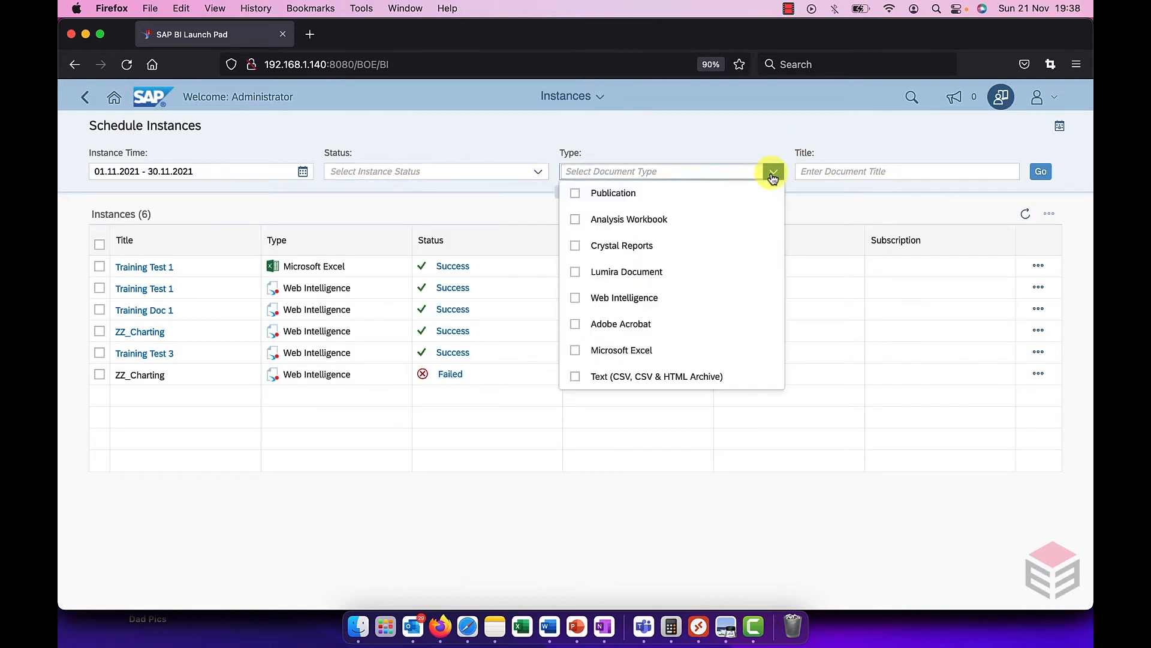
left_click(907, 172)
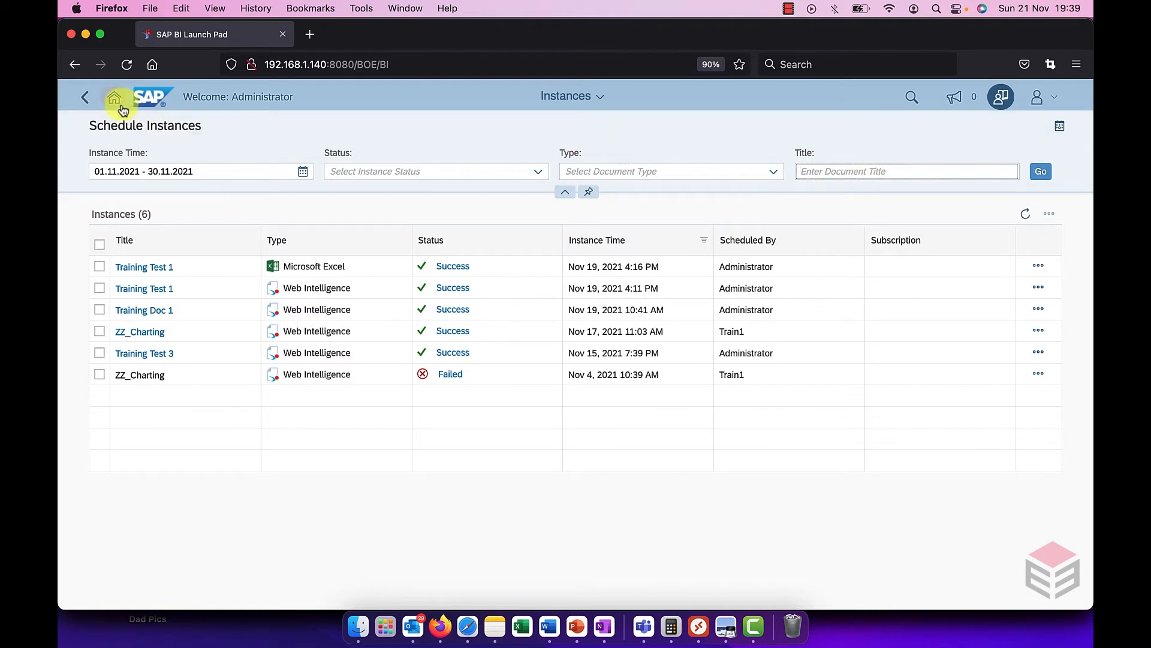
Delete Training Doc 2 from Personal Folders and return to the home page.
left_click(115, 96)
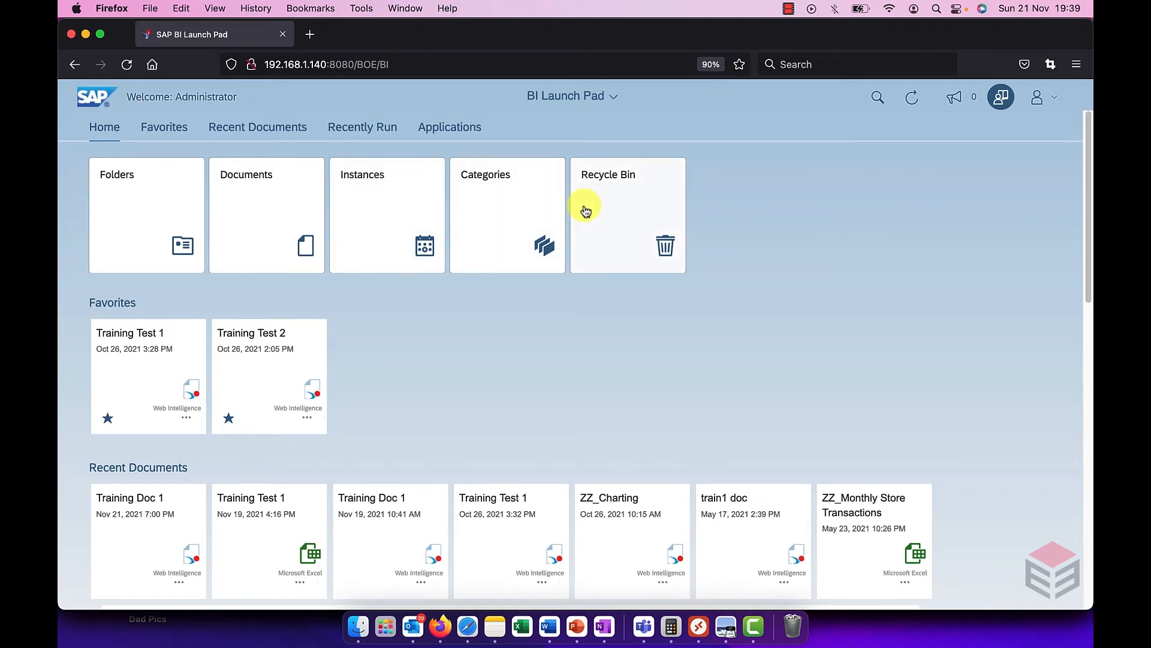
mouse_move(126, 132)
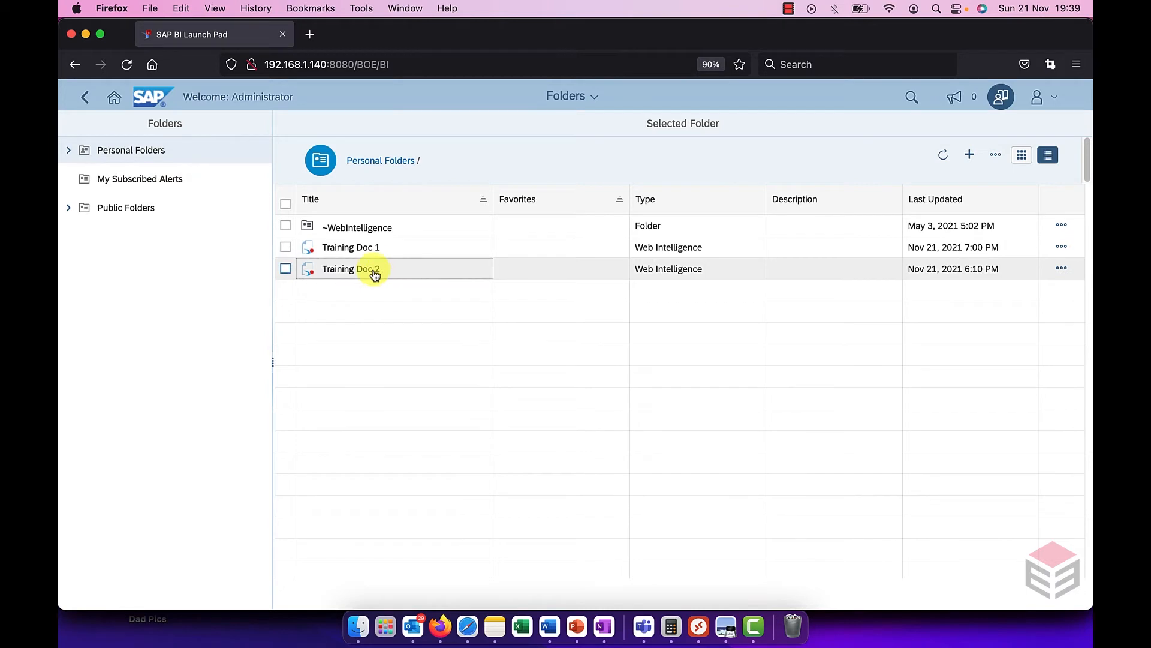
right_click(351, 268)
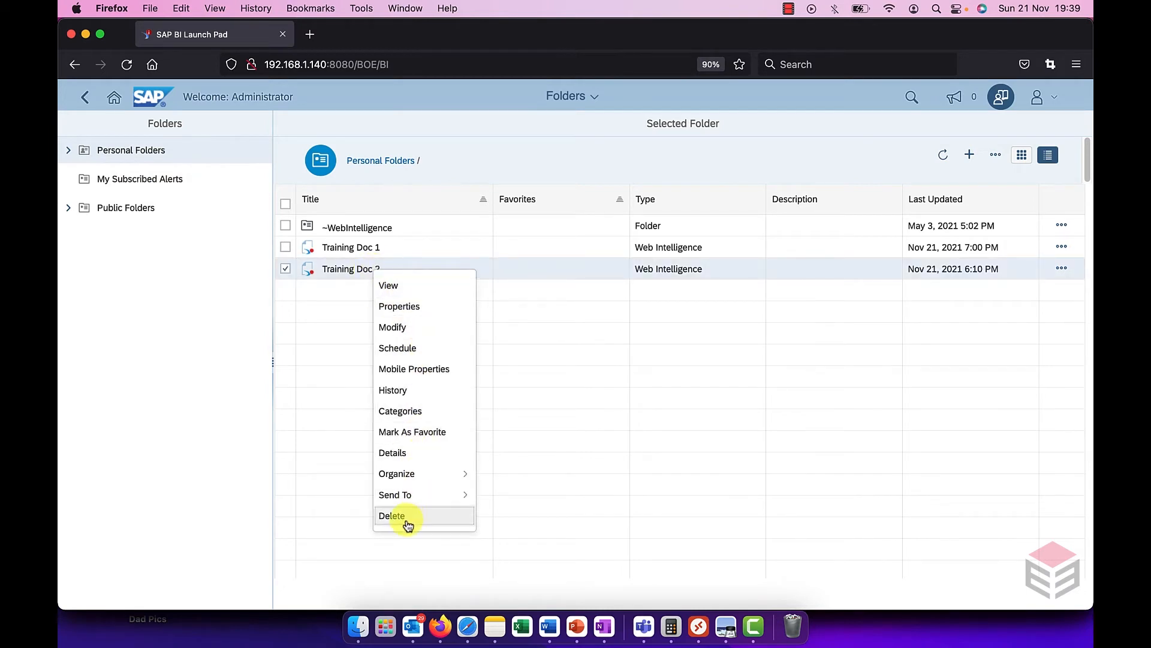
left_click(391, 516)
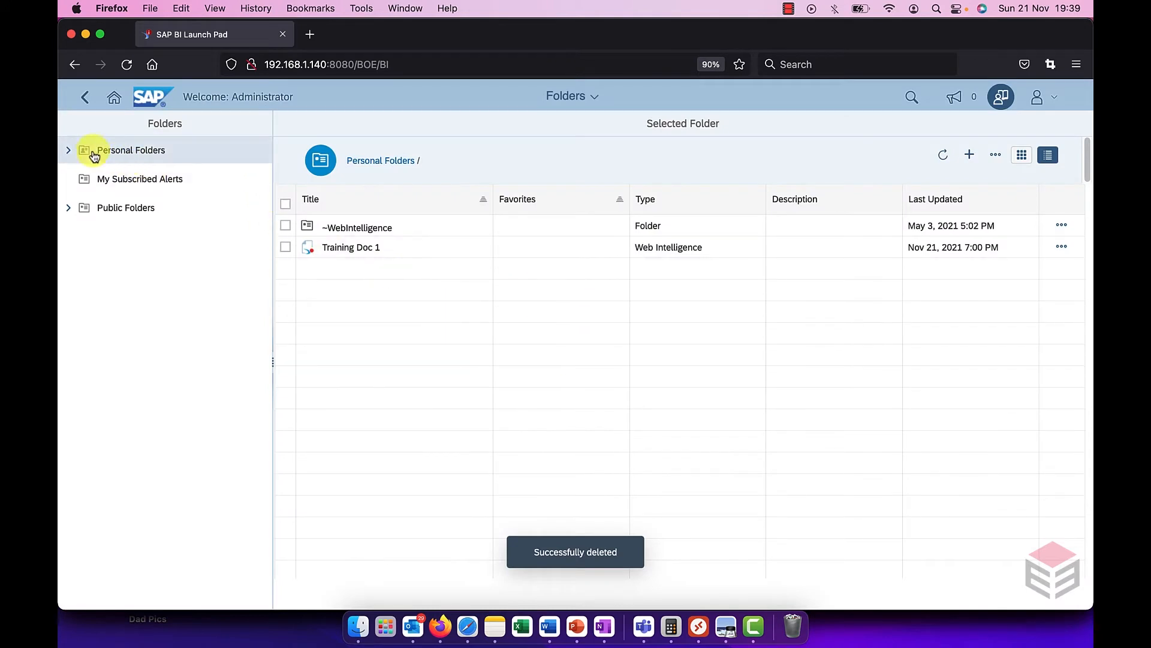
left_click(114, 96)
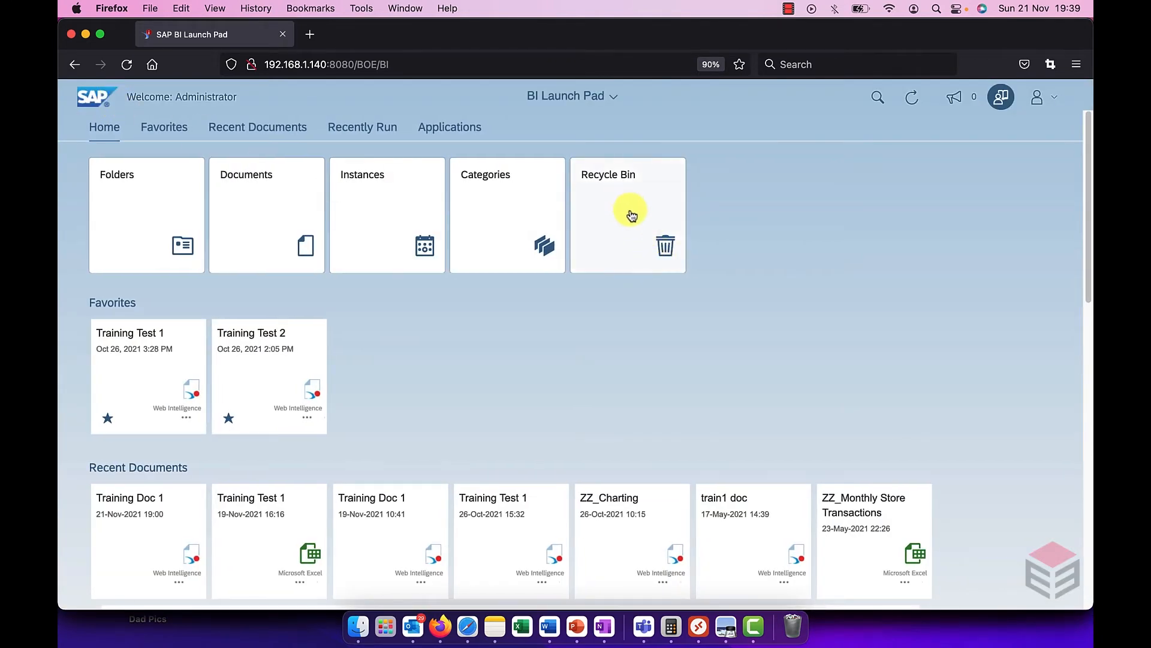
Restore Training Doc 2 from the Recycle Bin and confirm it is back in Personal Folders.
left_click(627, 215)
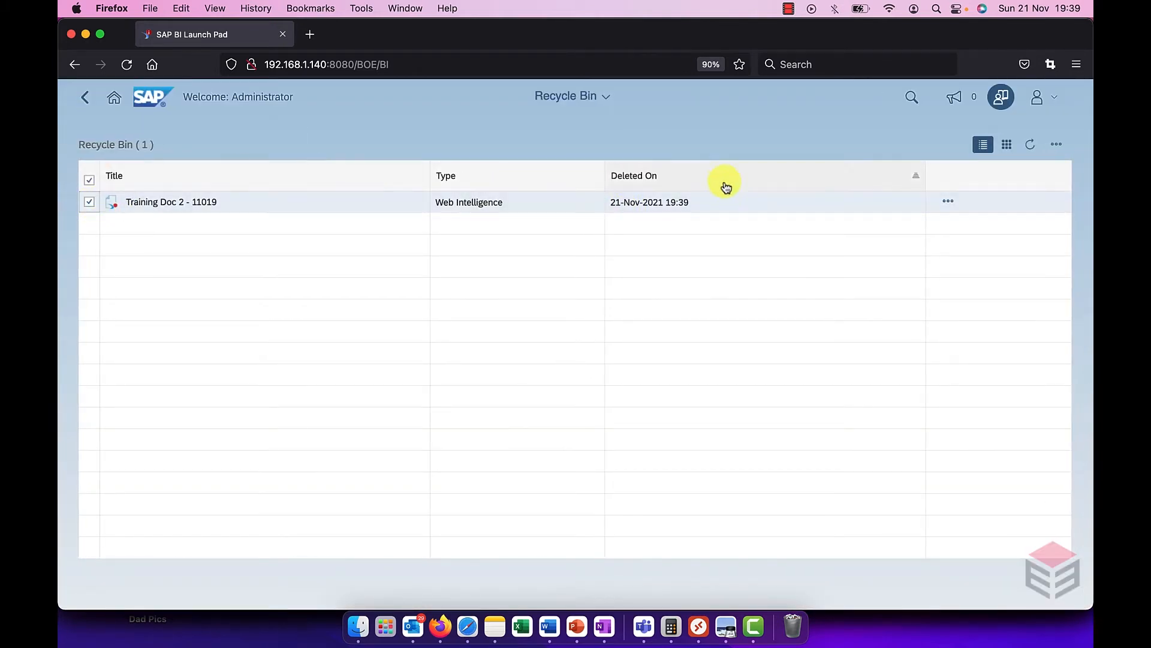
left_click(948, 202)
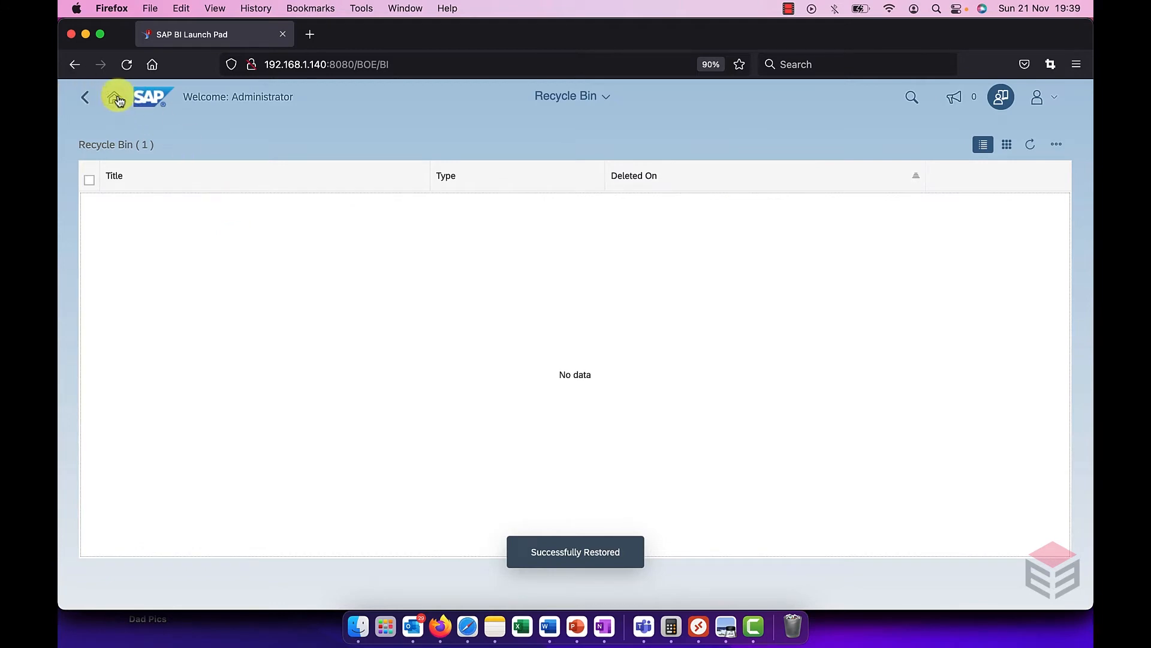
left_click(115, 96)
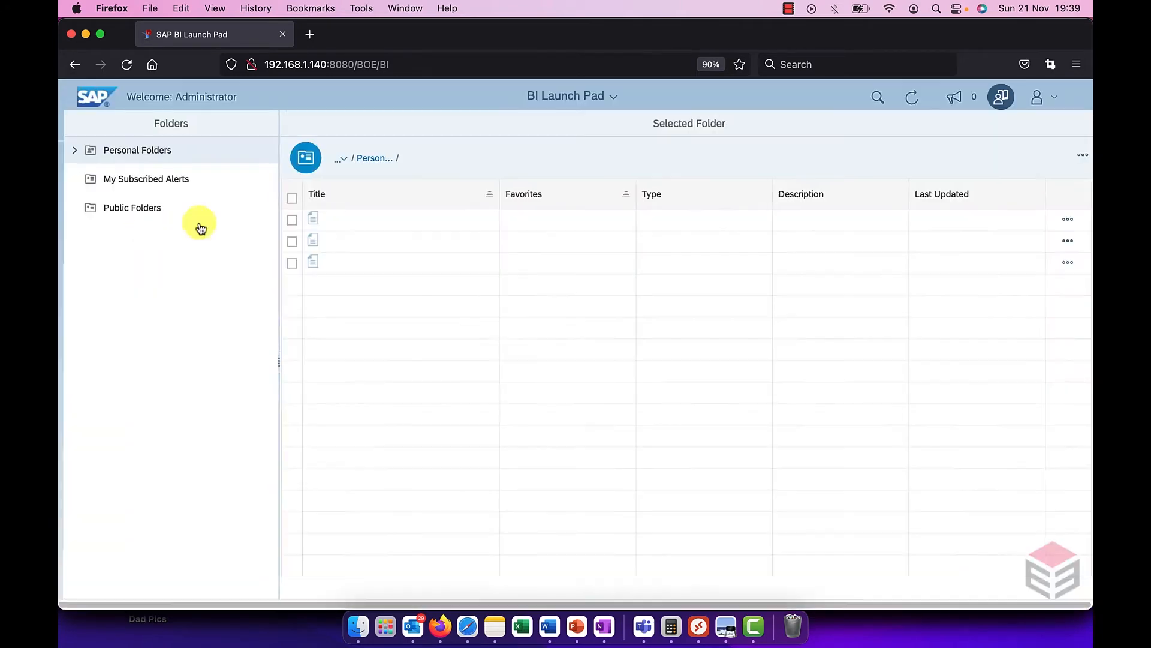
left_click(137, 150)
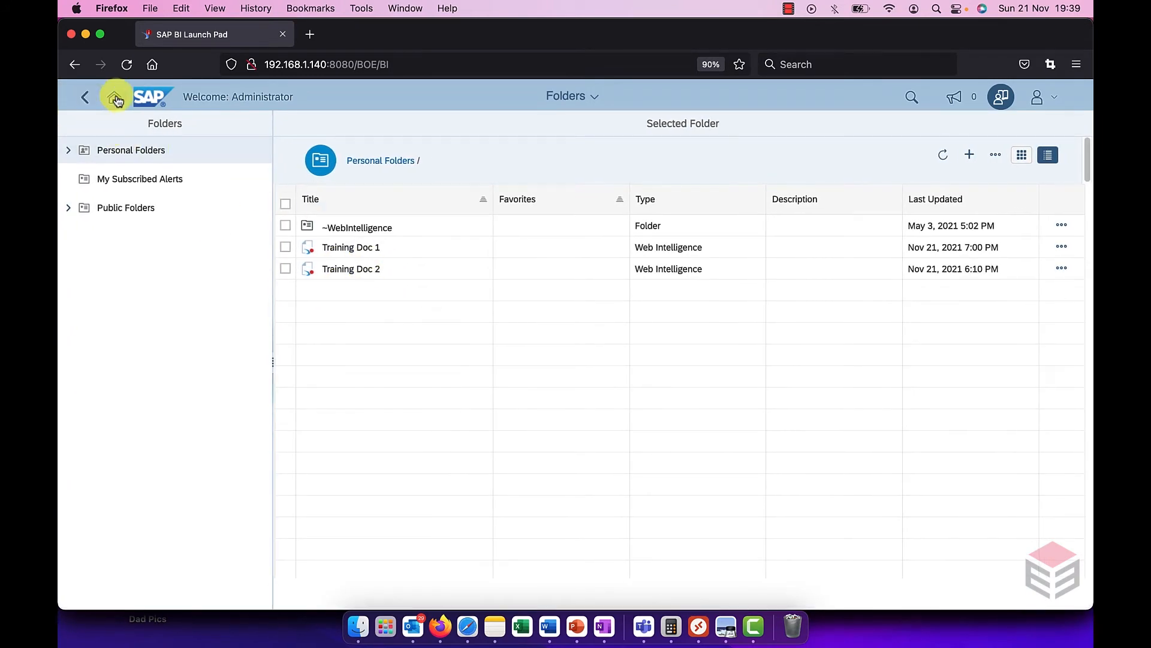
left_click(116, 99)
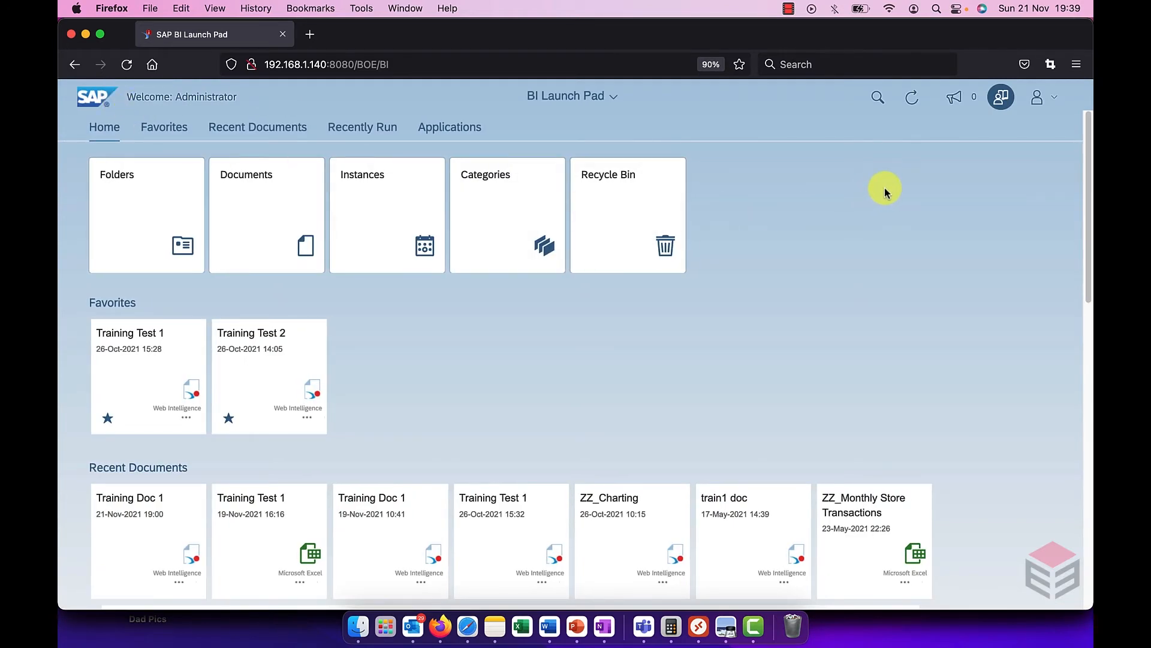
mouse_move(1000, 96)
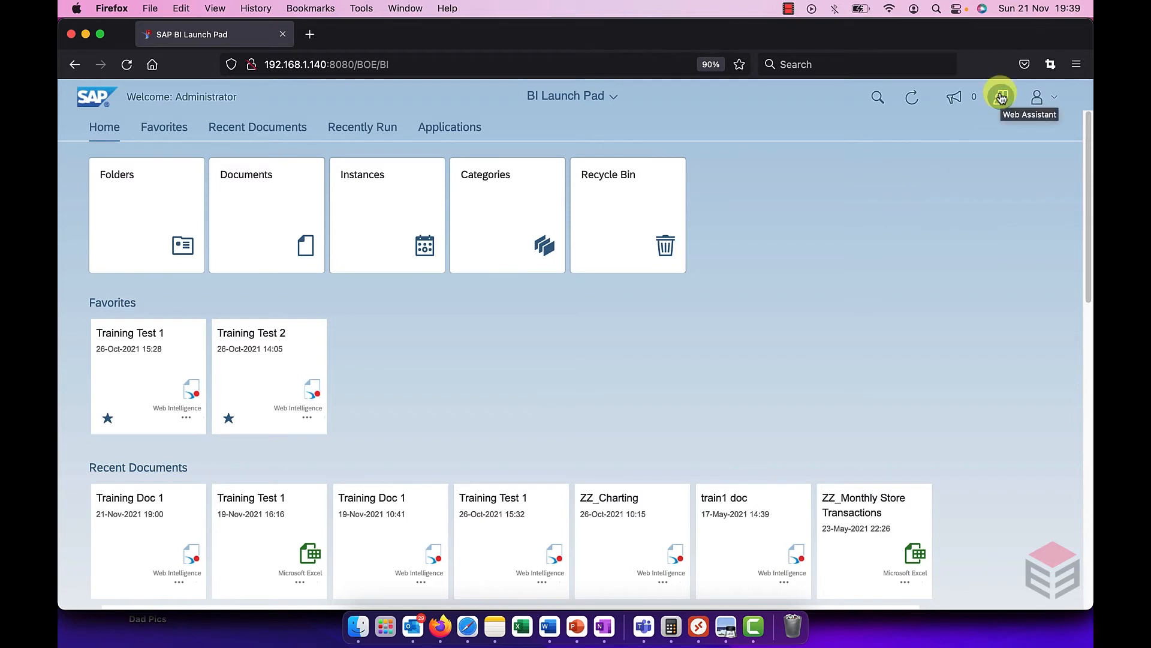
View the Search help topic in the Help Topics assistant, then close the panel.
left_click(1000, 96)
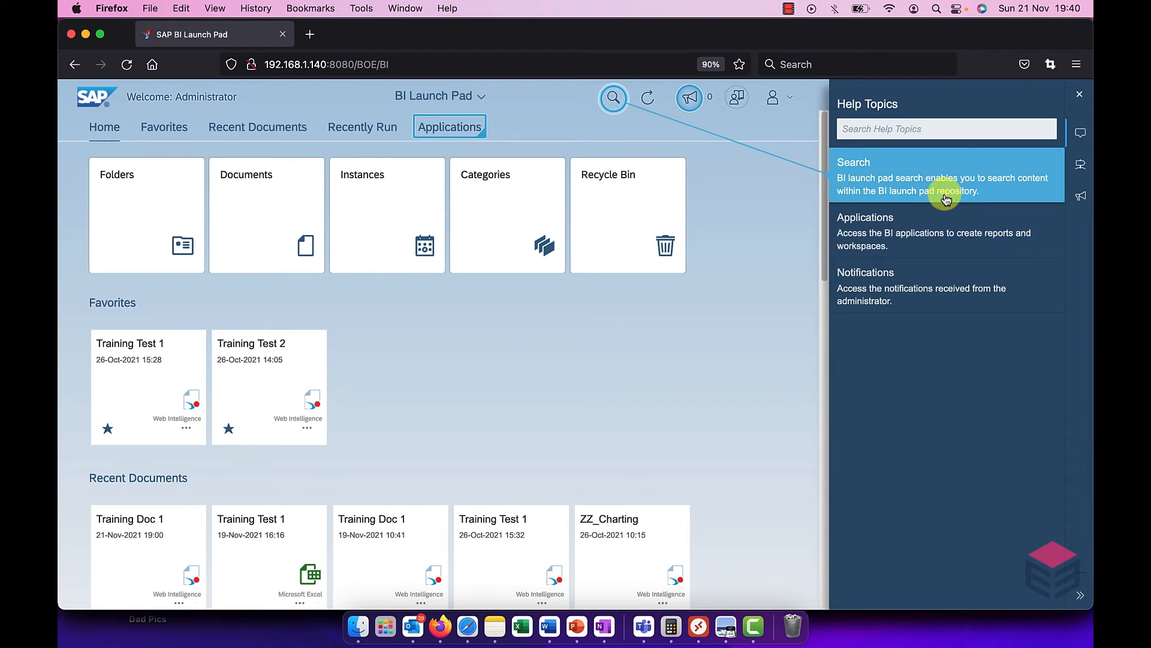
mouse_move(918, 176)
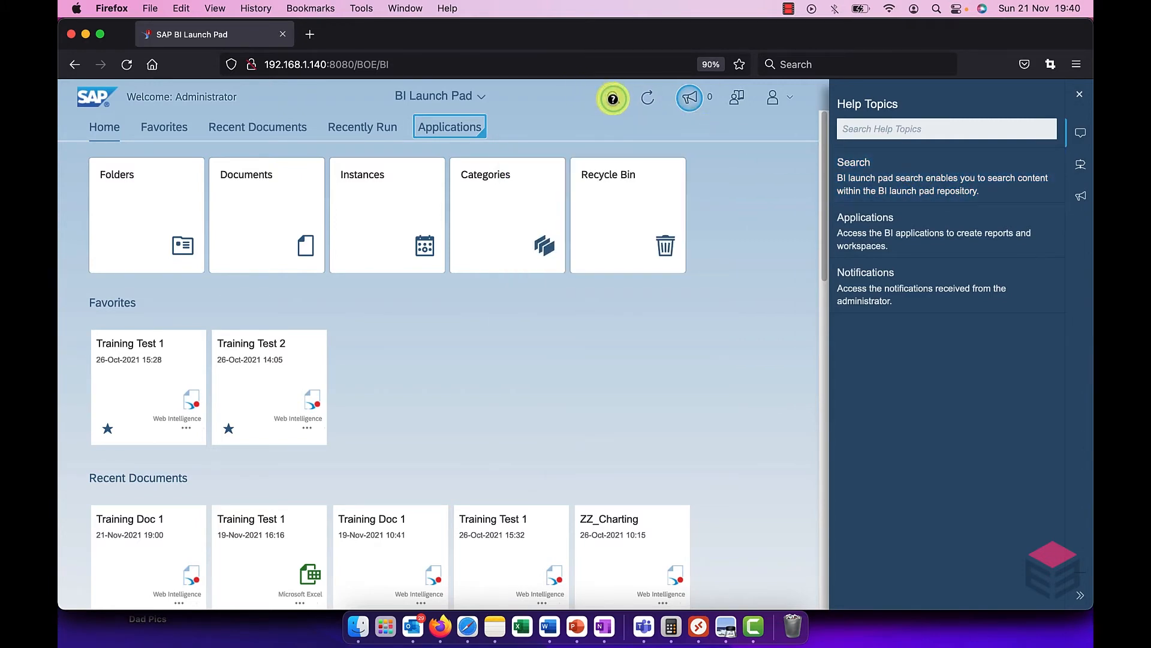
left_click(854, 162)
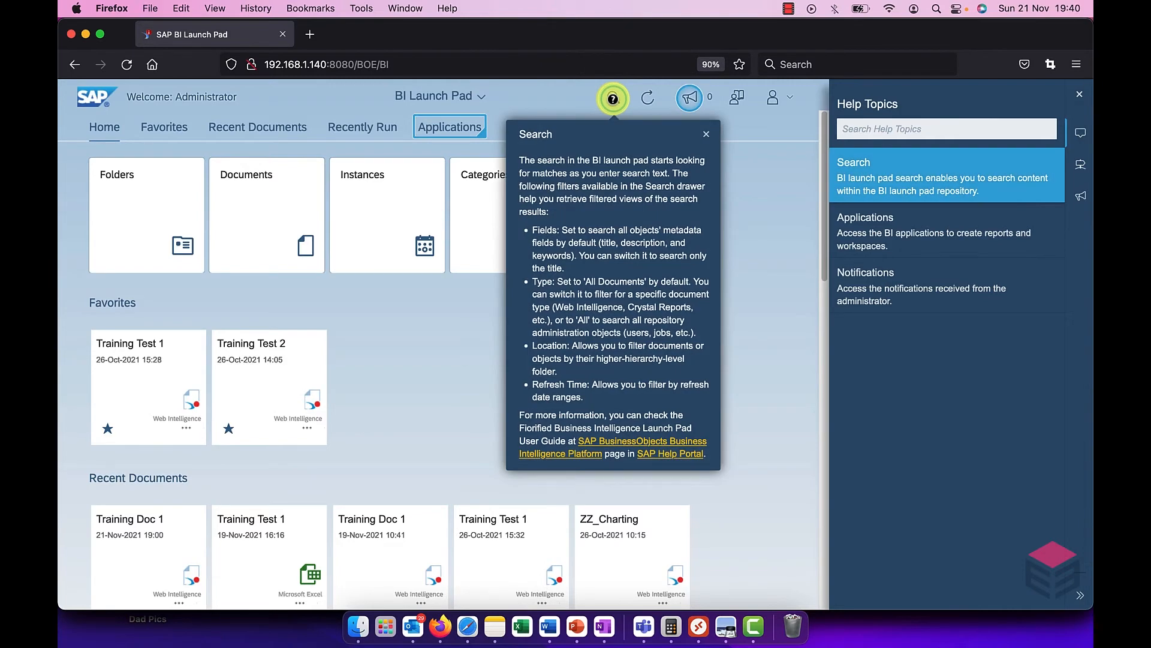
left_click(705, 134)
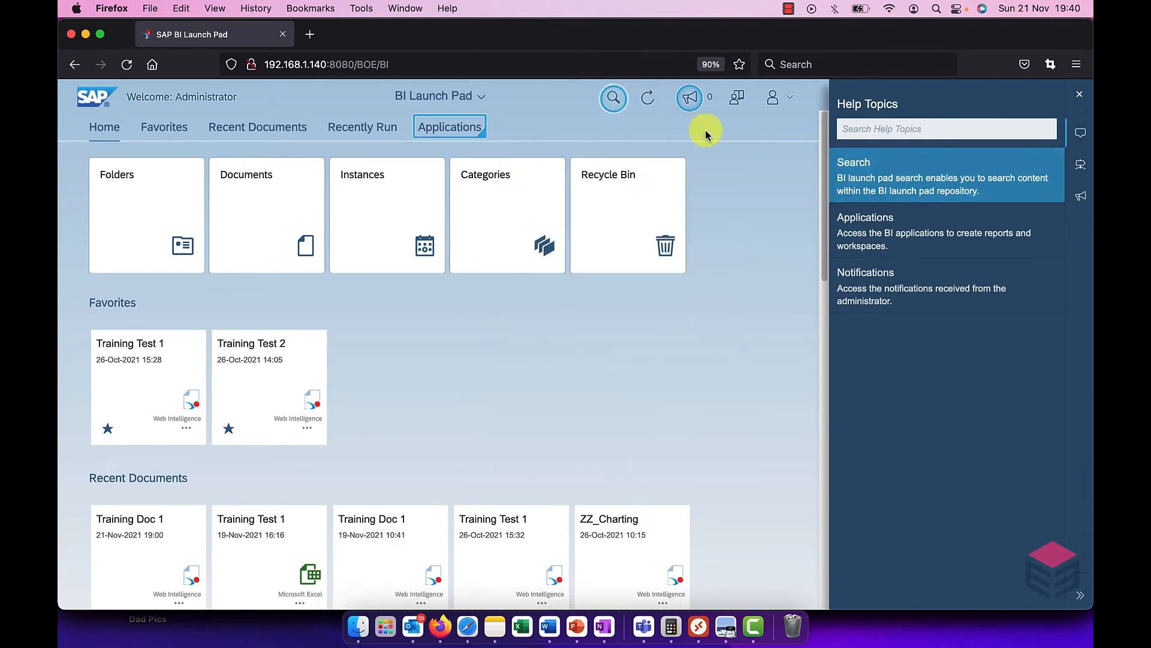
mouse_move(1078, 96)
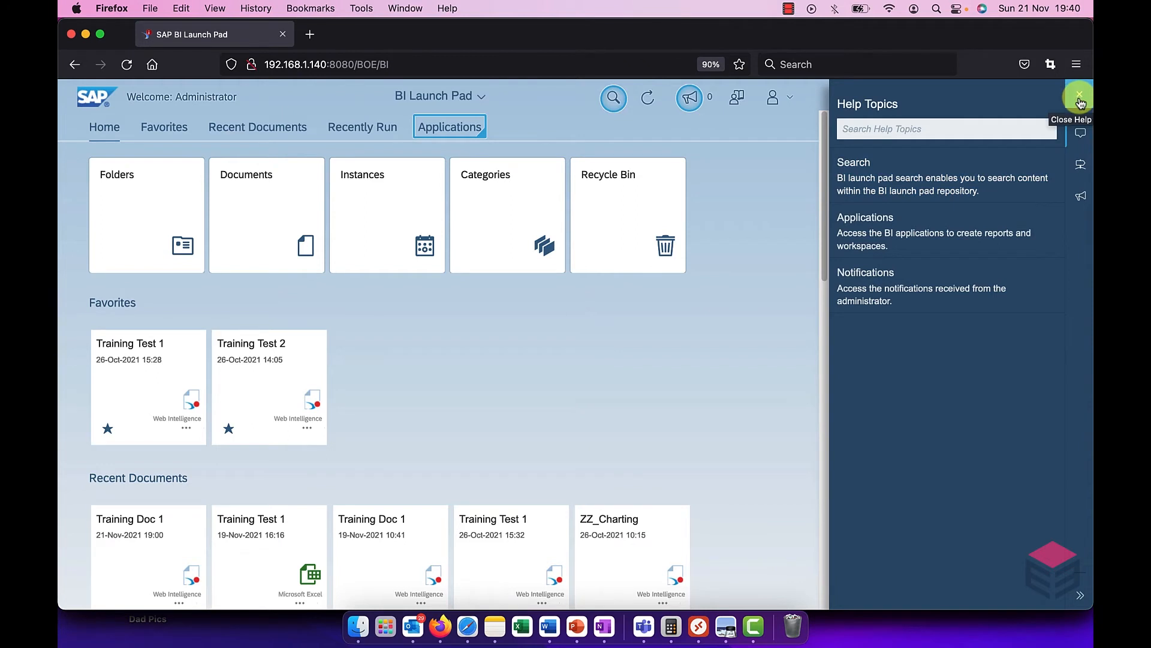
left_click(1080, 96)
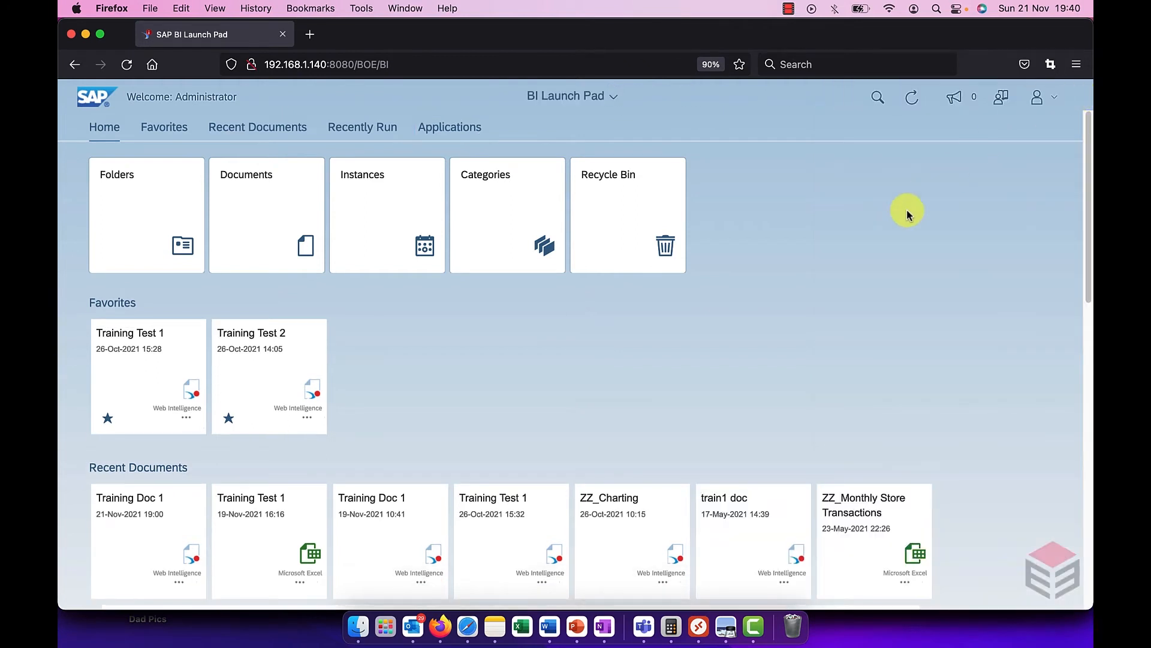
left_click(1037, 96)
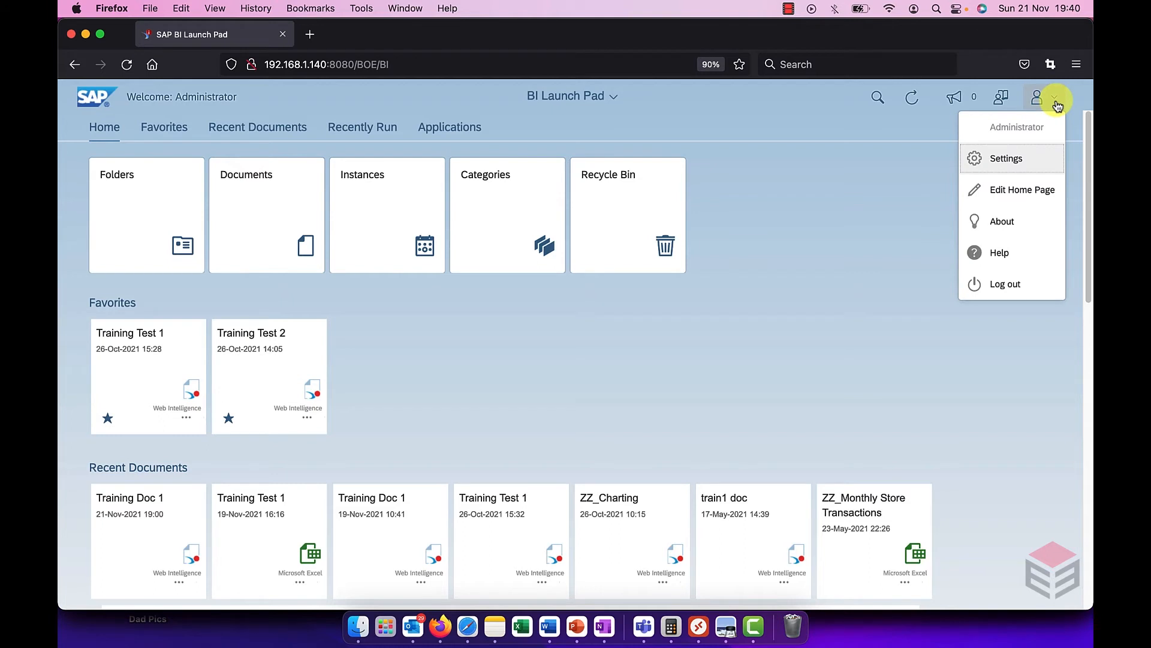
mouse_move(1012, 159)
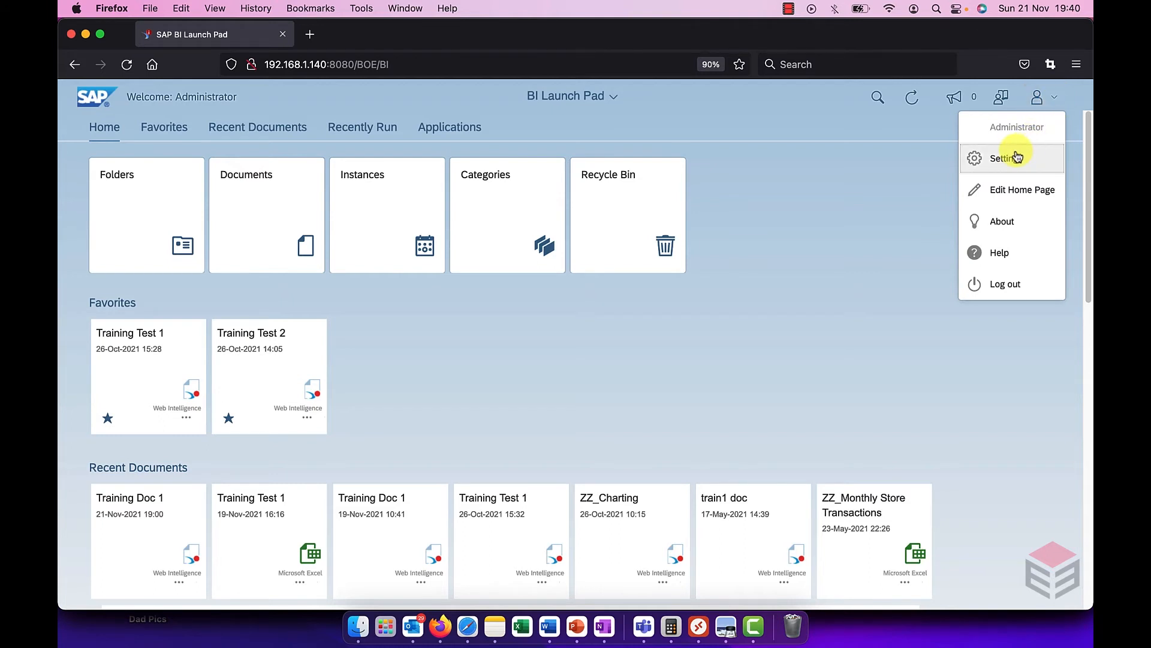
left_click(1003, 158)
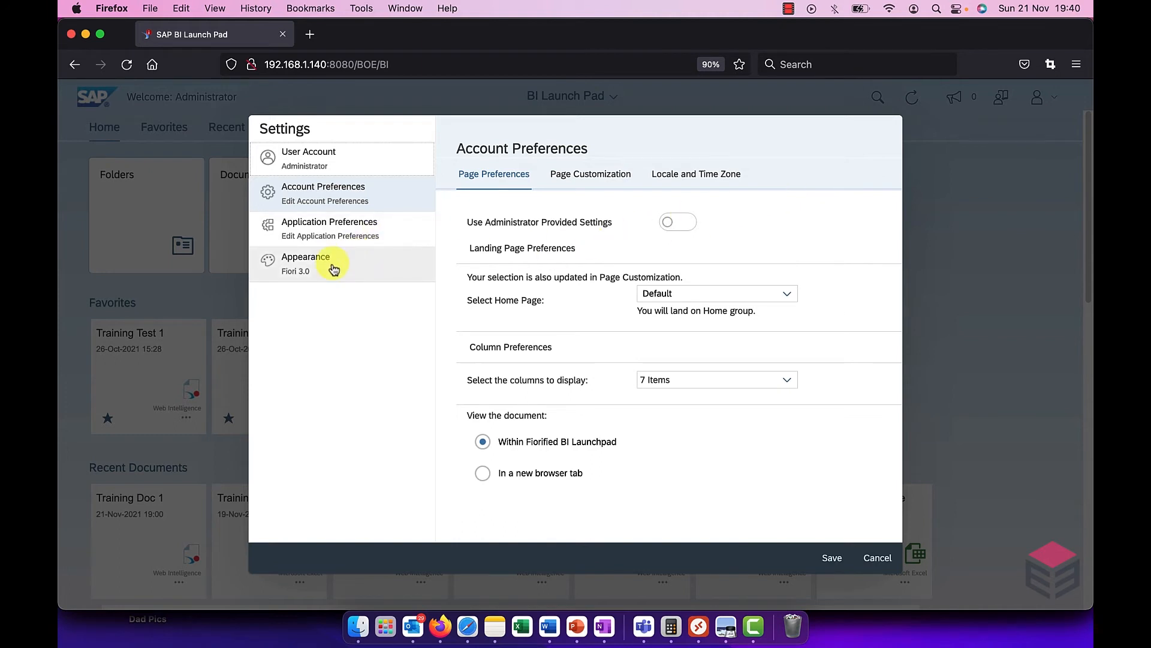
left_click(305, 263)
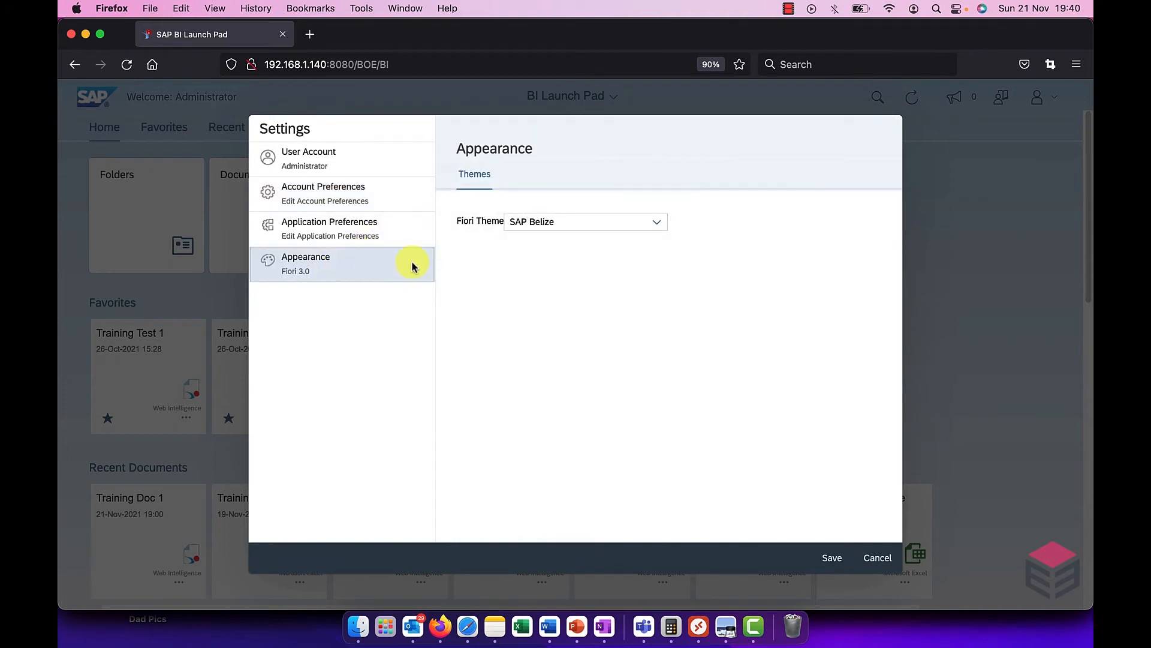
left_click(655, 221)
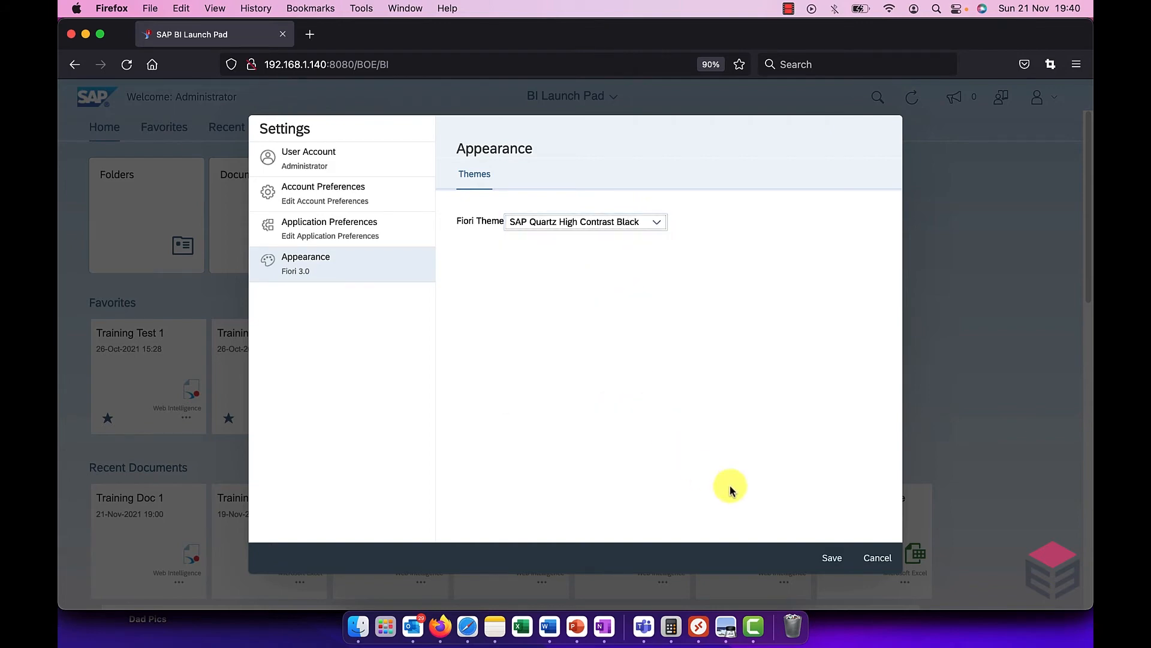
left_click(832, 557)
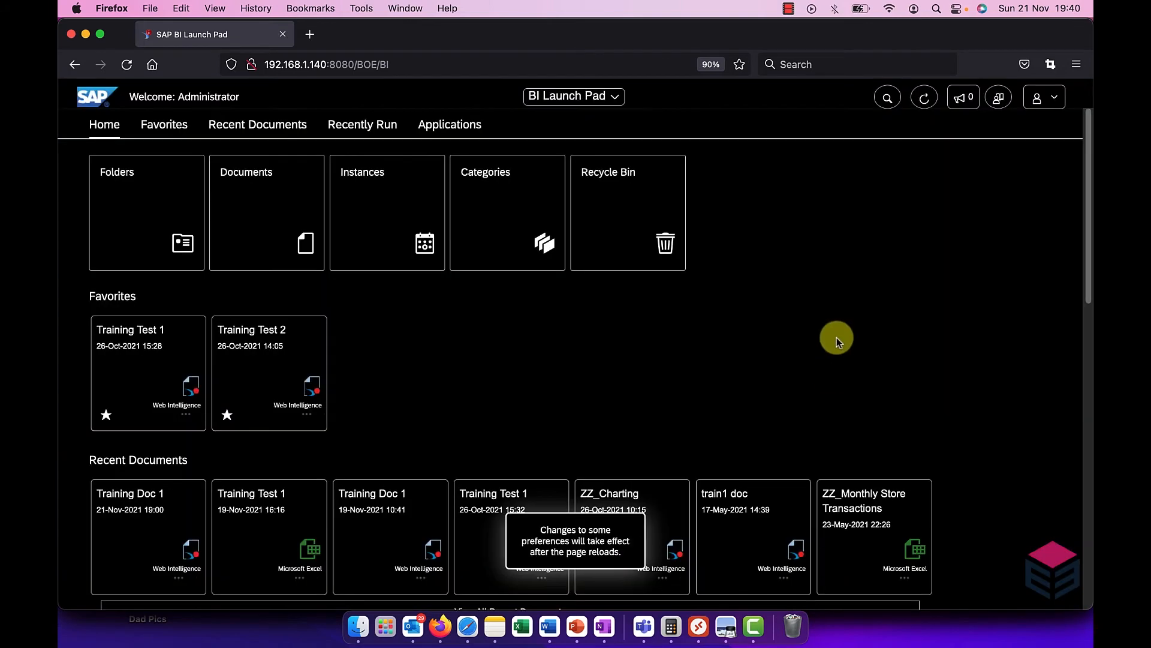
left_click(1042, 96)
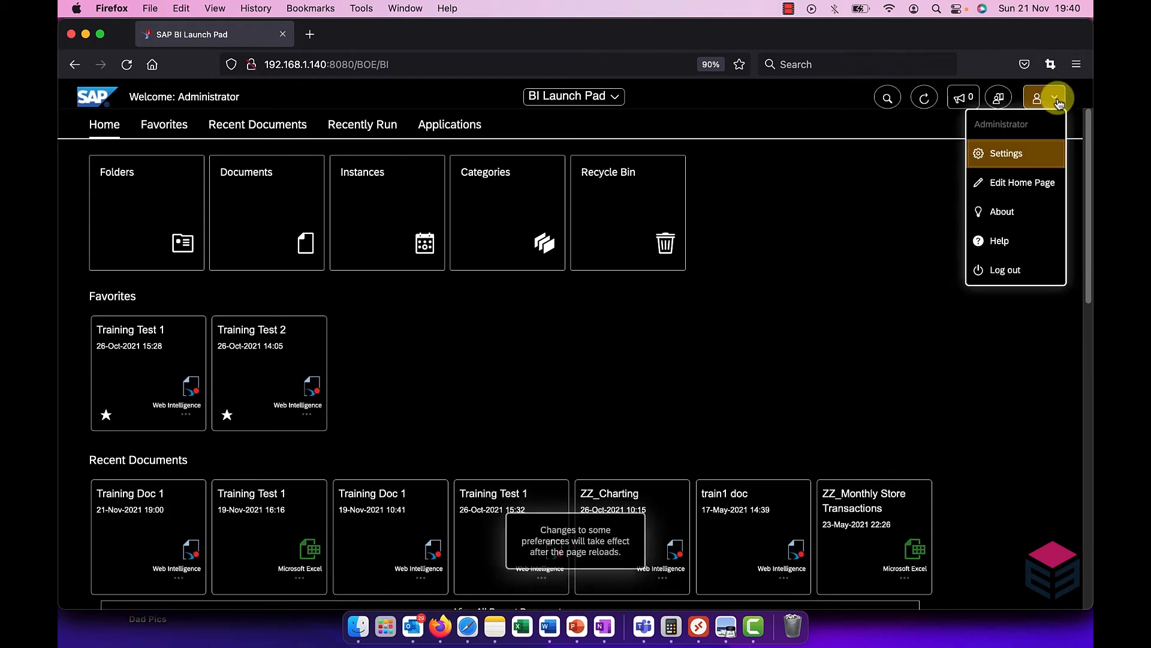
left_click(1005, 152)
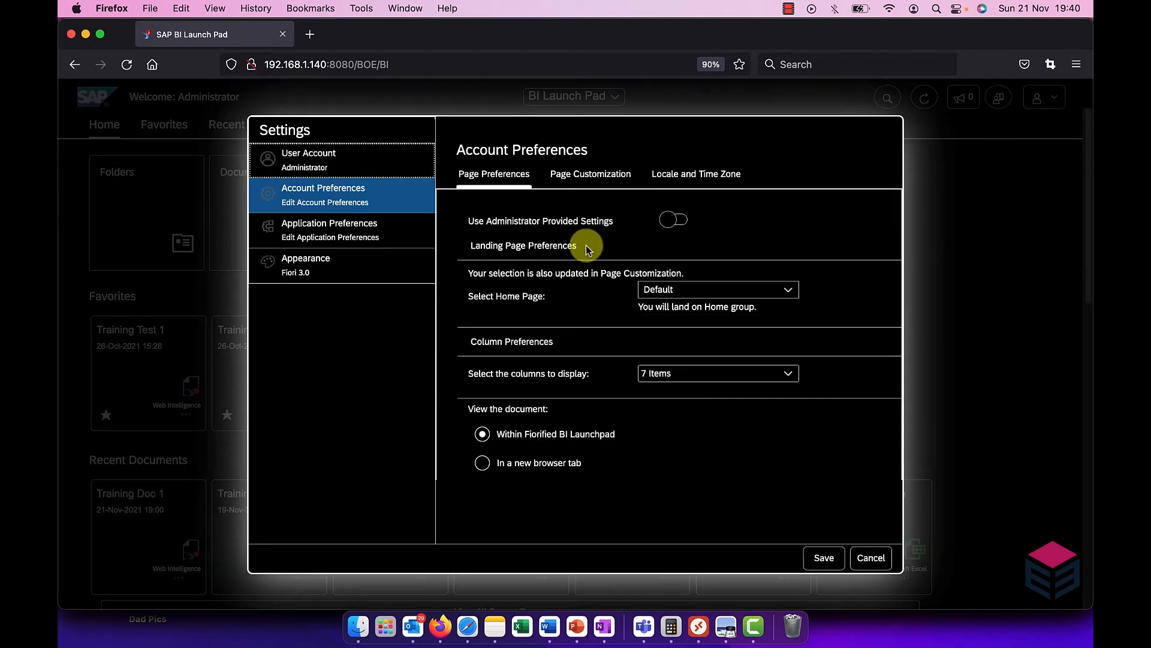
left_click(306, 264)
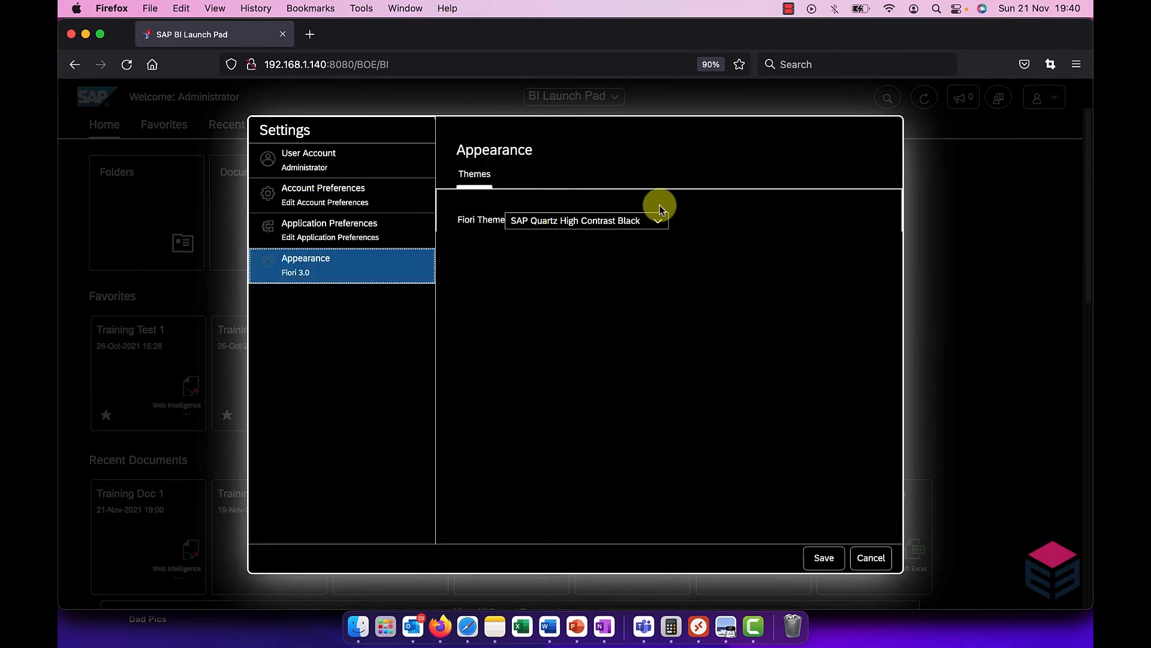
left_click(657, 220)
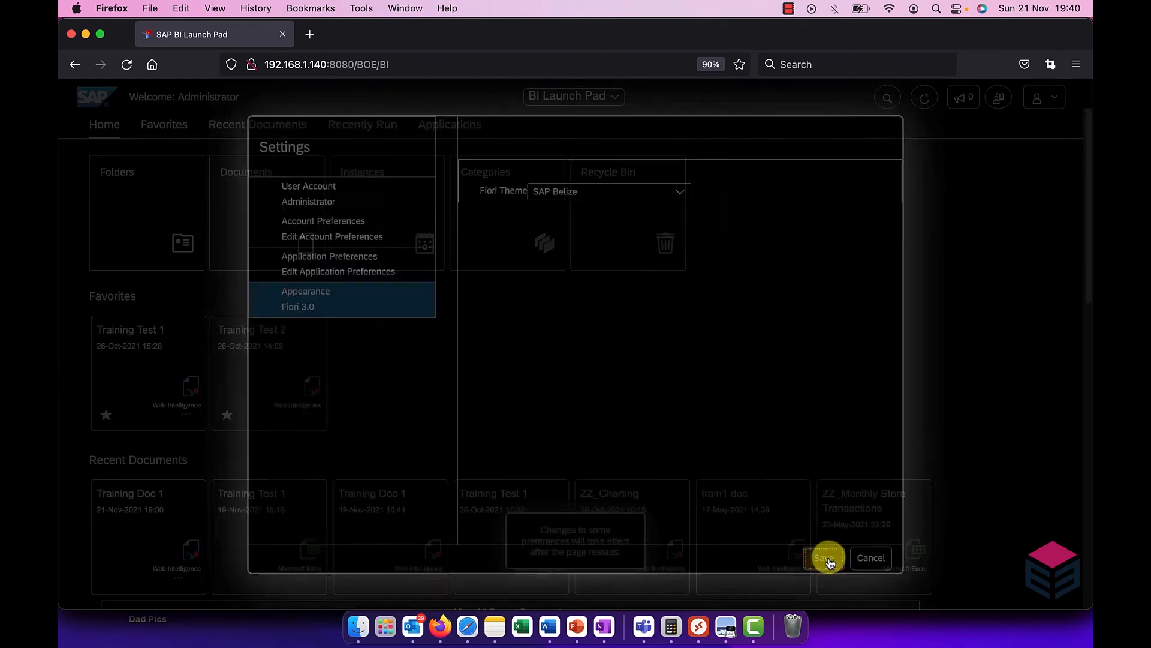
left_click(822, 557)
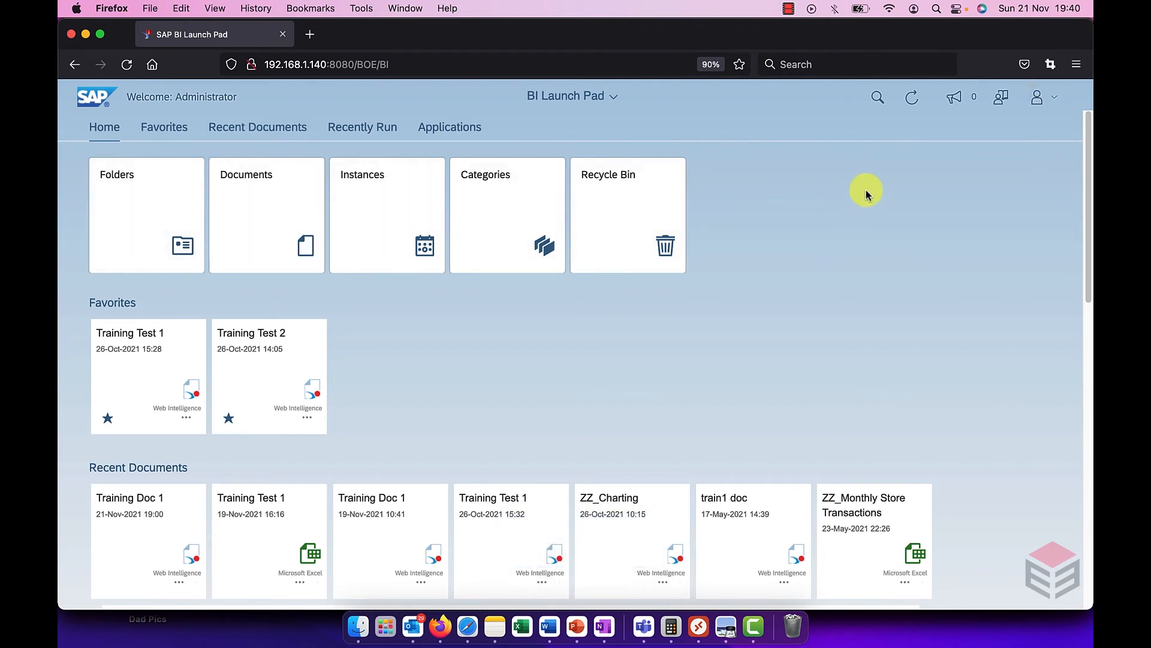
Via Edit Home Page, keep the Instances tile right after Documents and finish editing.
left_click(1036, 96)
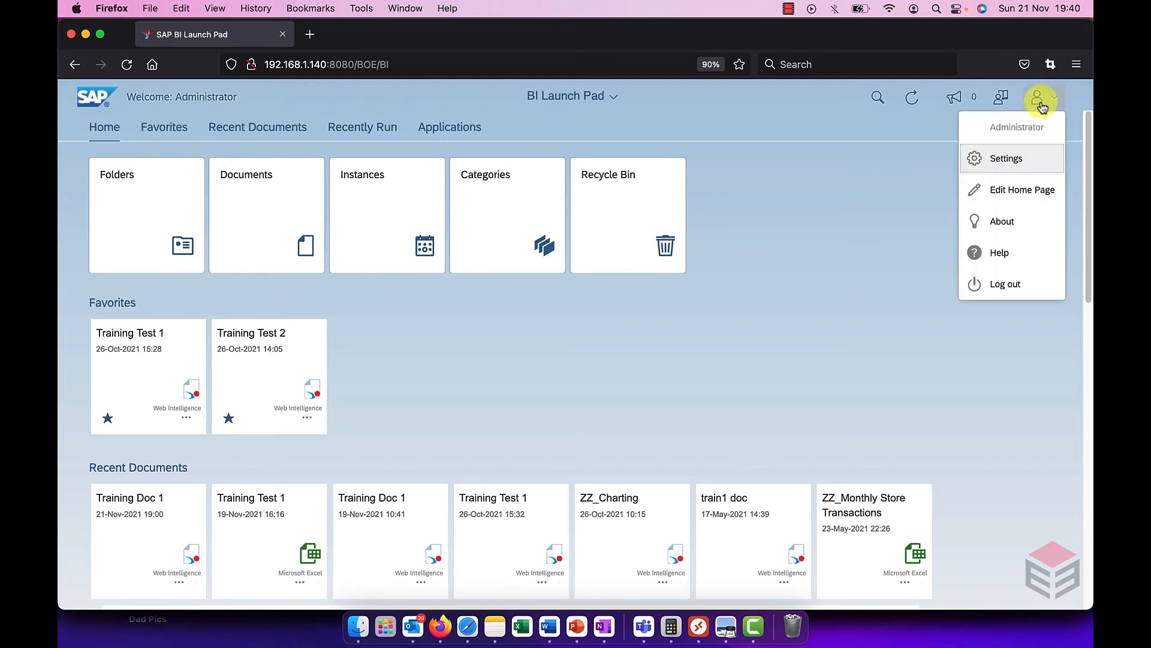
mouse_move(1028, 166)
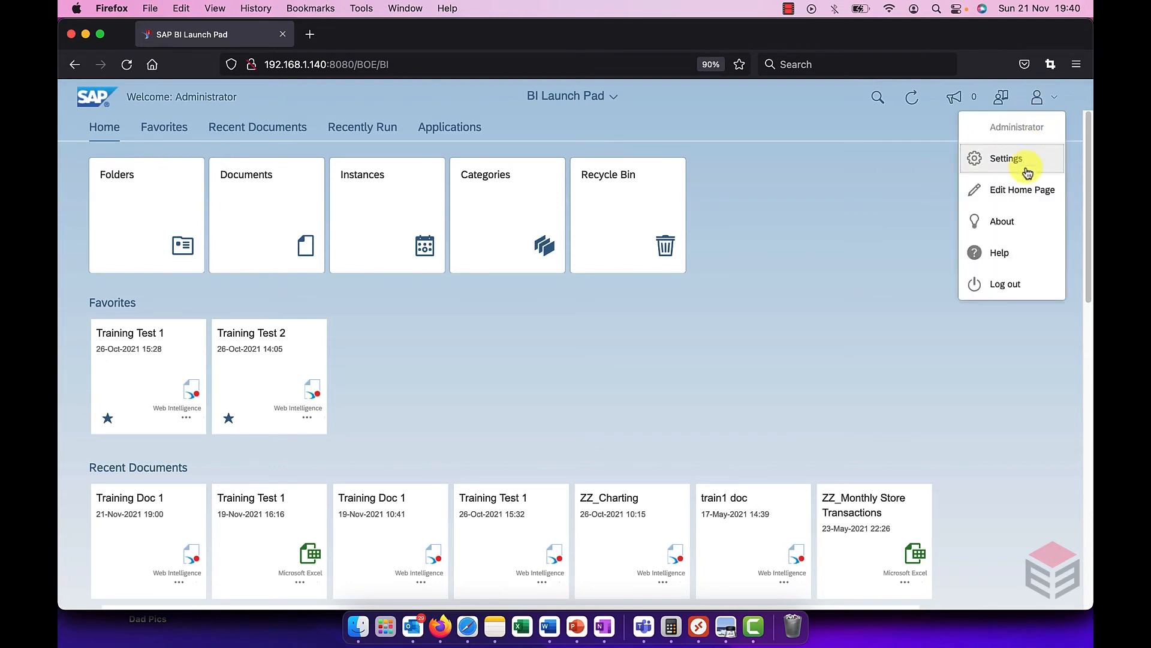
left_click(1006, 159)
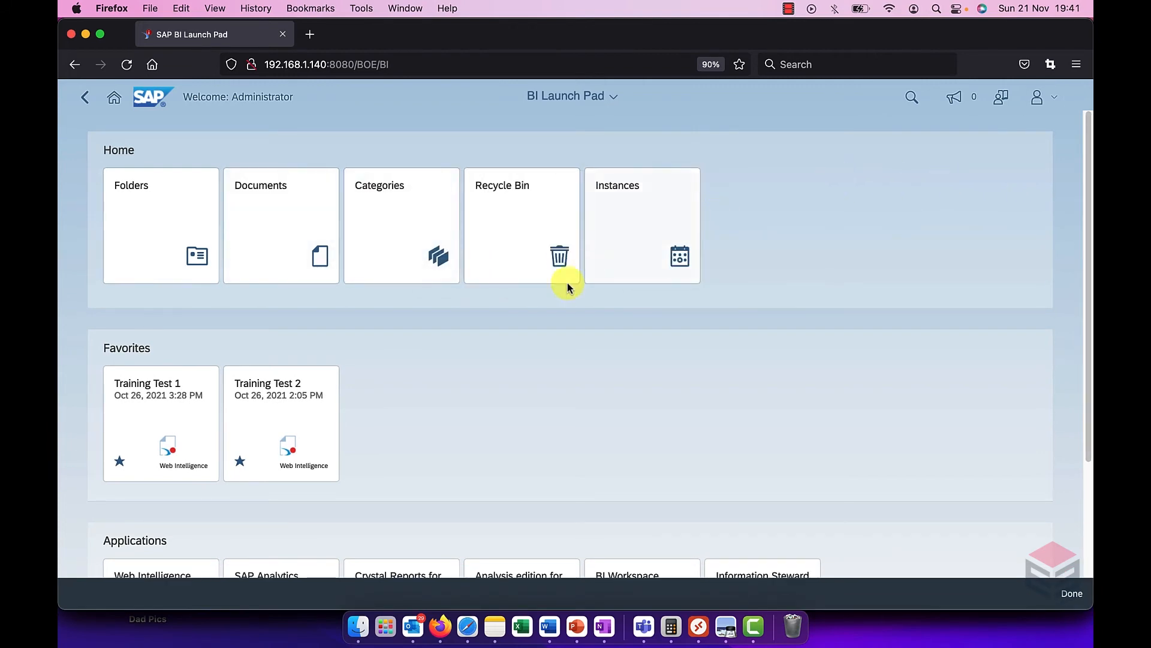
scroll("down", 3)
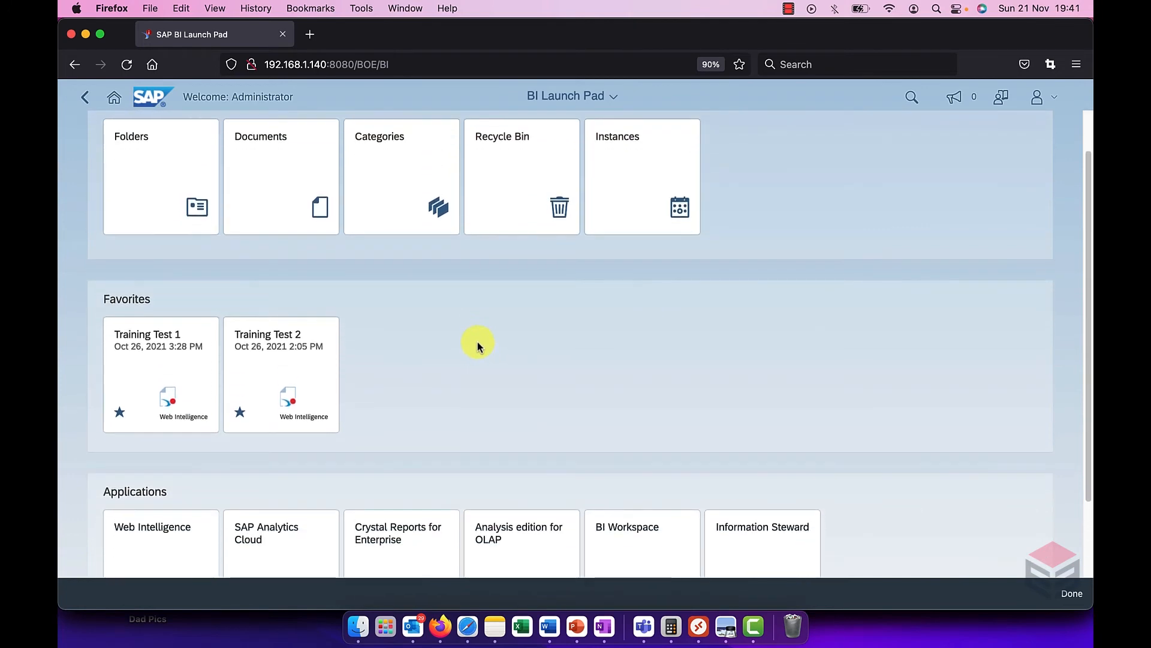
scroll("down", 3)
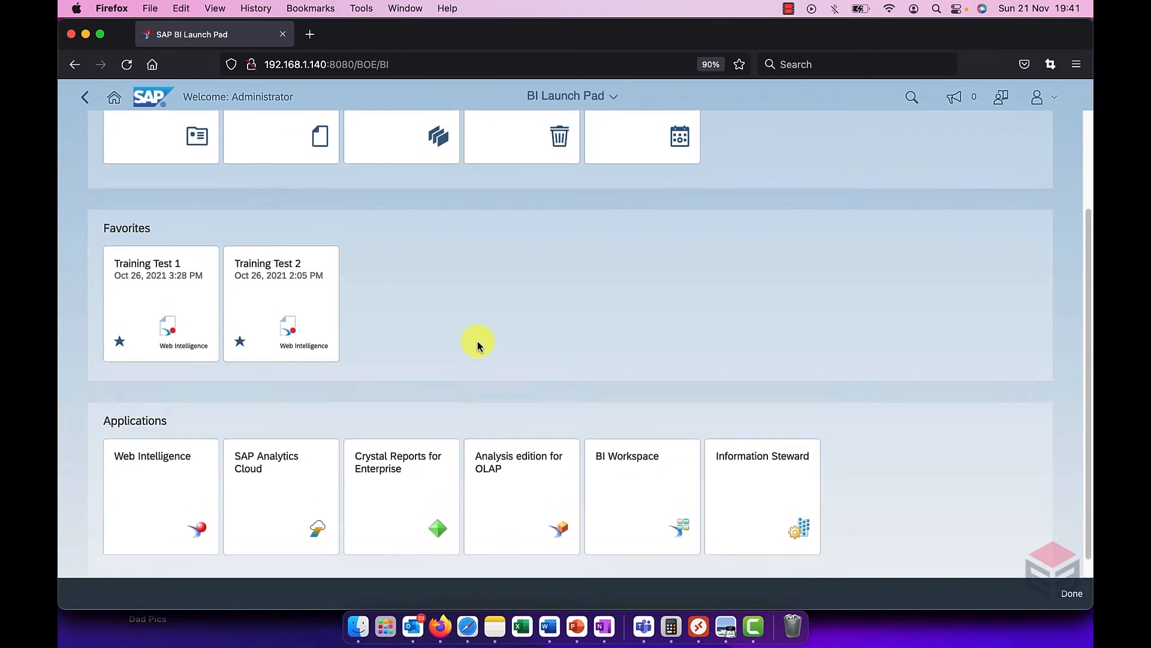
scroll("up", 3)
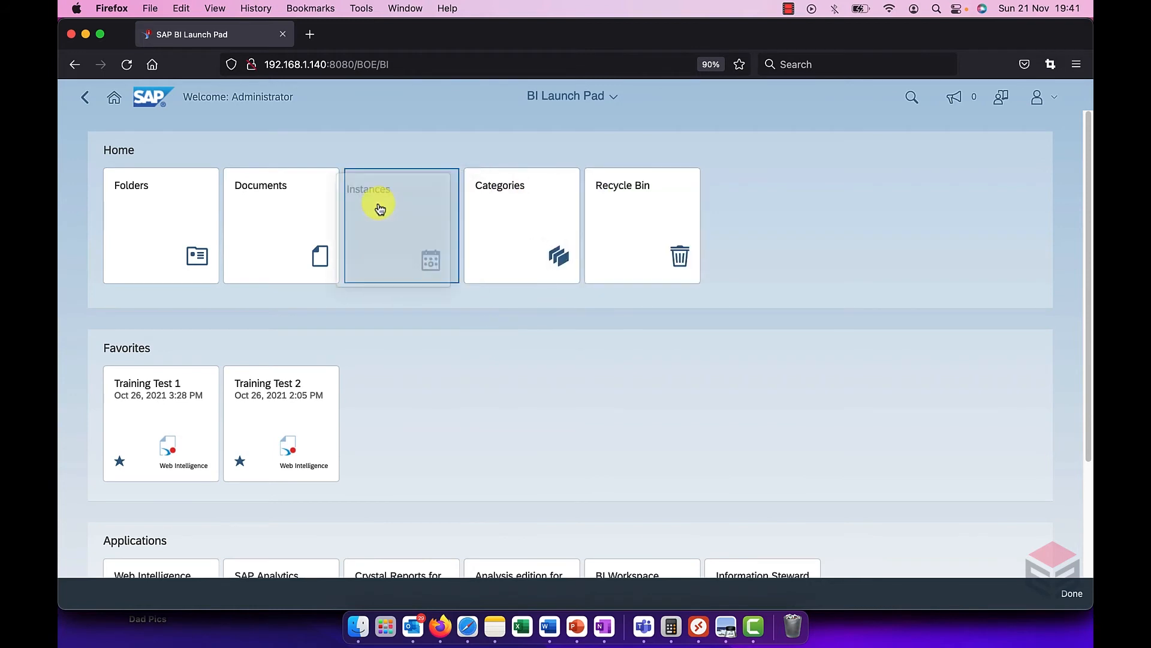
left_click(1037, 97)
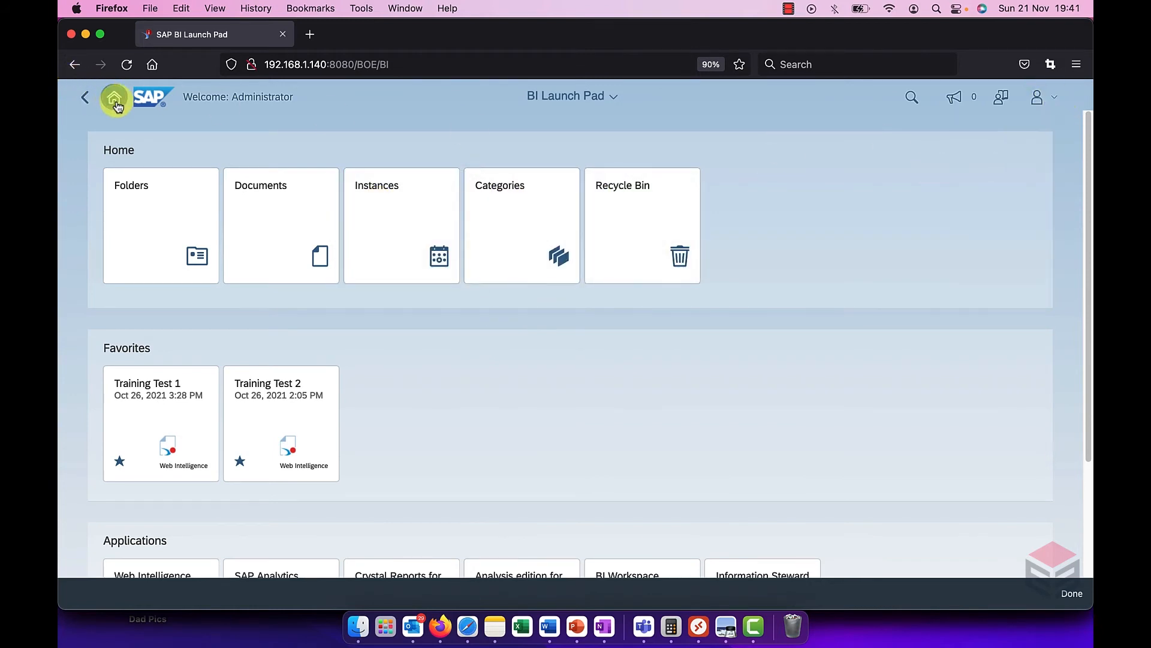
left_click(115, 97)
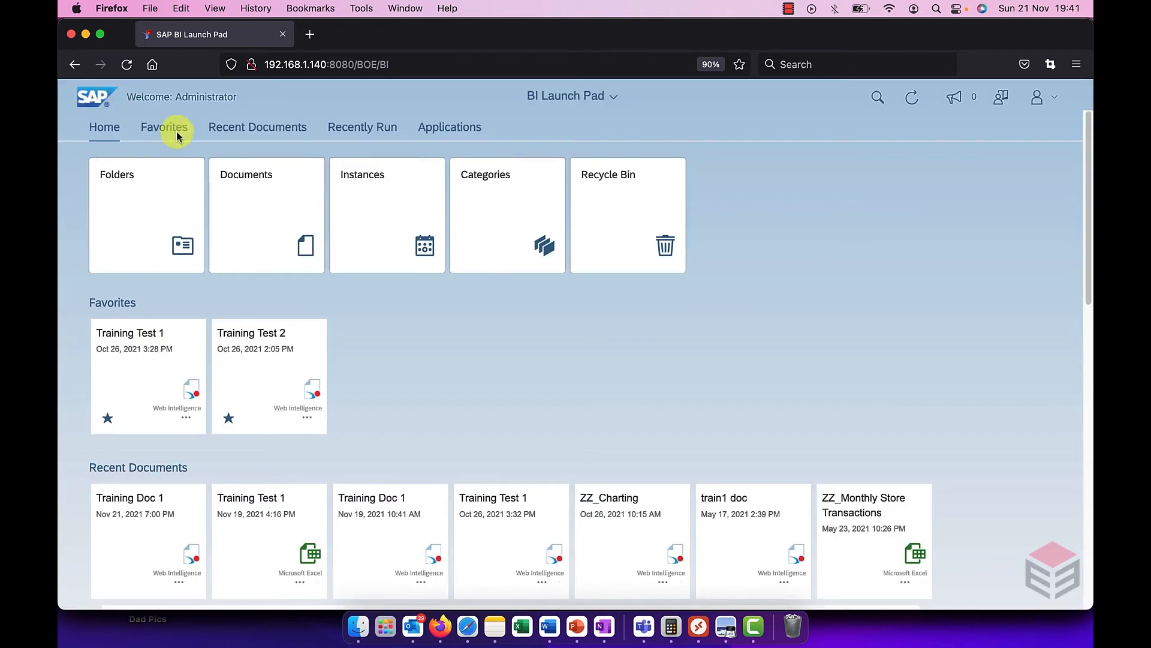
mouse_move(645, 307)
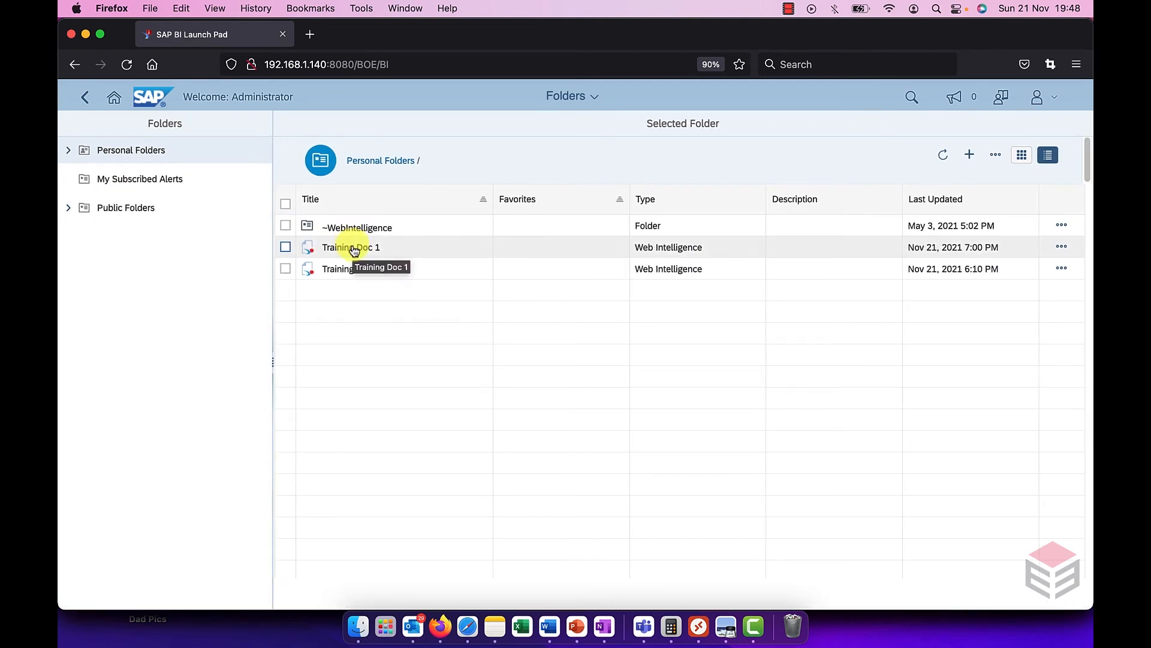
Open Training Doc 1 from Personal Folders via its right-click menu.
right_click(351, 247)
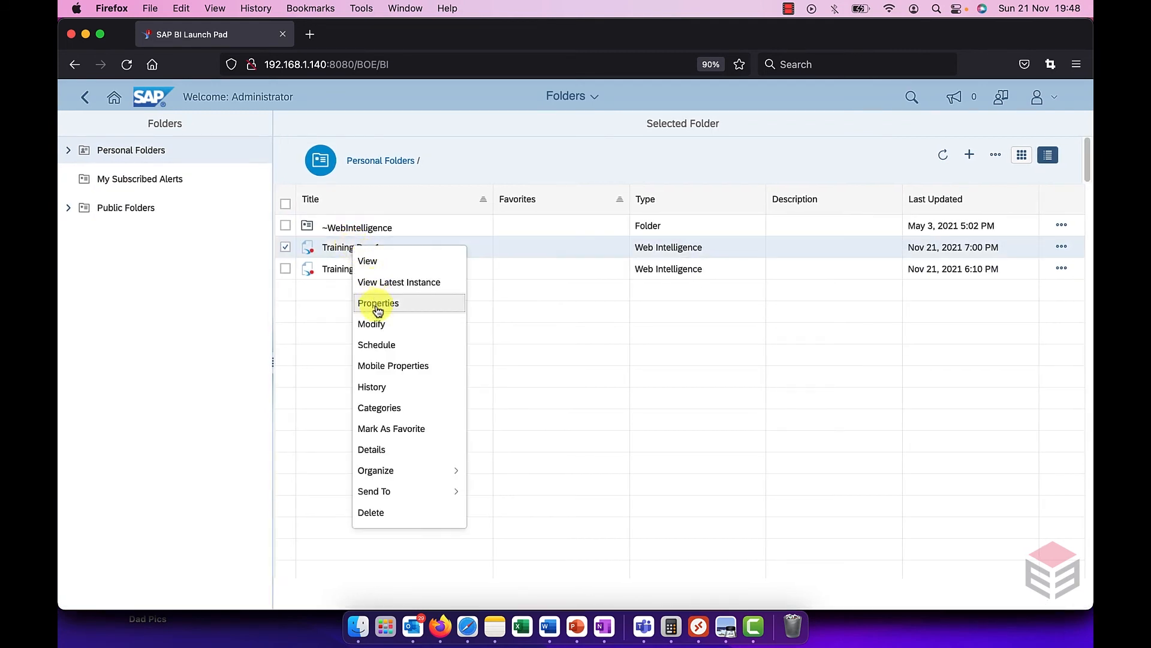
left_click(367, 260)
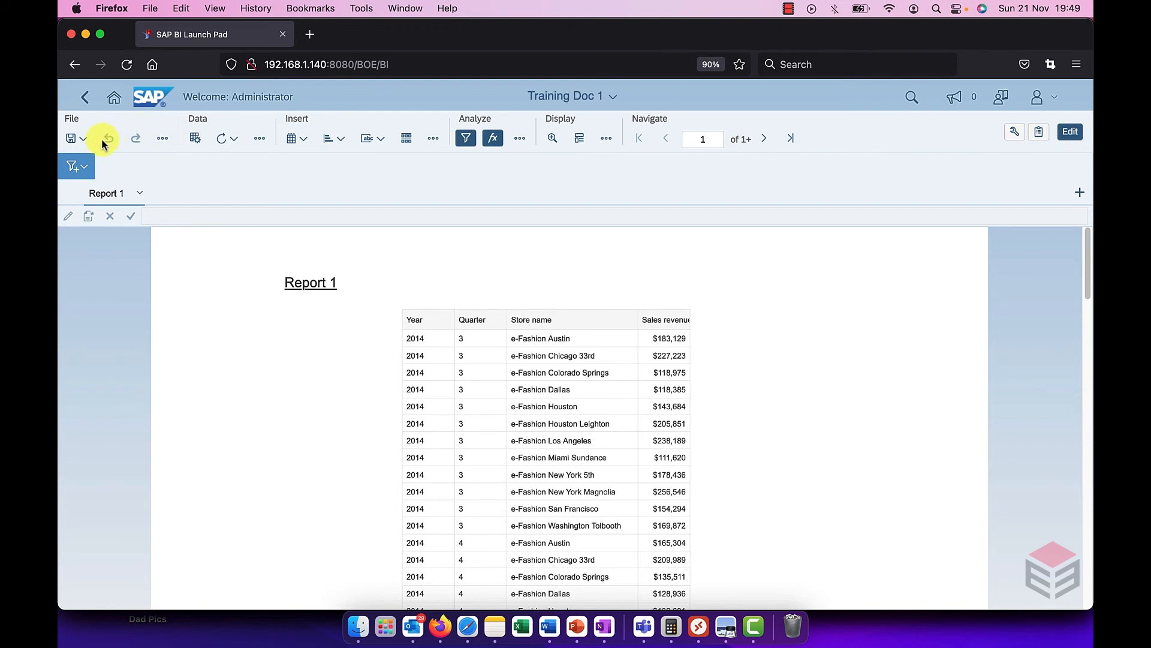
mouse_move(107, 138)
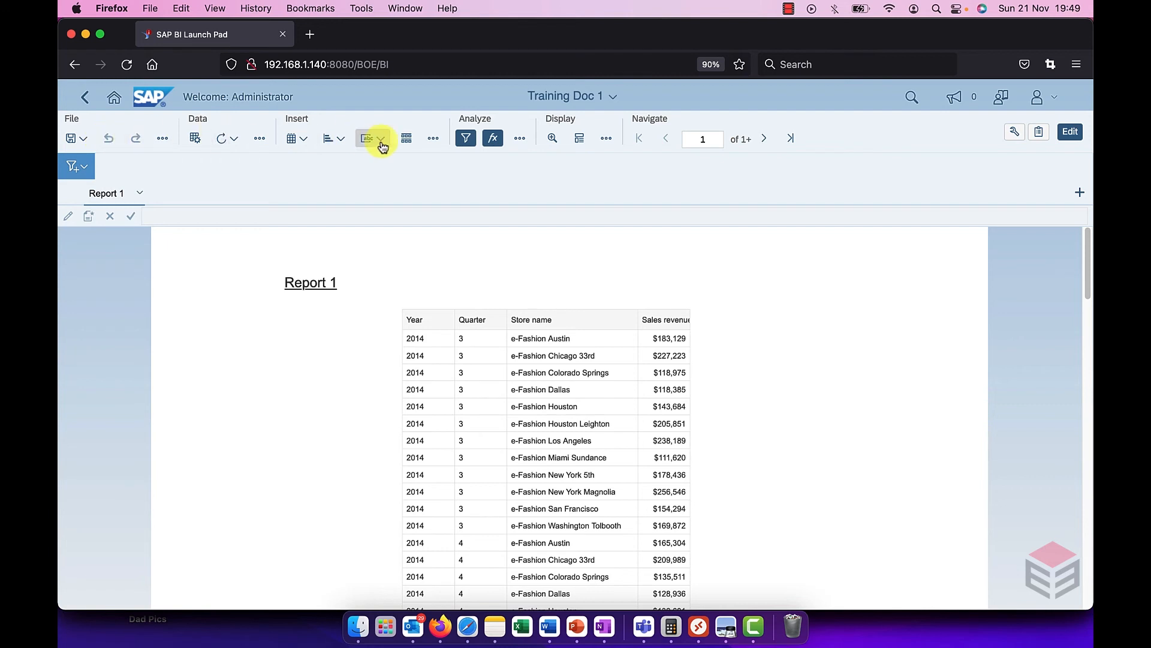
mouse_move(231, 143)
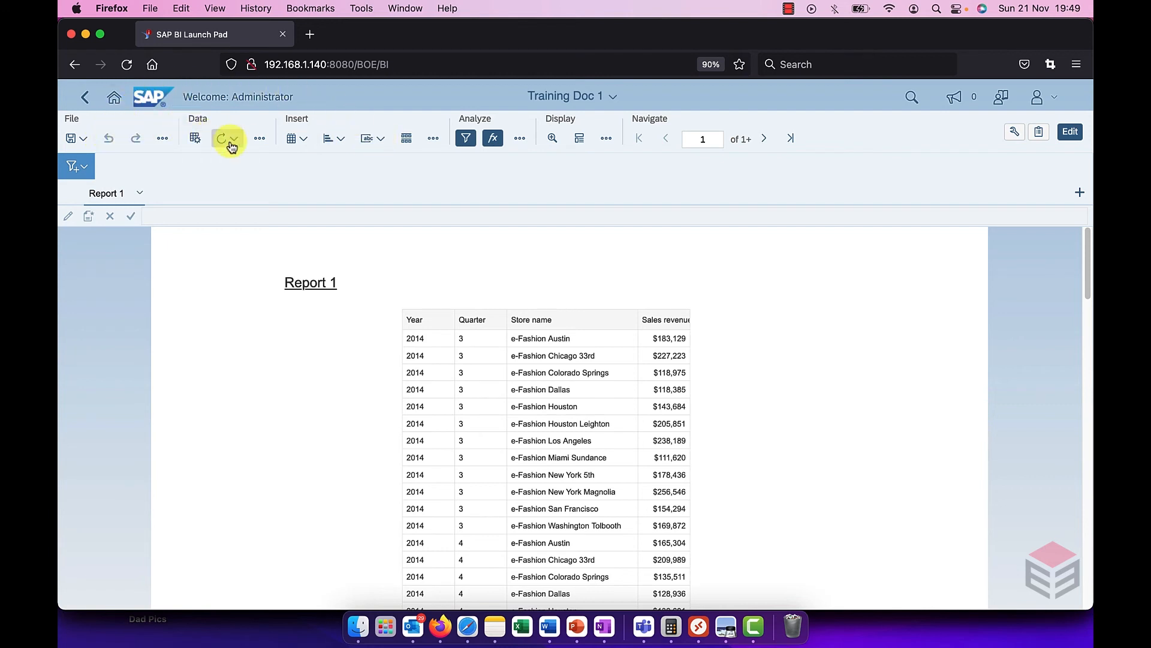
mouse_move(328, 138)
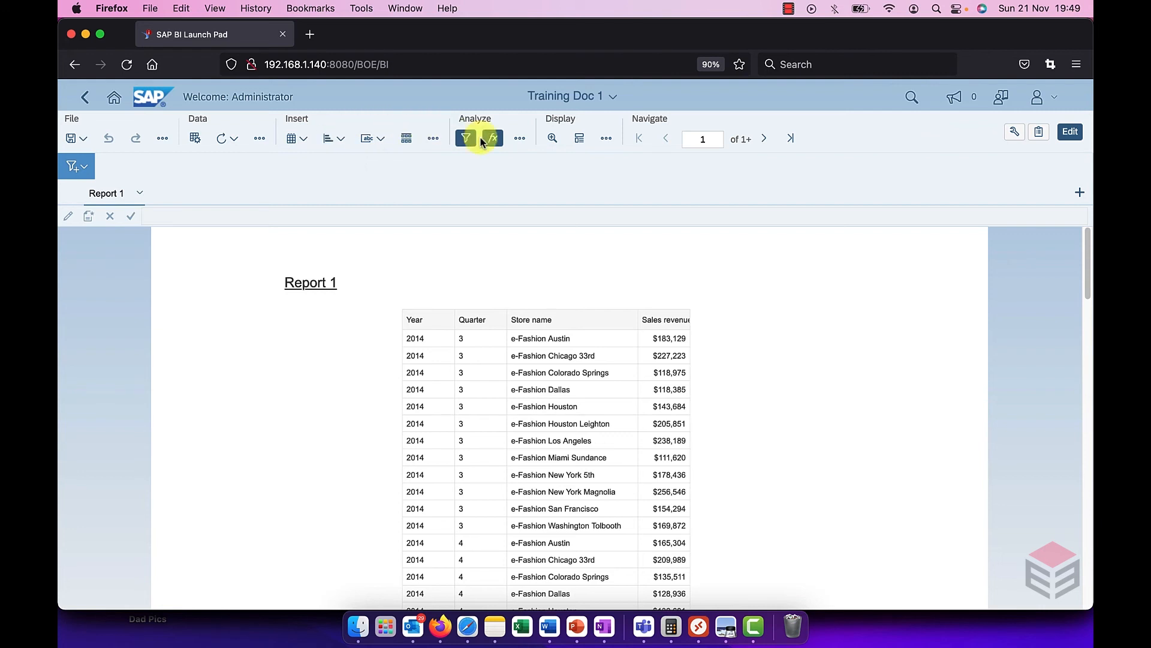
mouse_move(552, 139)
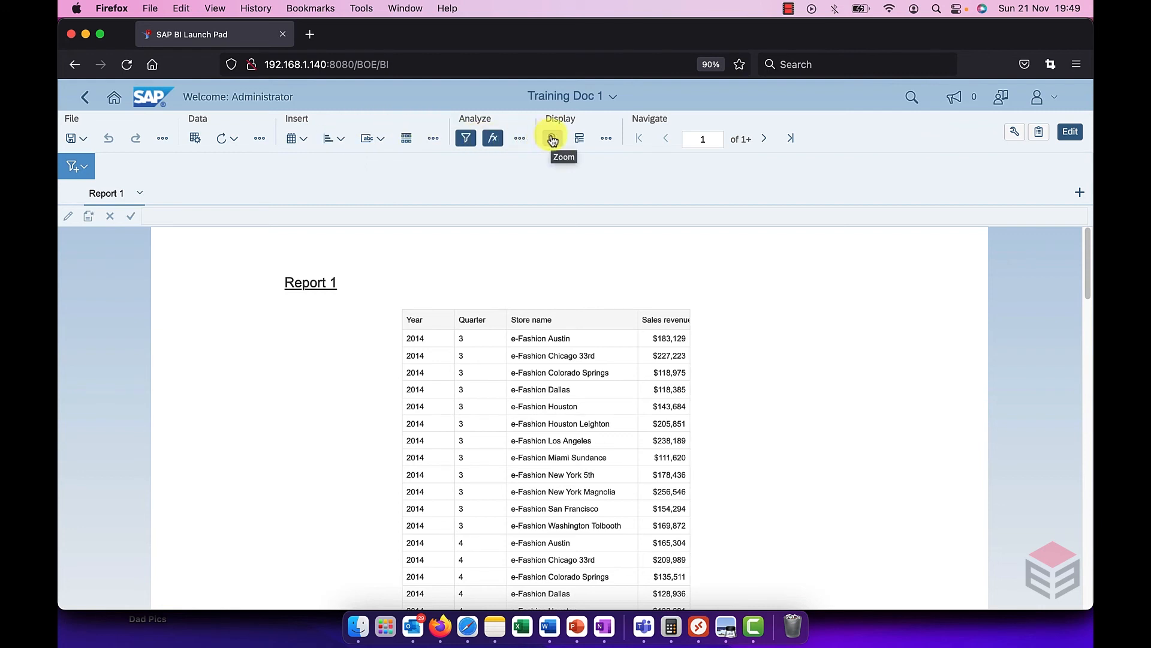
Zoom Report 1 to 80%, page to page 2, then return to the first page.
left_click(552, 138)
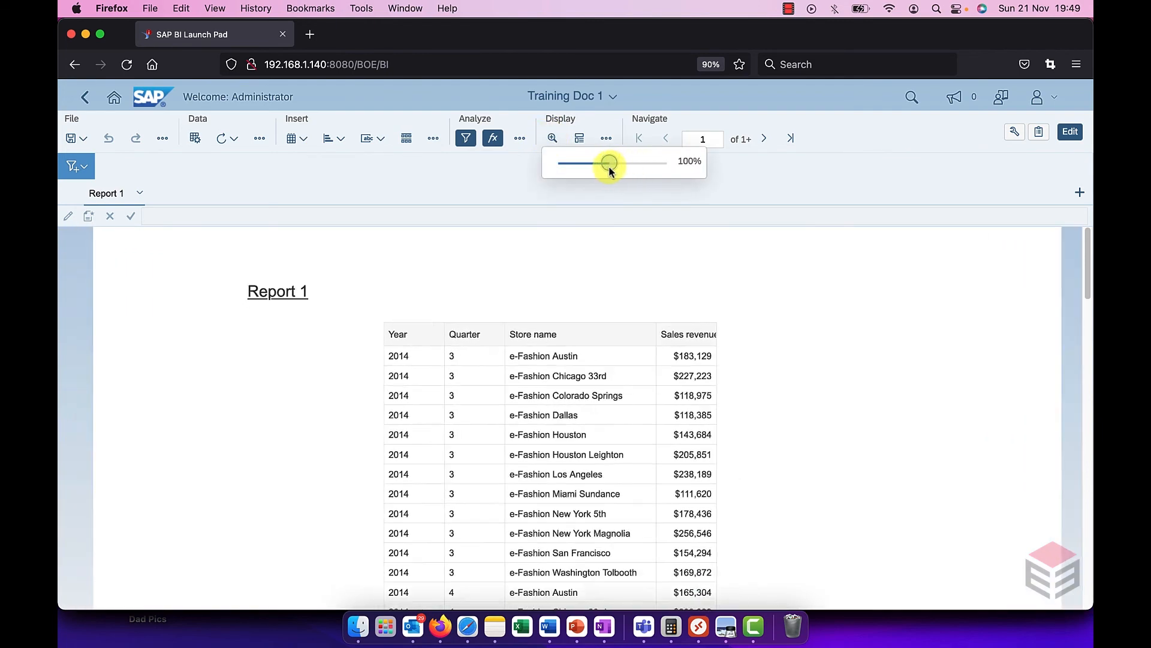
left_click_drag(608, 162, 596, 162)
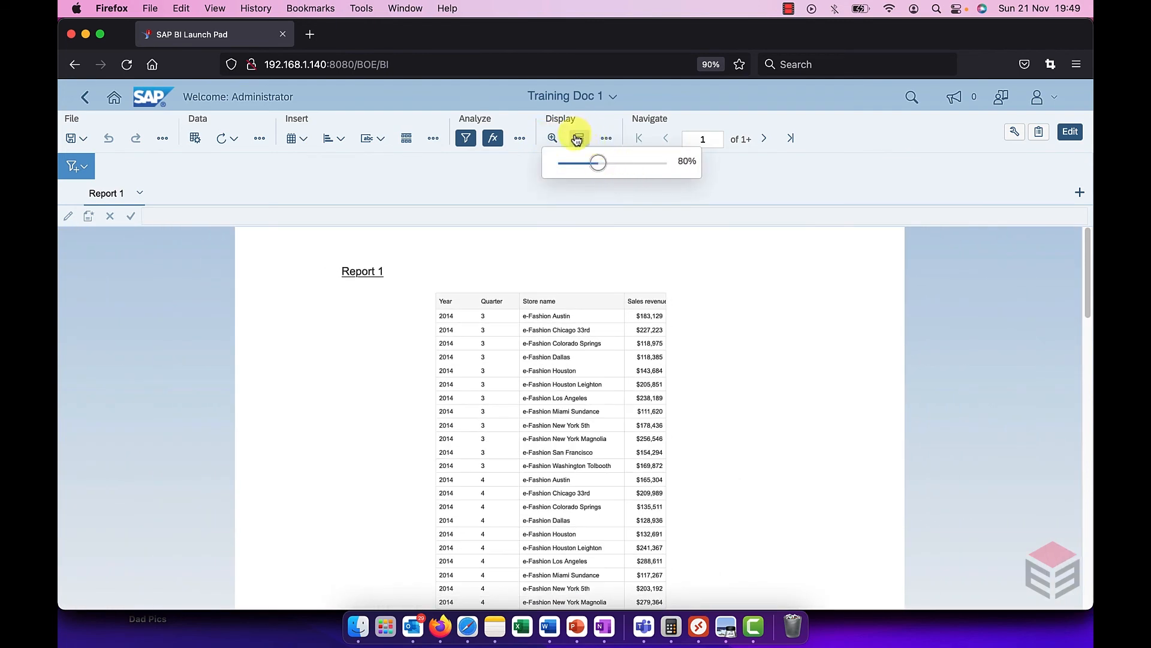
mouse_move(577, 138)
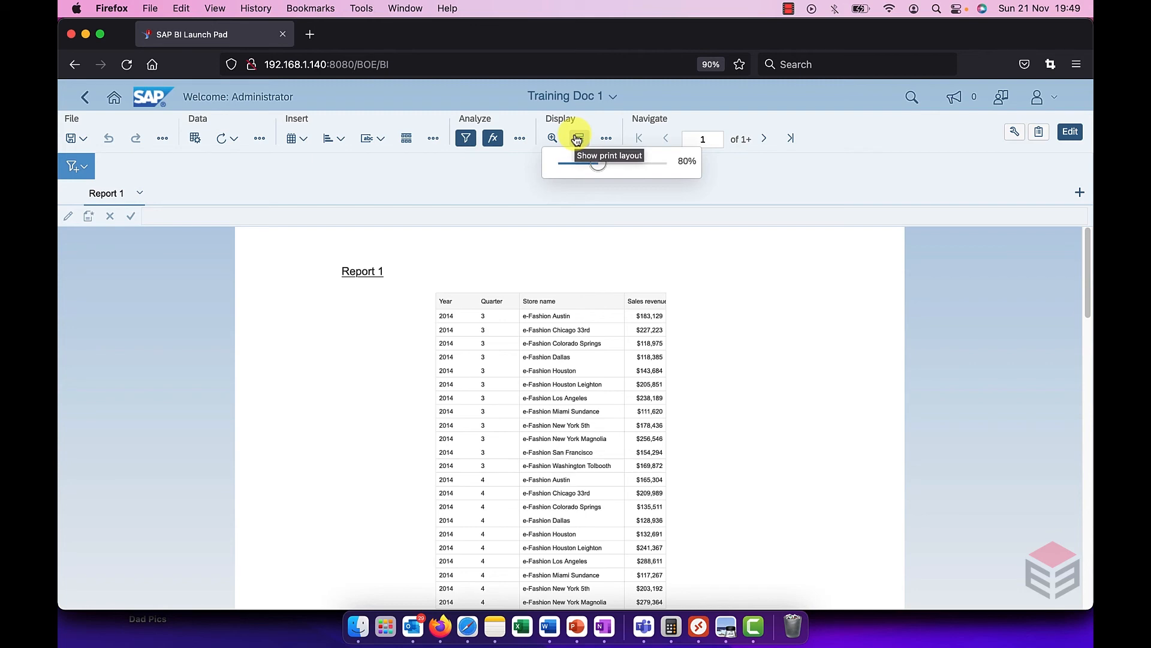
mouse_move(766, 140)
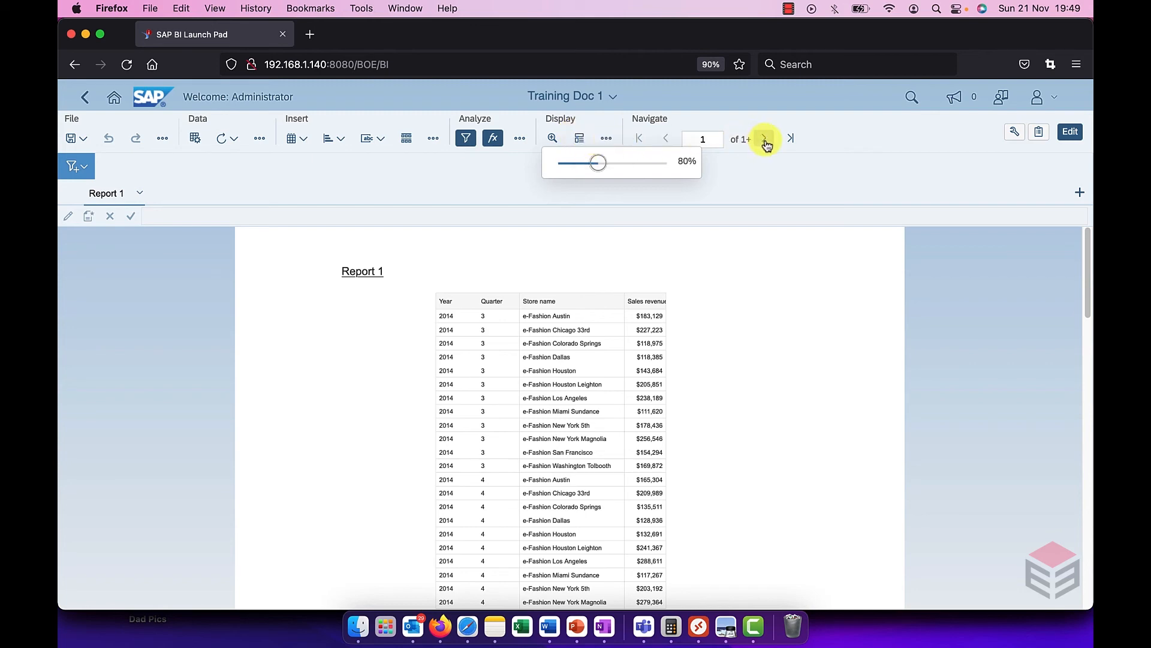
left_click(762, 138)
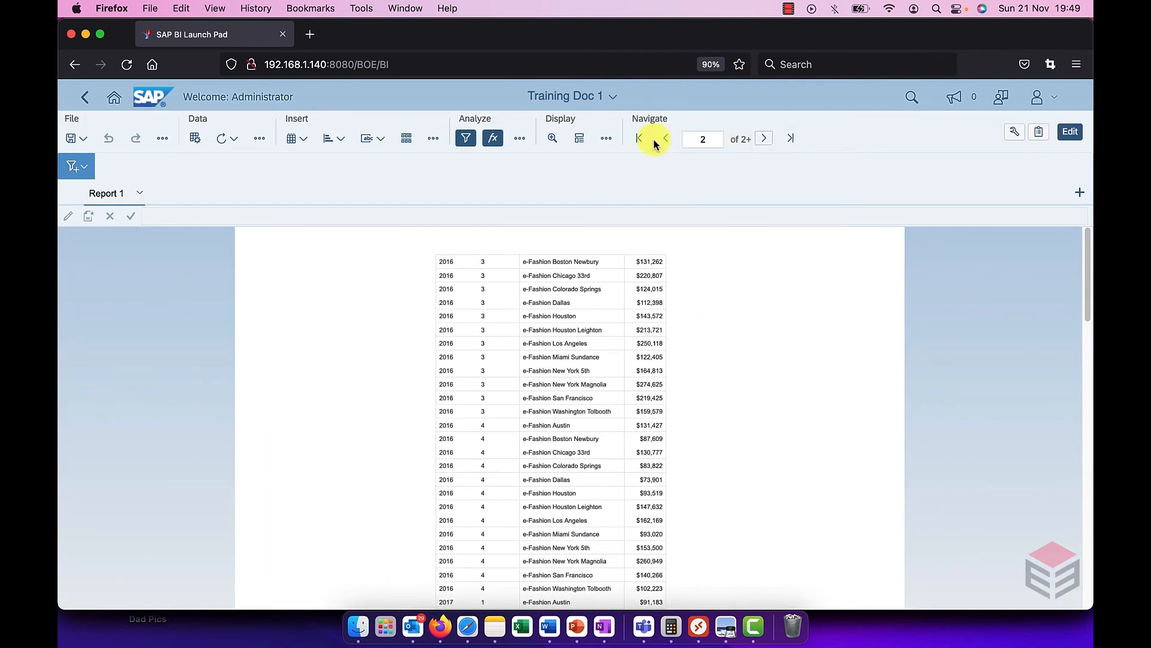
left_click(666, 138)
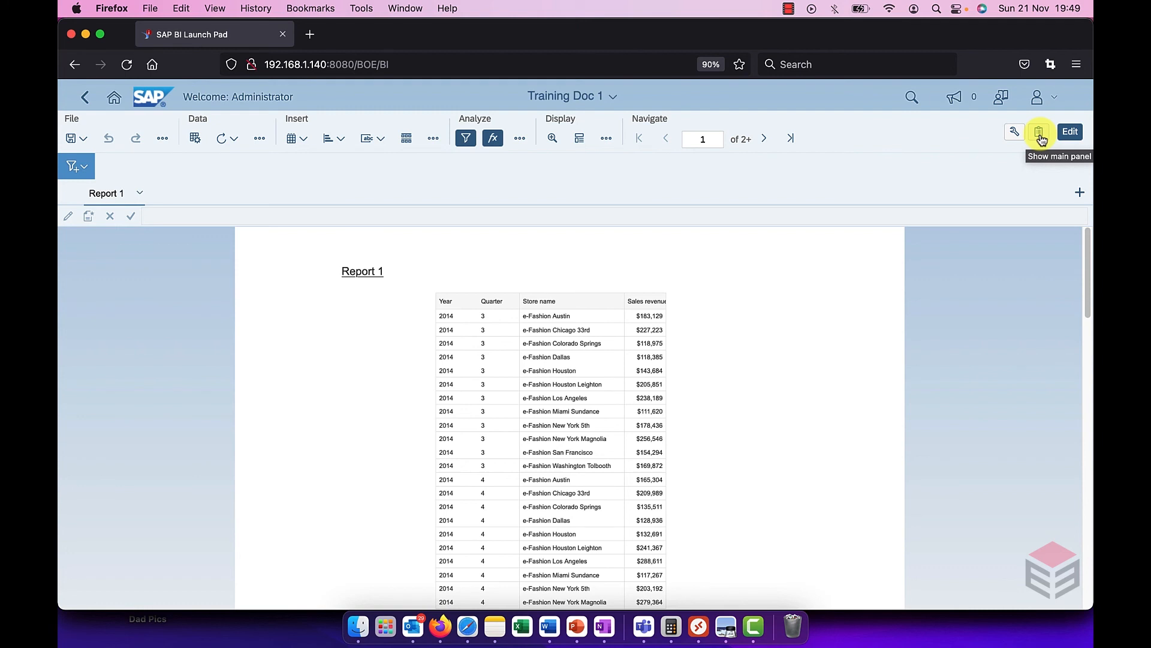
Show the side panel, view Document Structure, then the empty Navigation Map.
left_click(1039, 132)
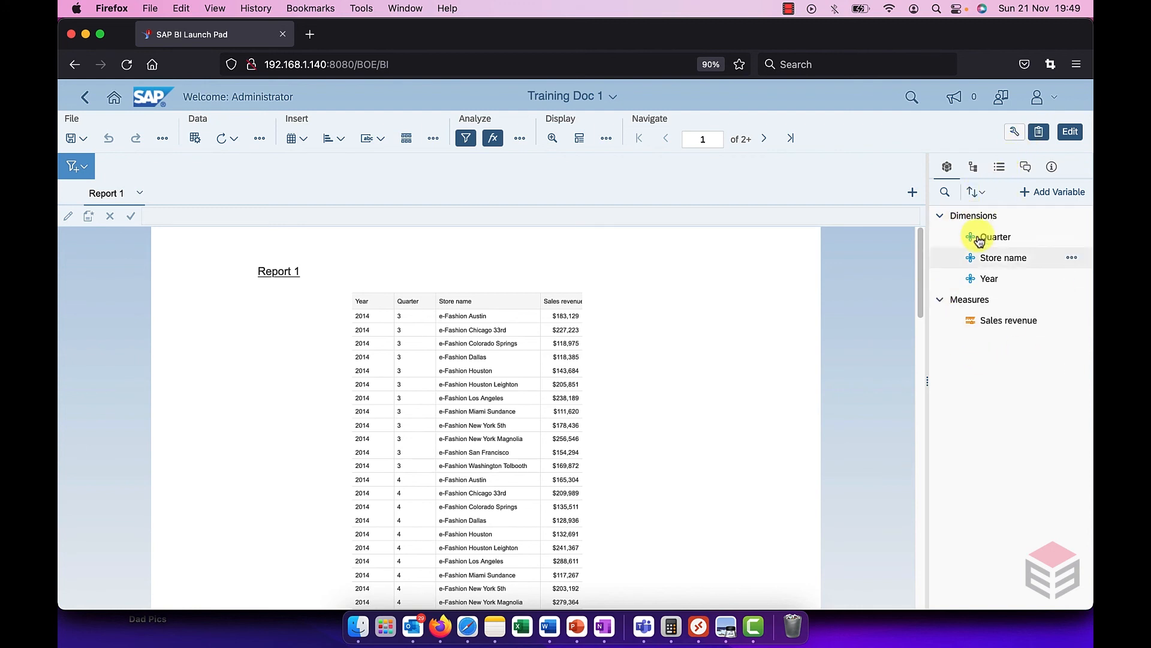
left_click(973, 167)
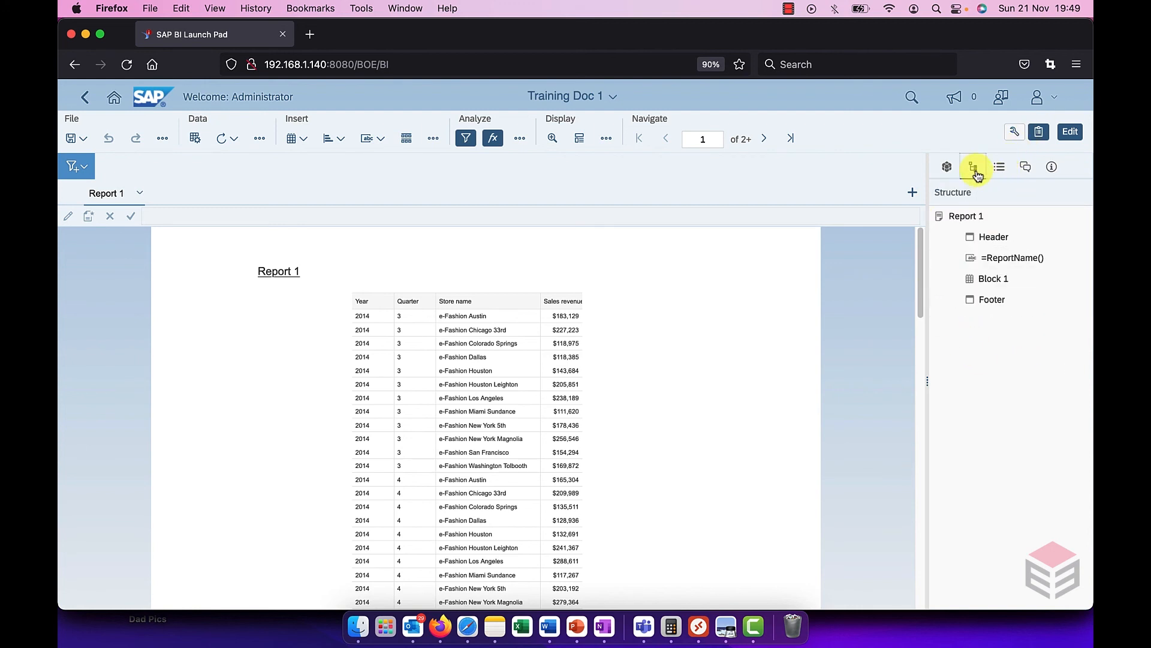
left_click(1000, 165)
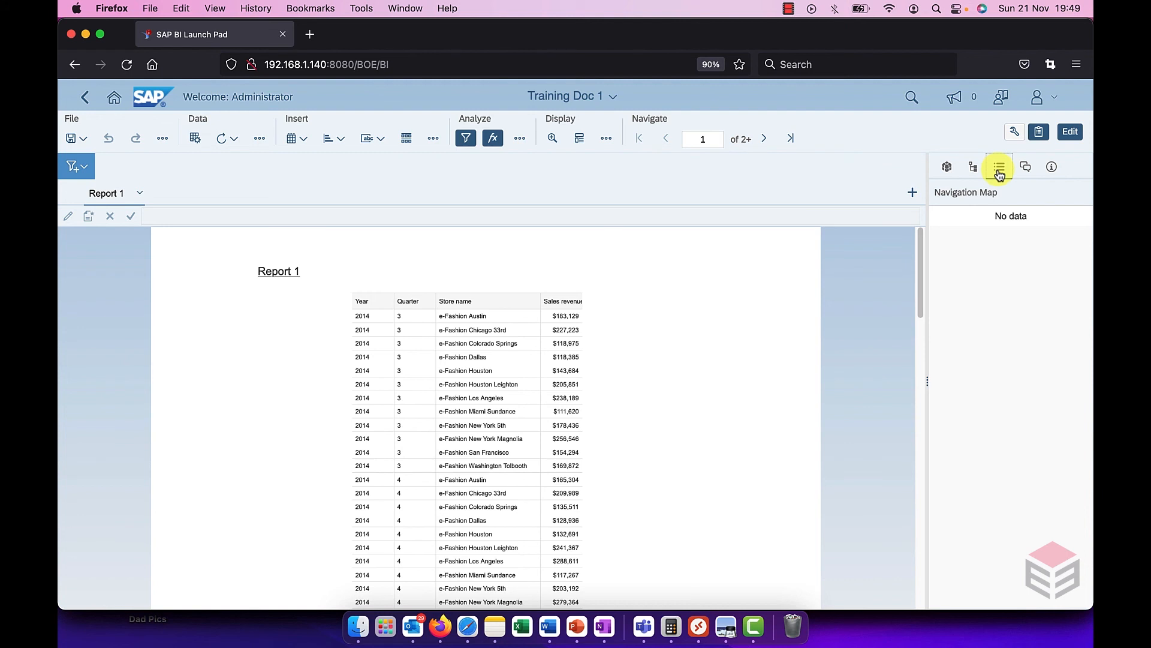
mouse_move(1025, 167)
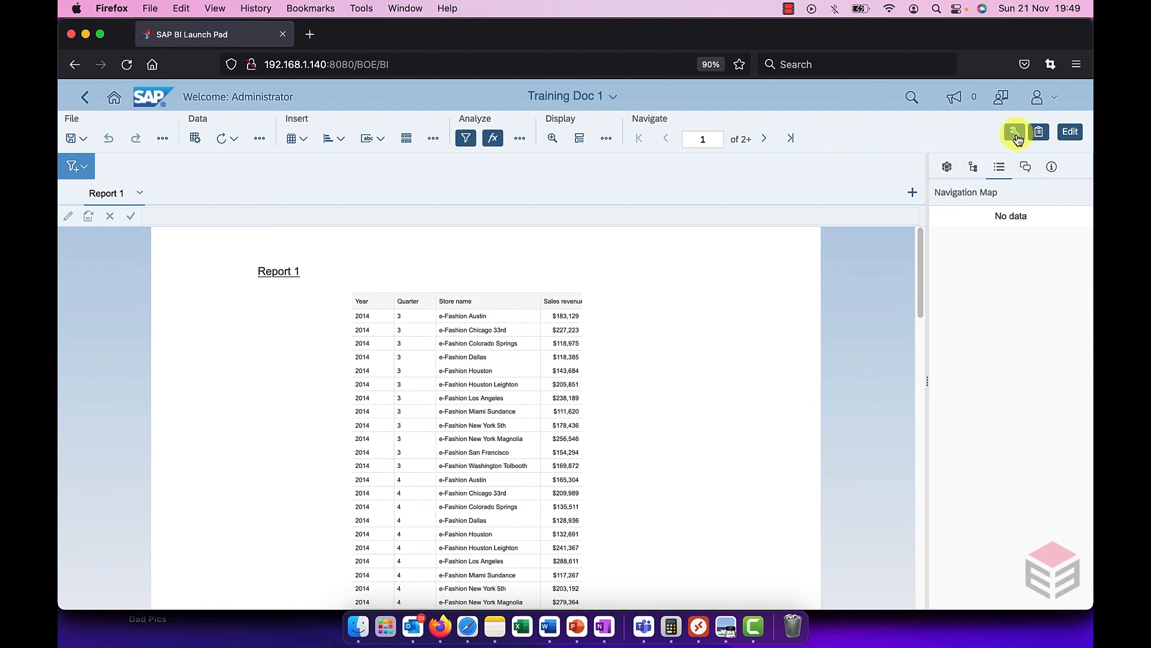
Show the Format panel and inspect Table Cell settings for a Store name cell.
left_click(1016, 132)
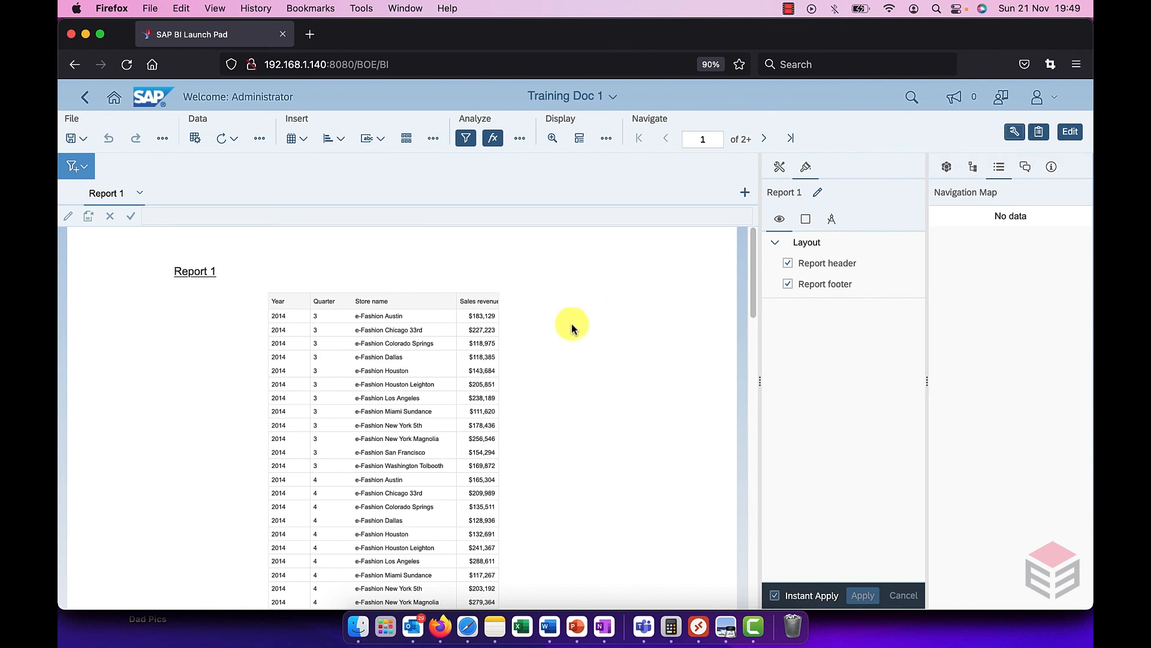
left_click(382, 331)
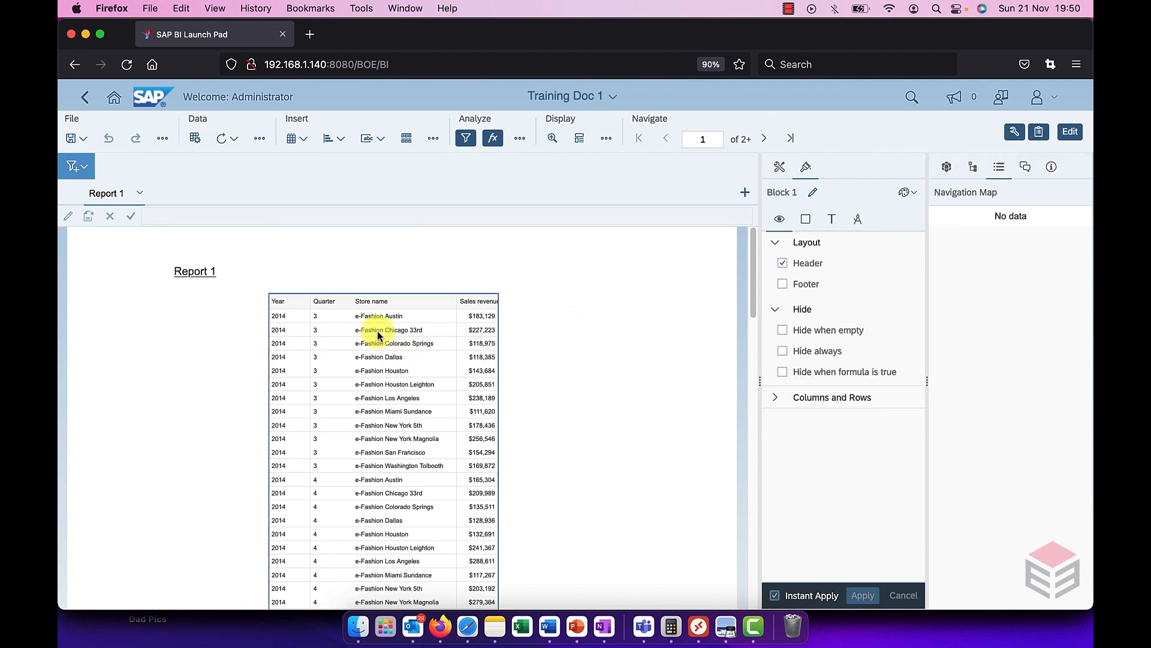
left_click(389, 328)
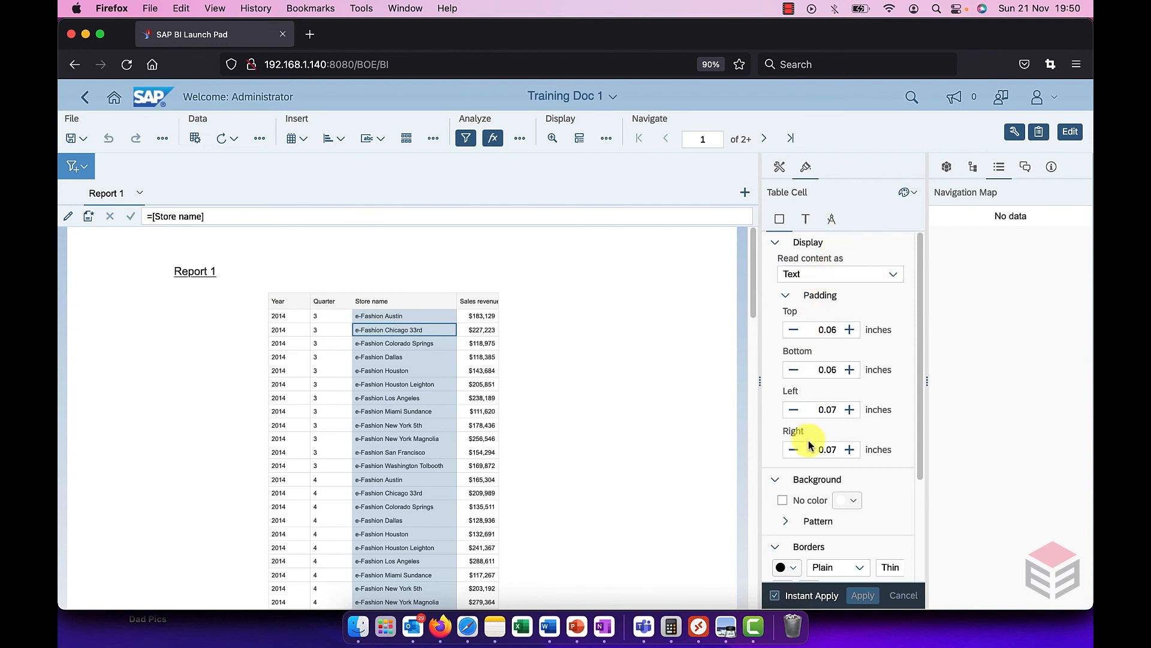
mouse_move(812, 440)
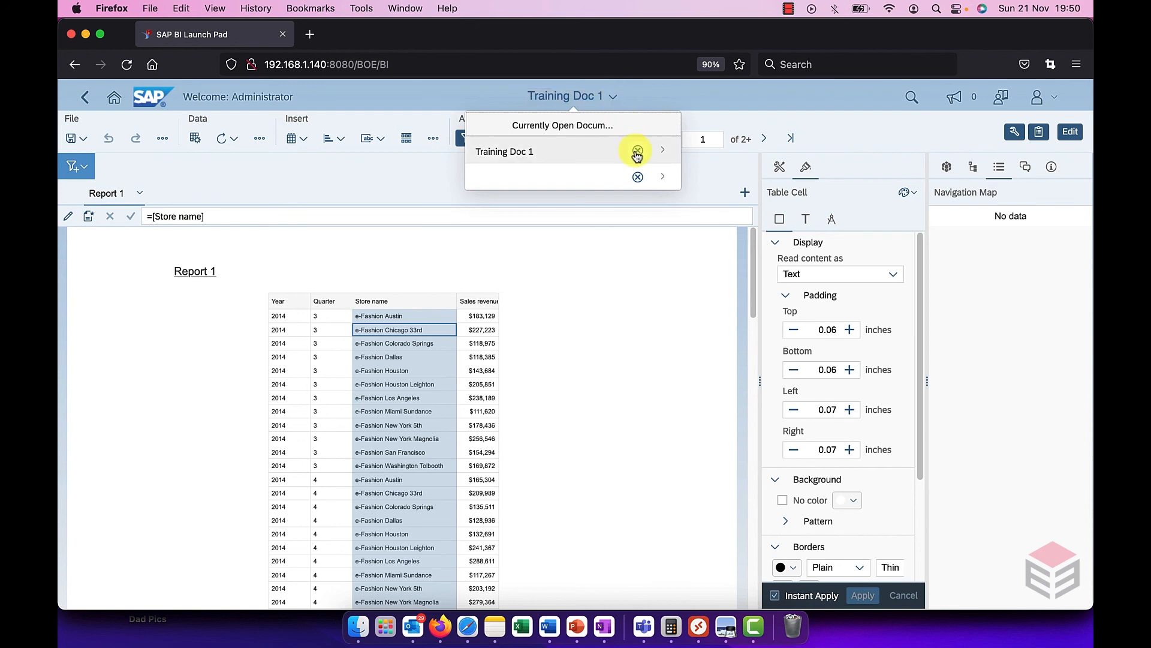
Close Training Doc 1 and return to the launch pad home page.
left_click(663, 151)
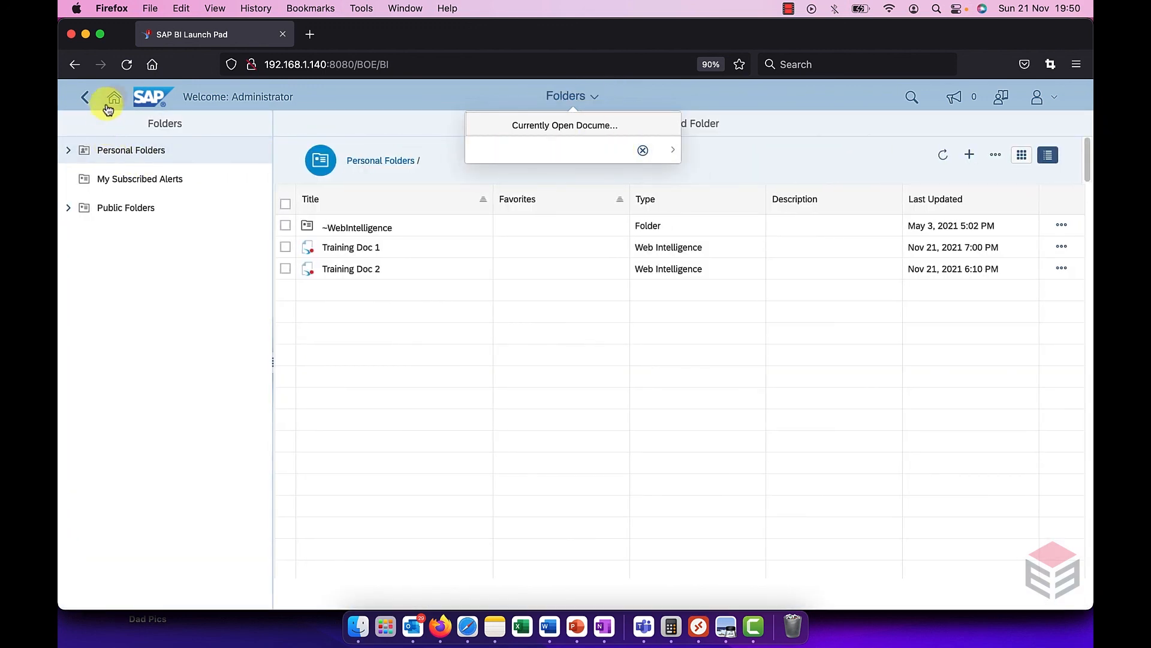
left_click(113, 96)
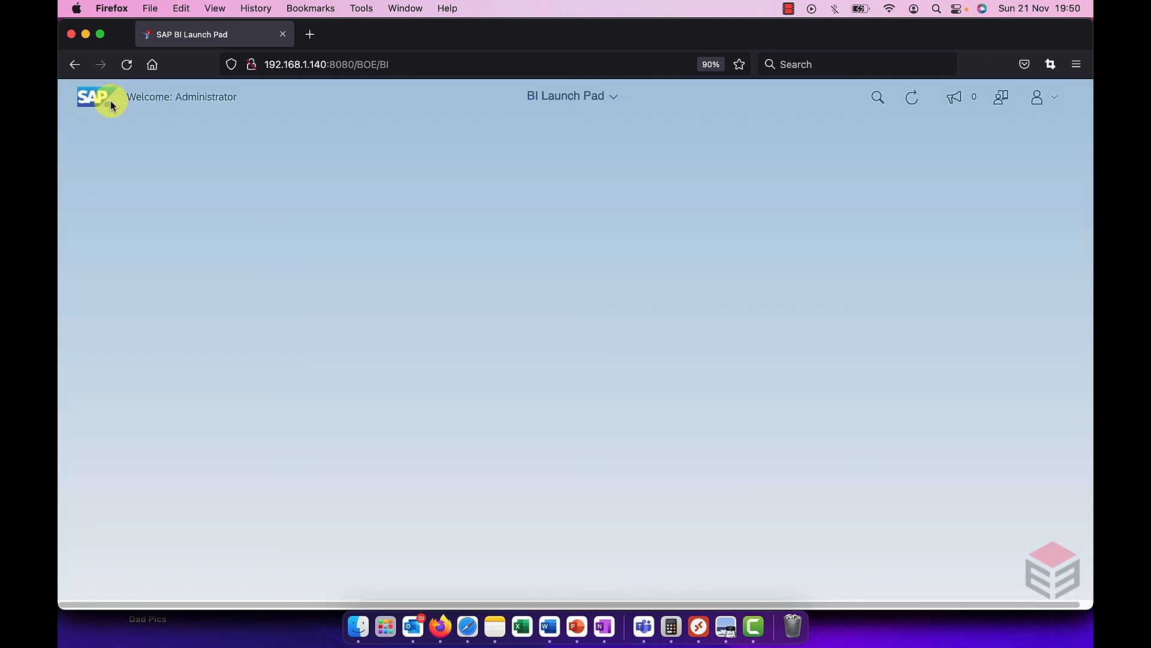